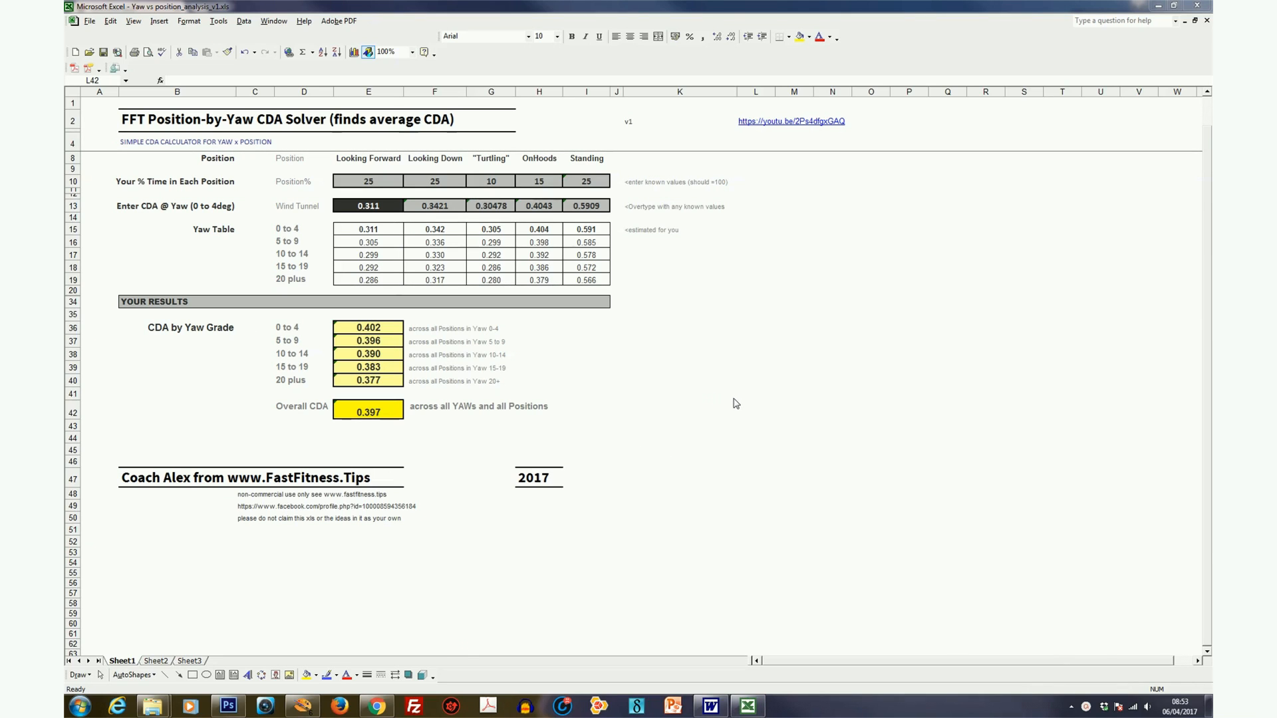
{"action": "mouse_move", "coordinate": [115, 320]}
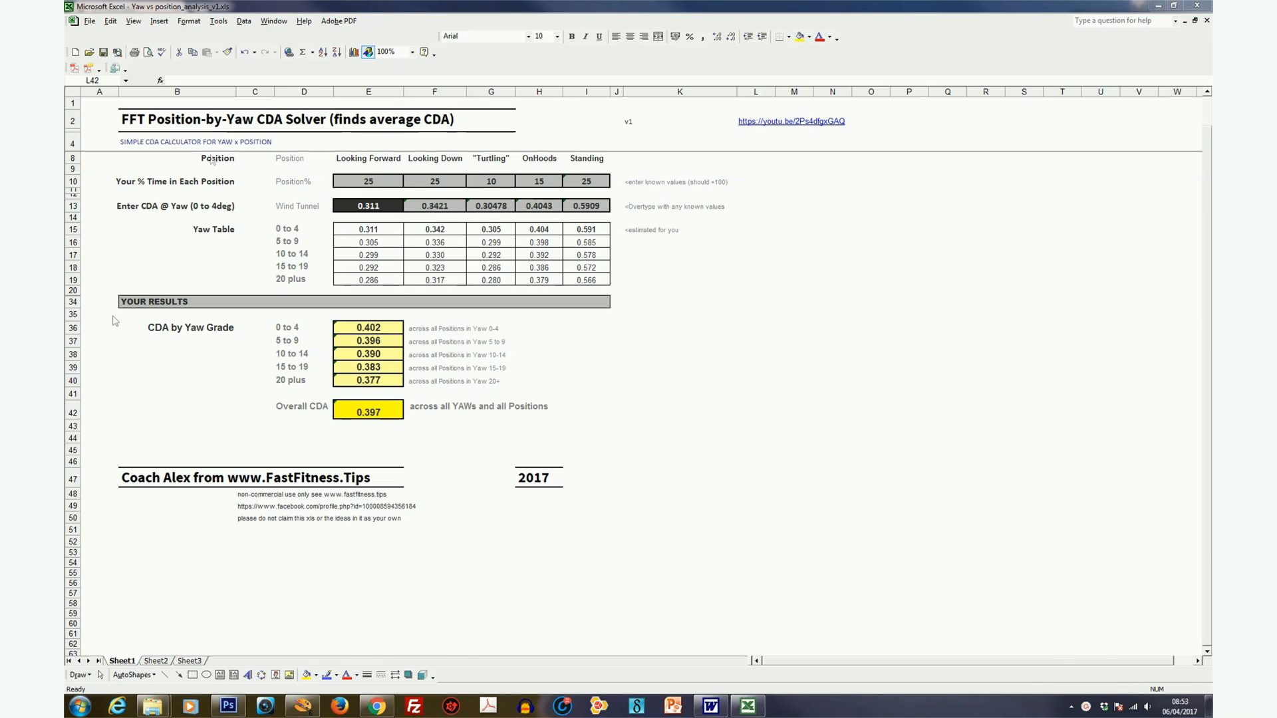
- Select the wind-tunnel CdA row to enter the lower values starting at 0.299
{"action": "left_click", "coordinate": [755, 409]}
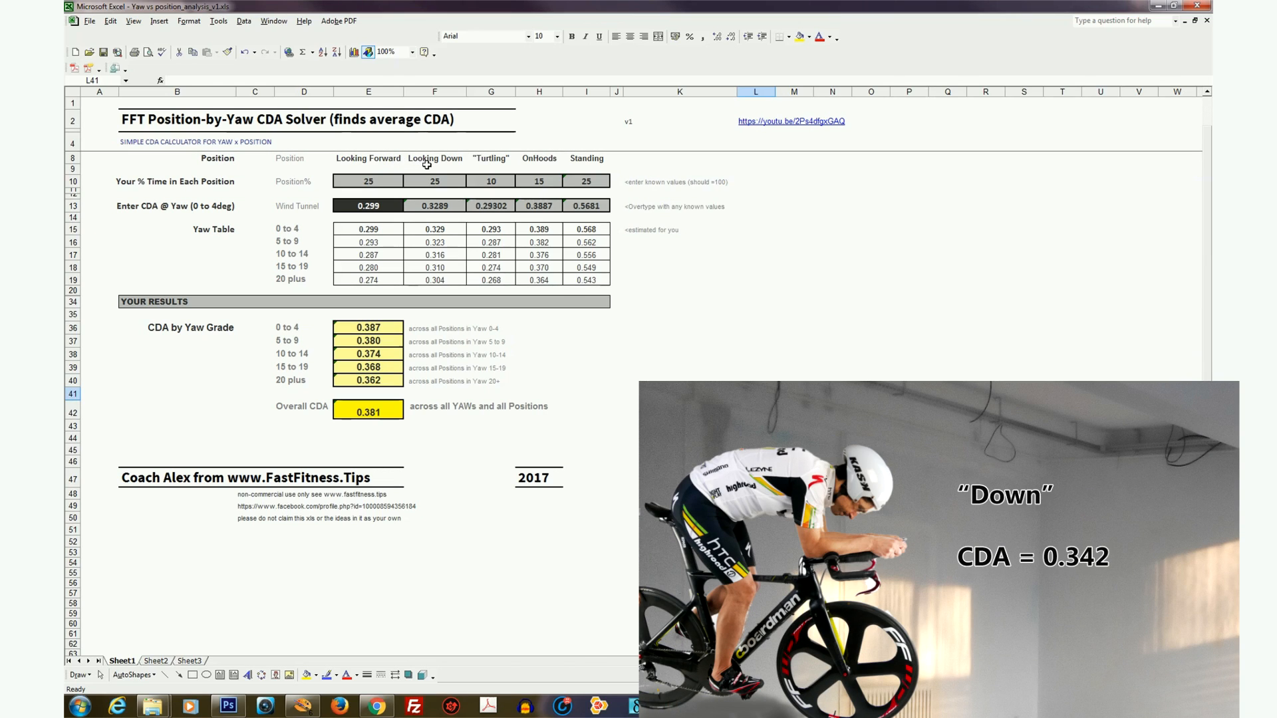
{"action": "mouse_move", "coordinate": [544, 158]}
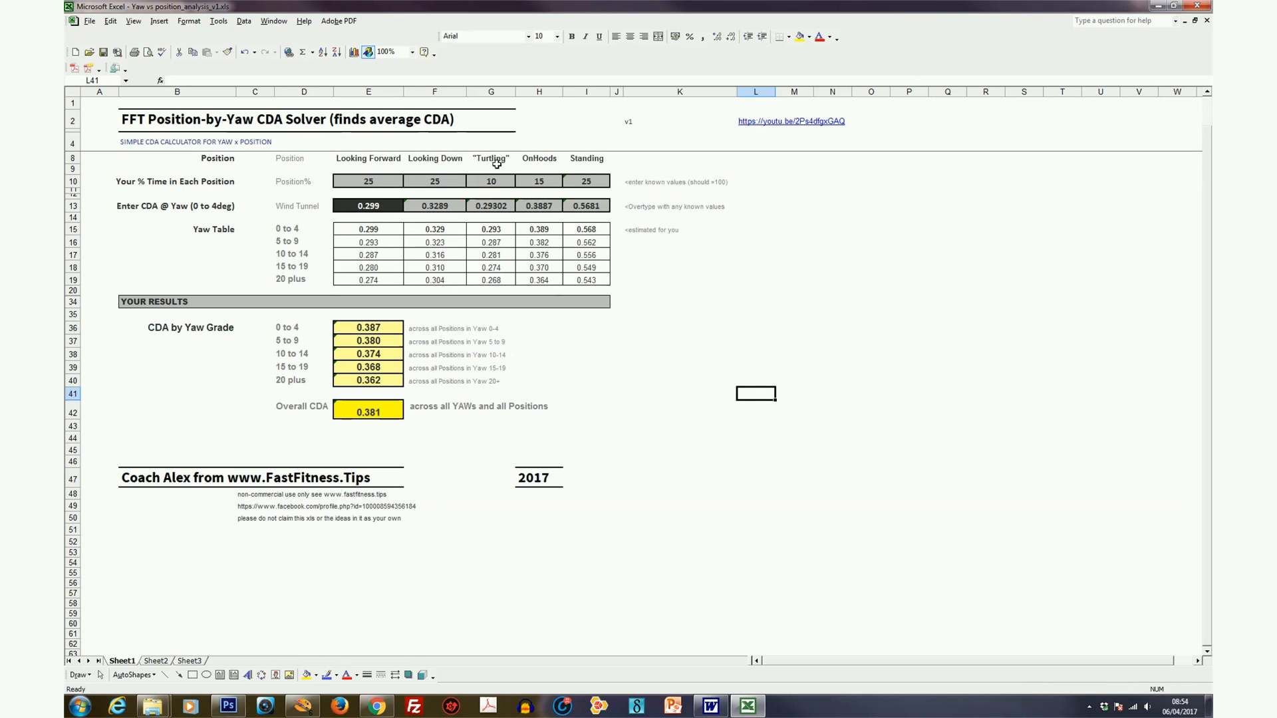
{"action": "mouse_move", "coordinate": [712, 245]}
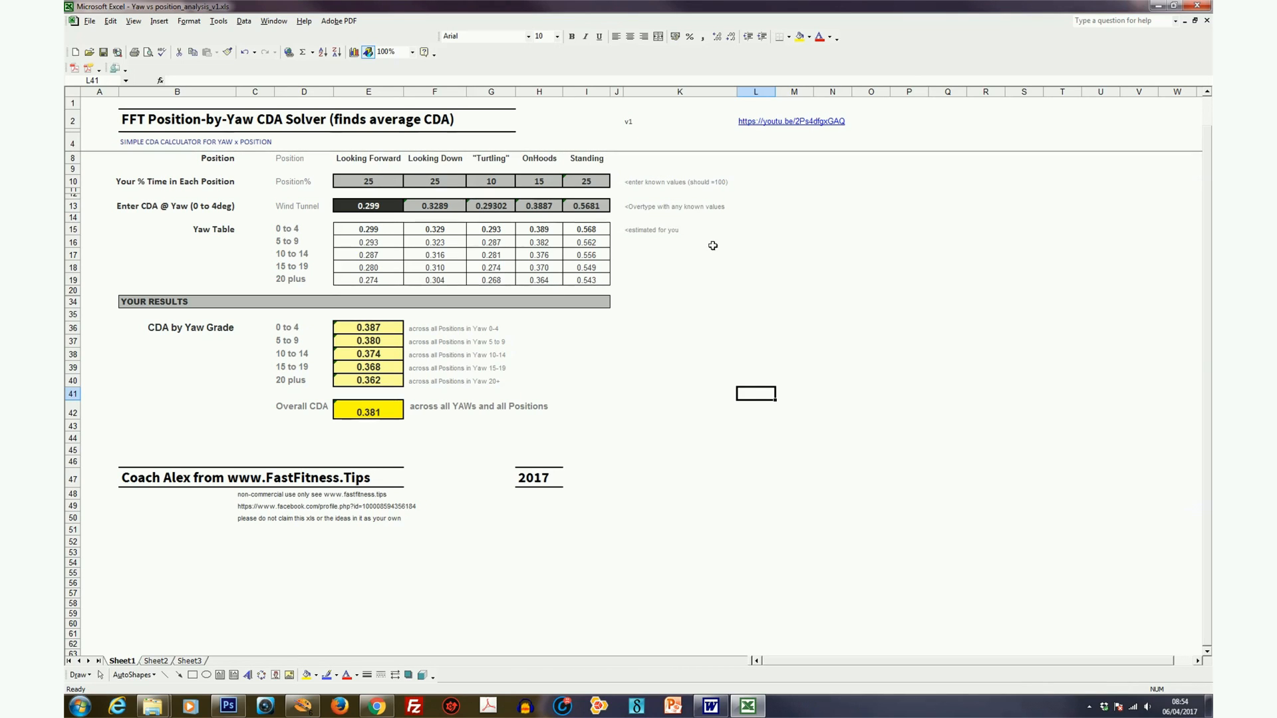
{"action": "mouse_move", "coordinate": [701, 268]}
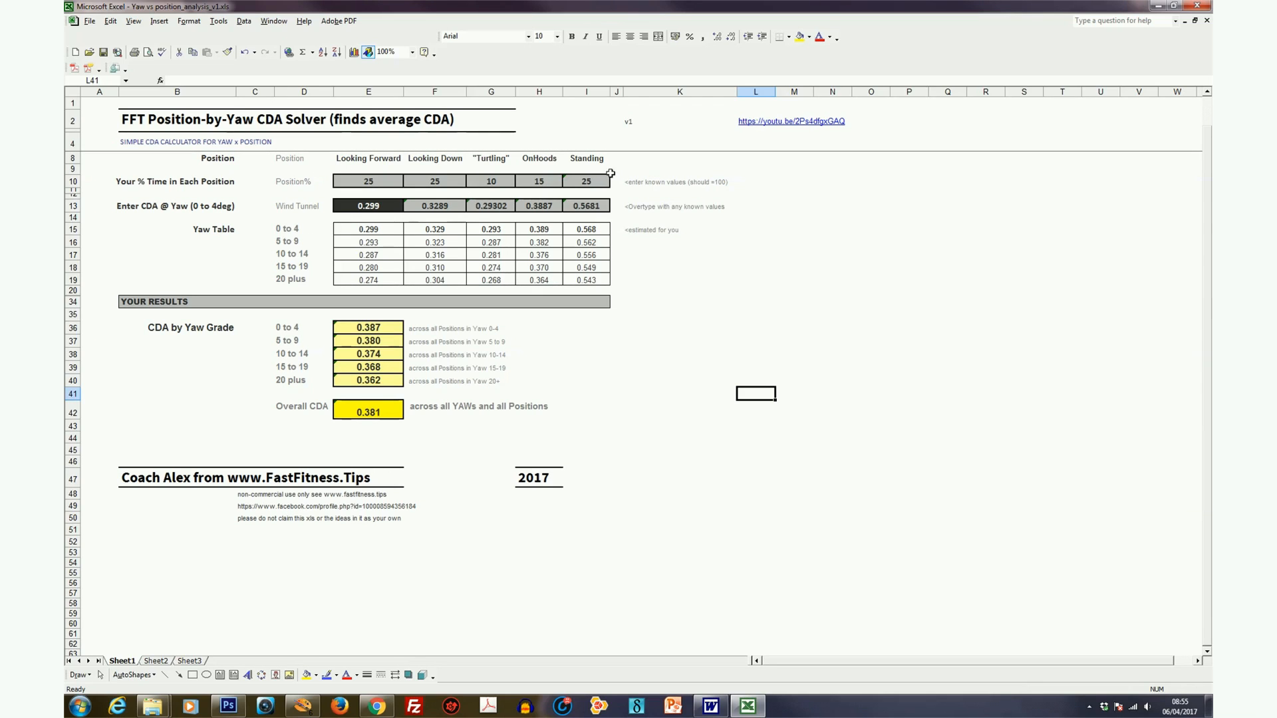
{"action": "mouse_move", "coordinate": [302, 311]}
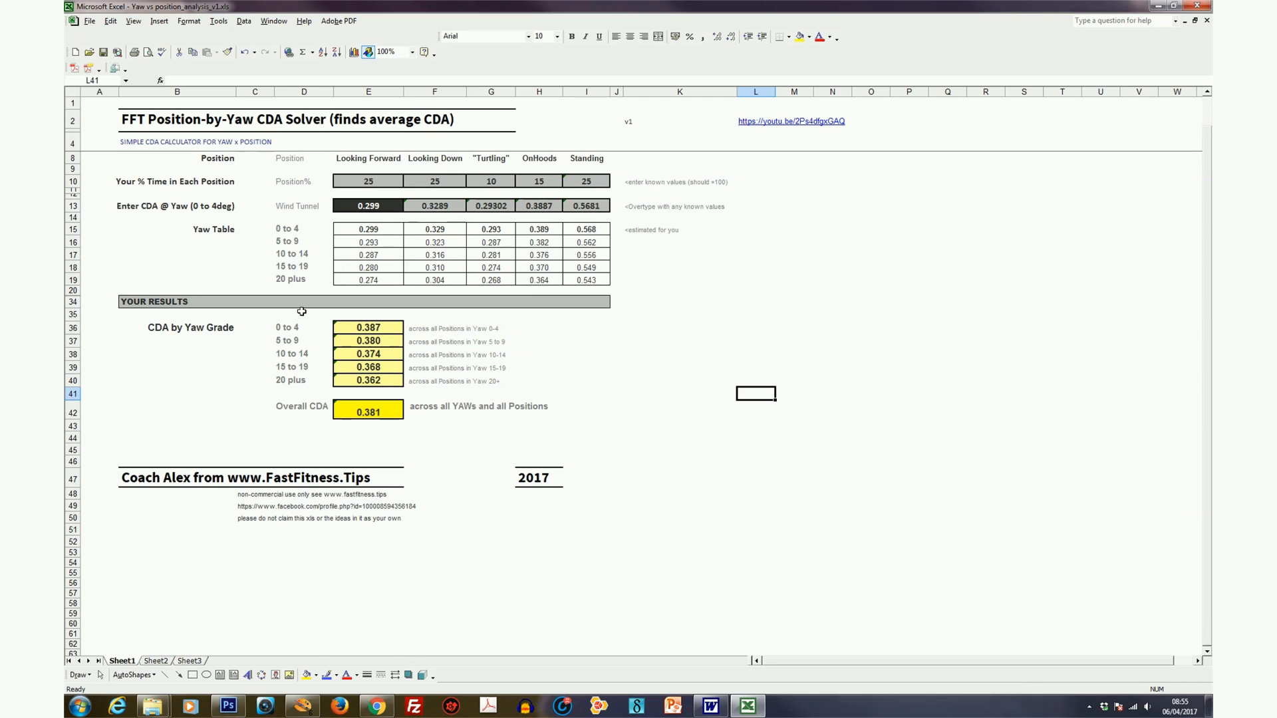
{"action": "mouse_move", "coordinate": [601, 335]}
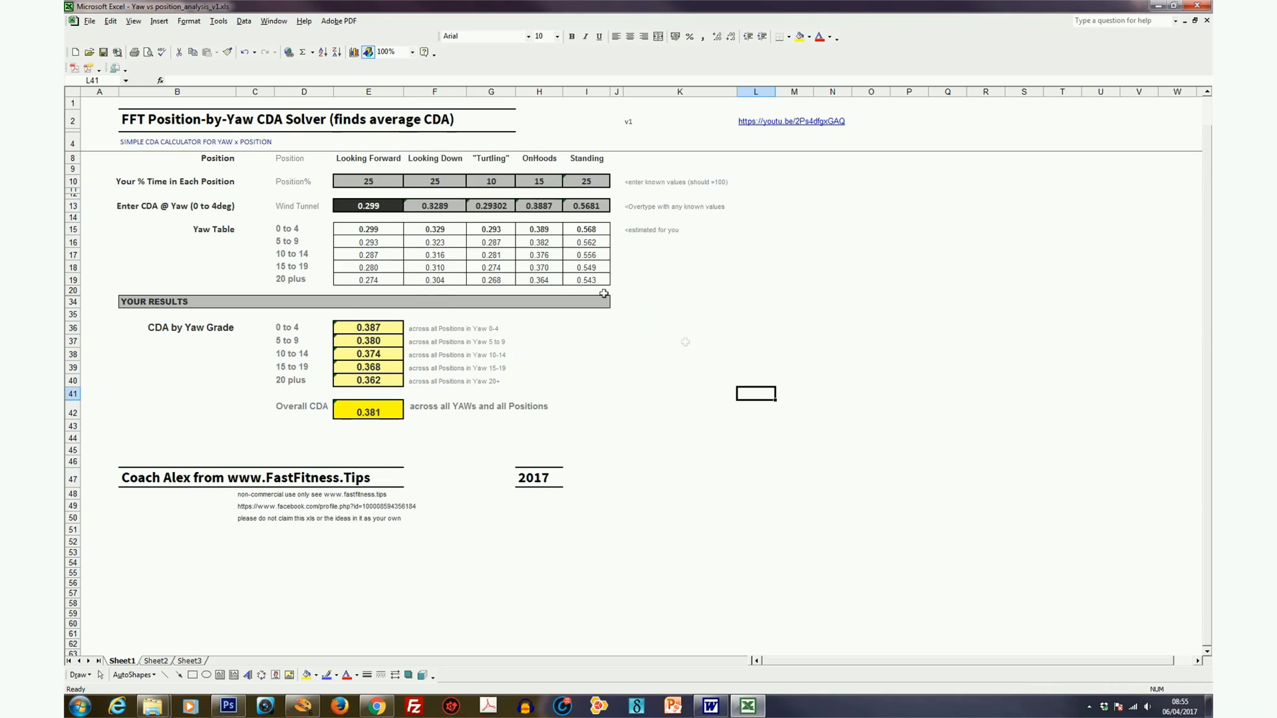
{"action": "mouse_move", "coordinate": [686, 346]}
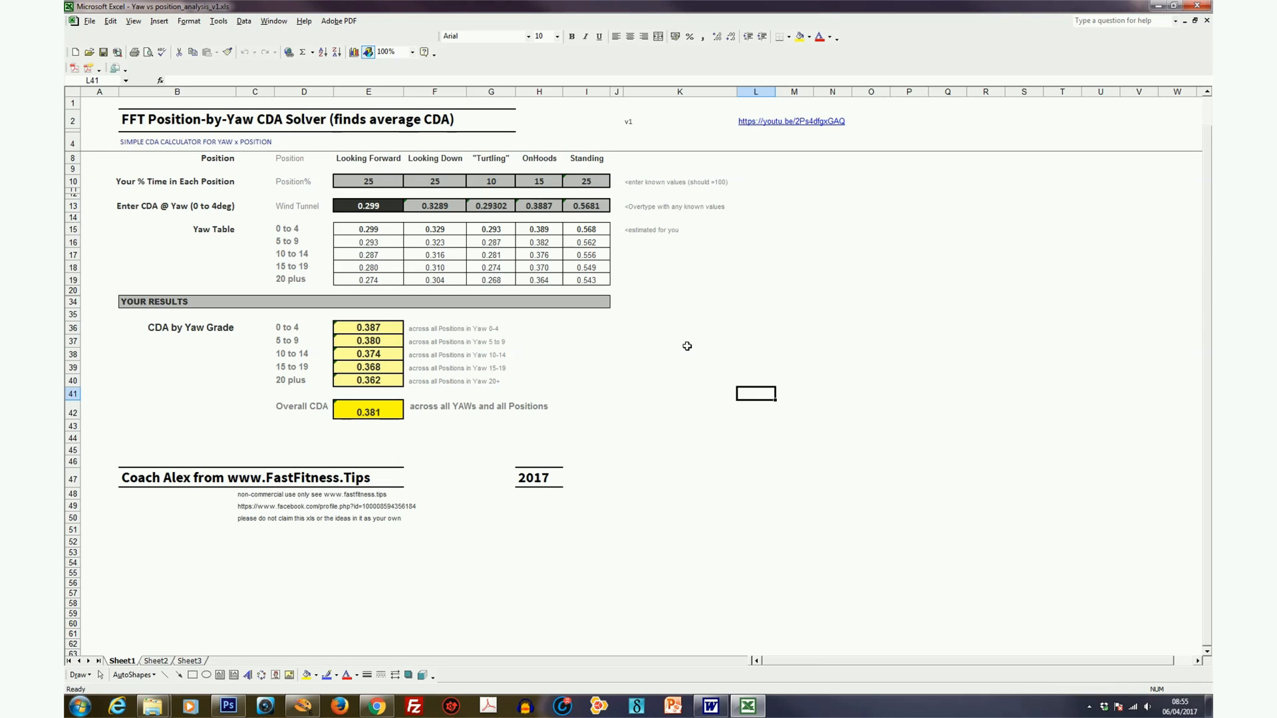
{"action": "mouse_move", "coordinate": [675, 351]}
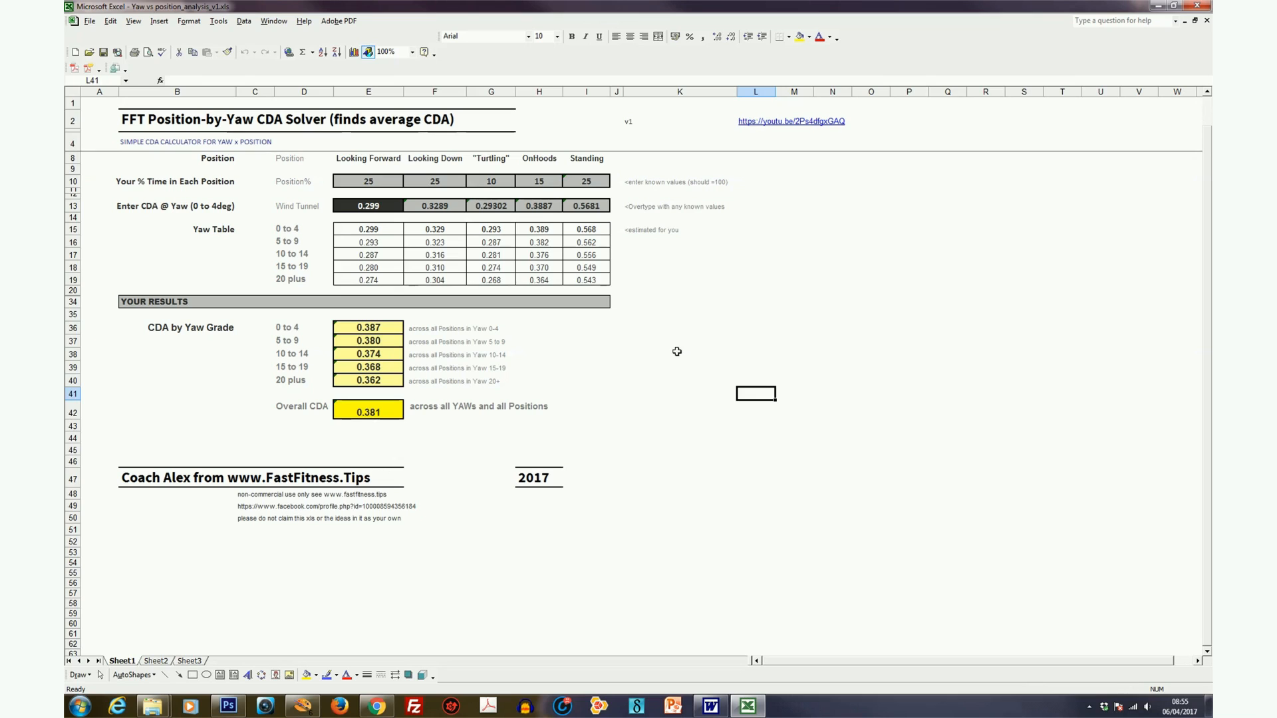
{"action": "mouse_move", "coordinate": [675, 351]}
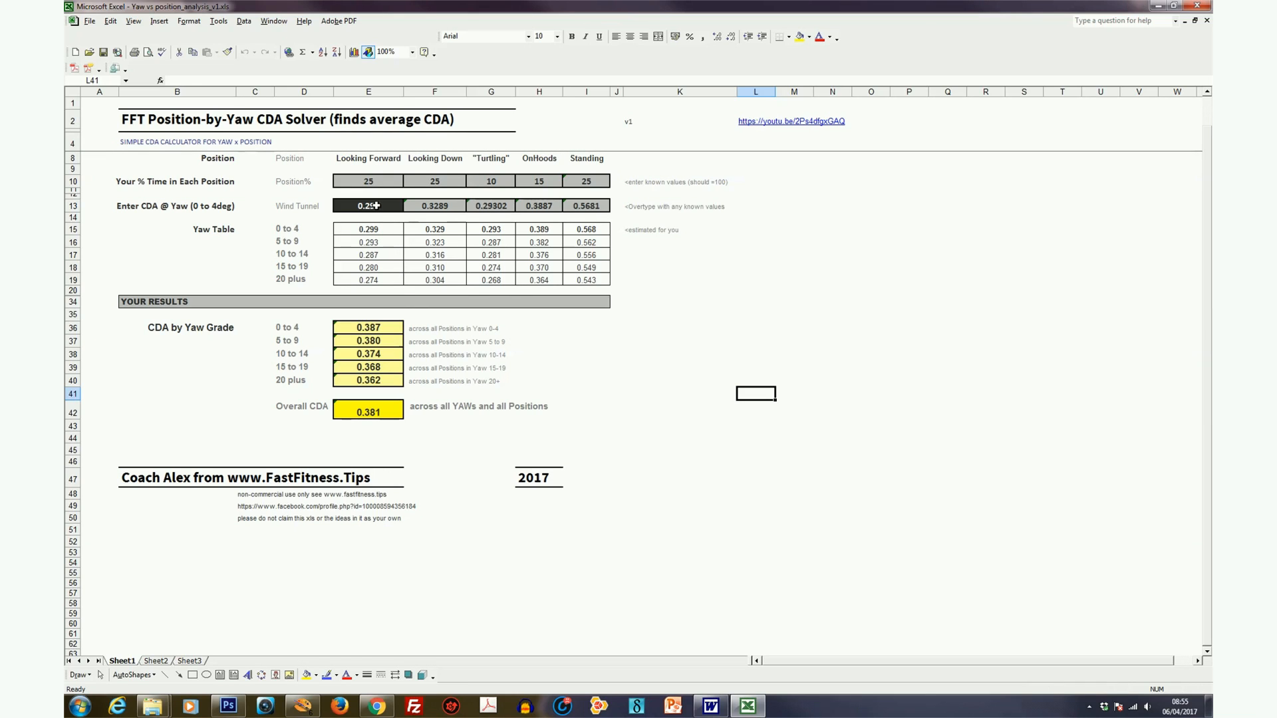
- Change the Looking Forward wind-tunnel CdA in E13 toward 0.311
{"action": "left_click", "coordinate": [367, 205]}
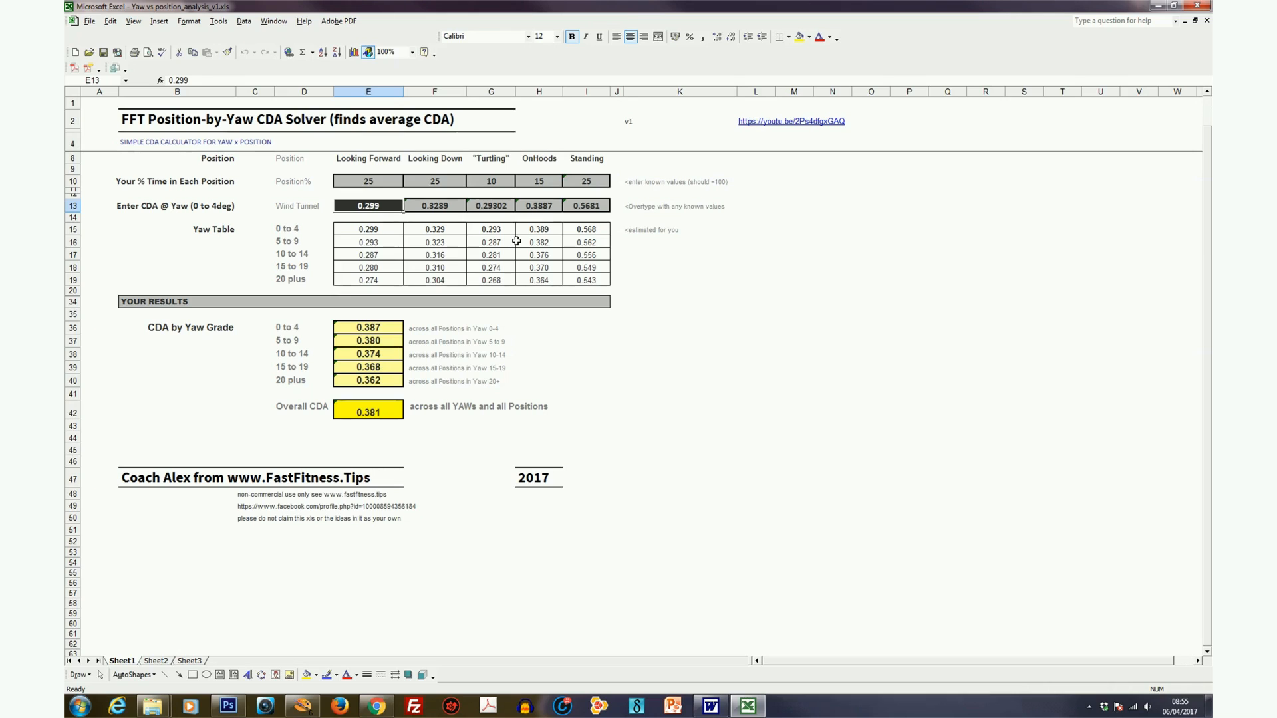
{"action": "type", "text": "0.311"}
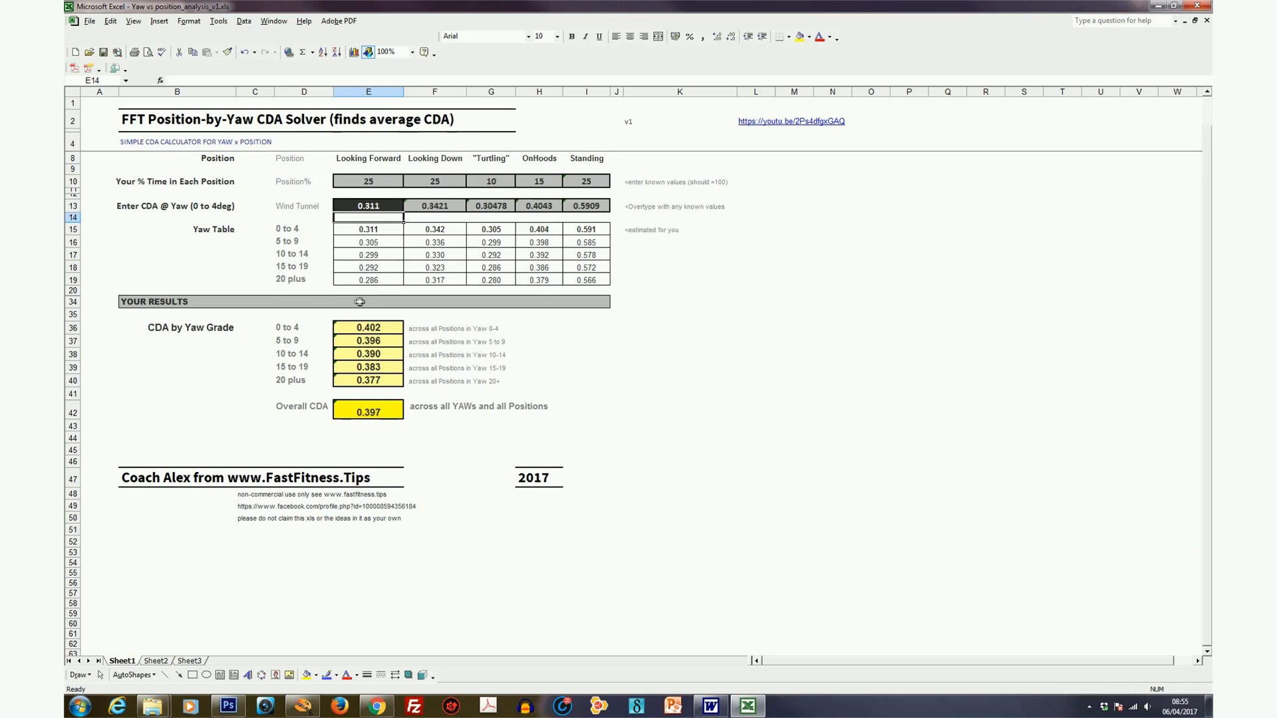
{"action": "mouse_move", "coordinate": [311, 230]}
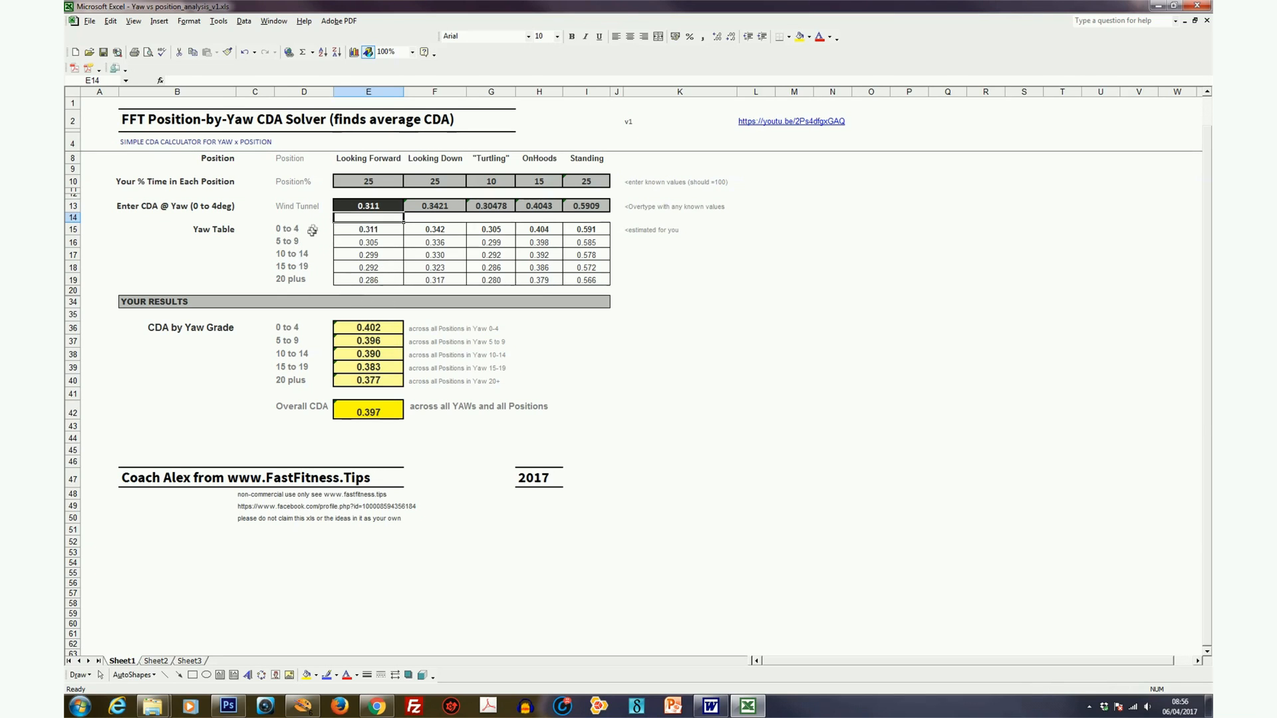
{"action": "mouse_move", "coordinate": [315, 255]}
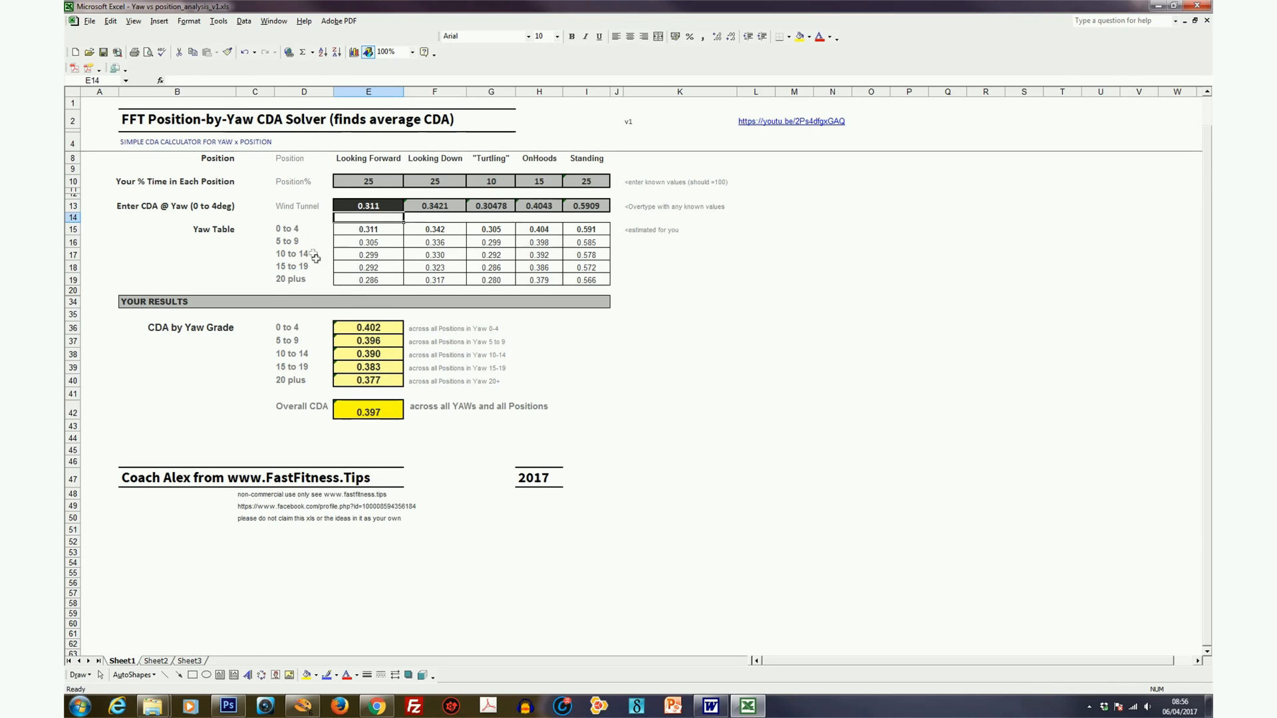
{"action": "mouse_move", "coordinate": [312, 268]}
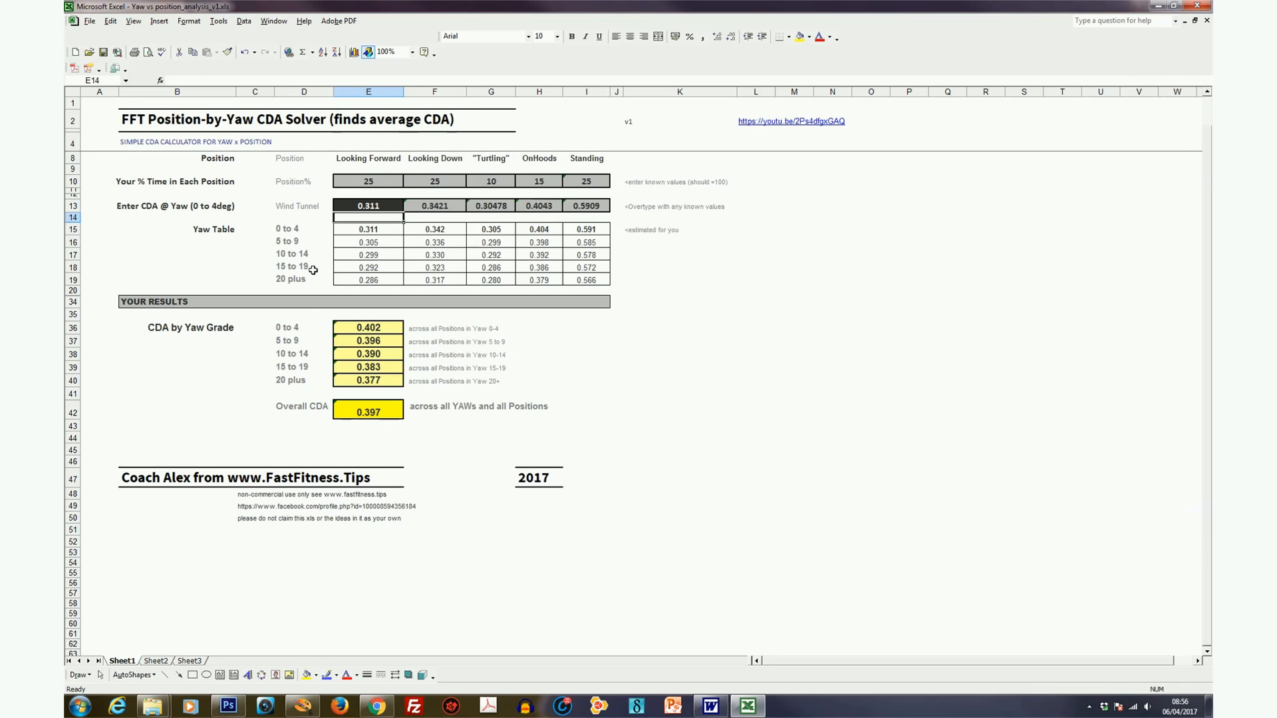
{"action": "mouse_move", "coordinate": [444, 299]}
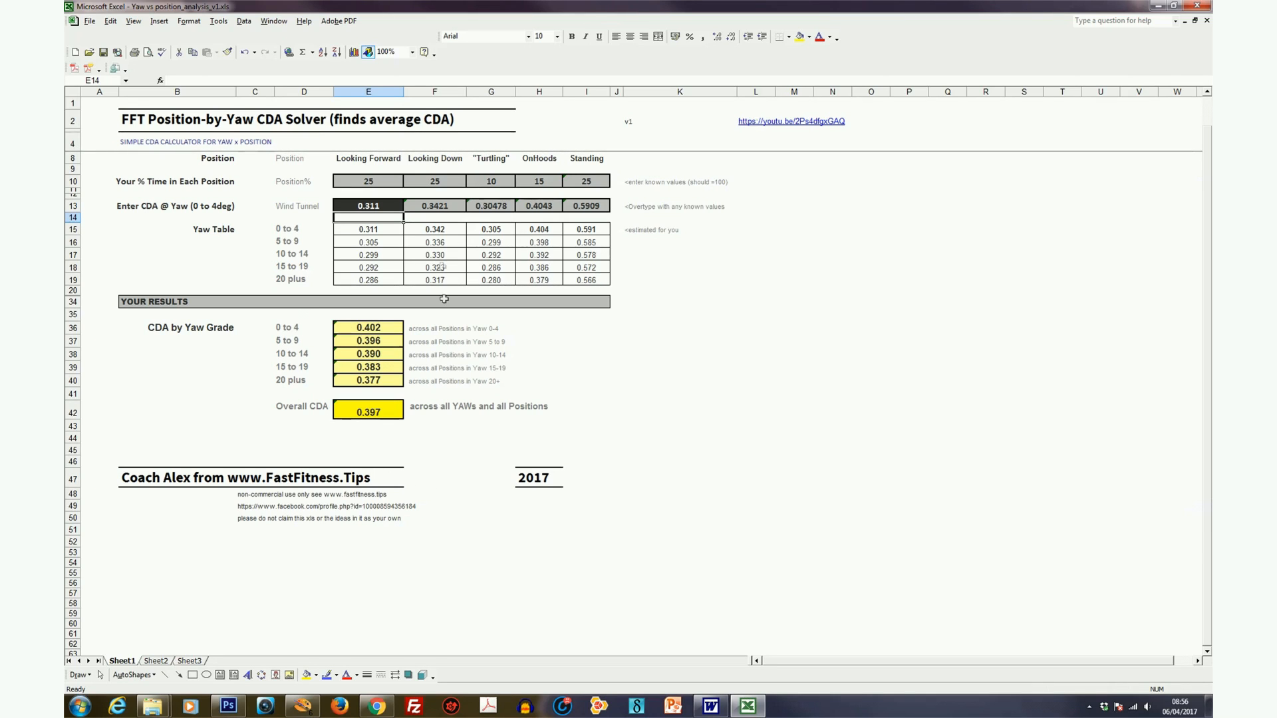
{"action": "mouse_move", "coordinate": [679, 317]}
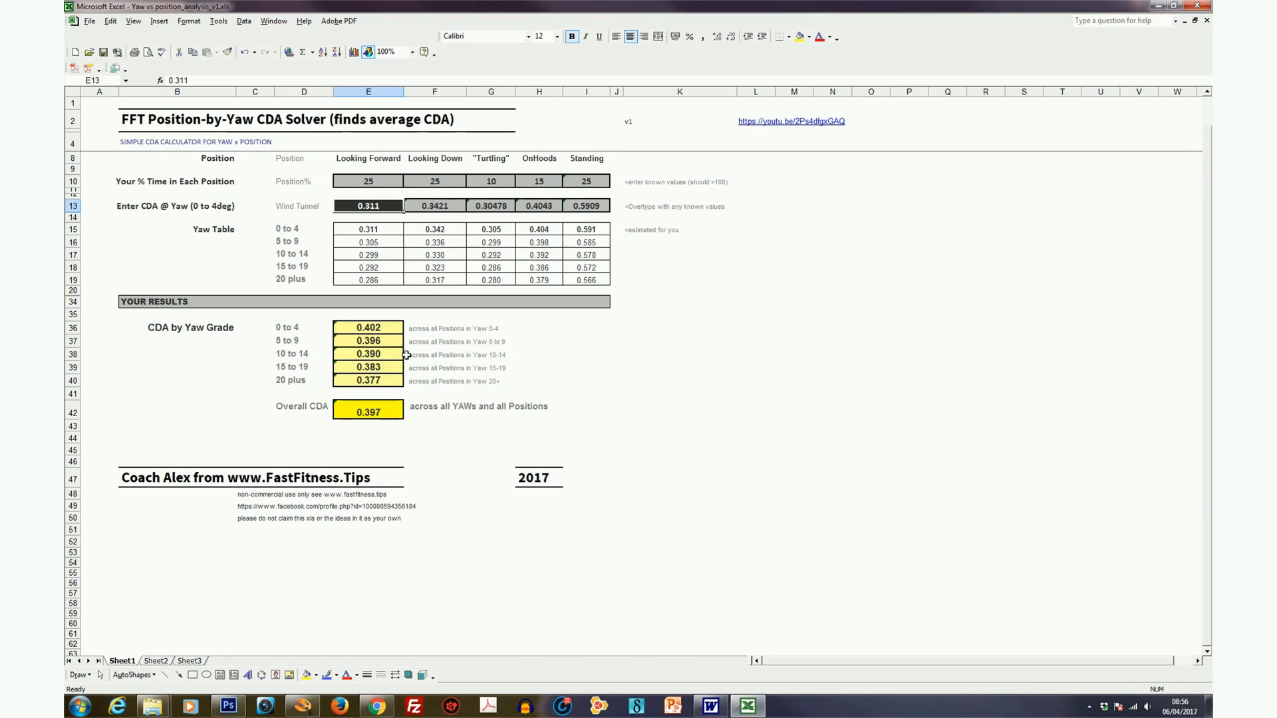
{"action": "mouse_move", "coordinate": [629, 194]}
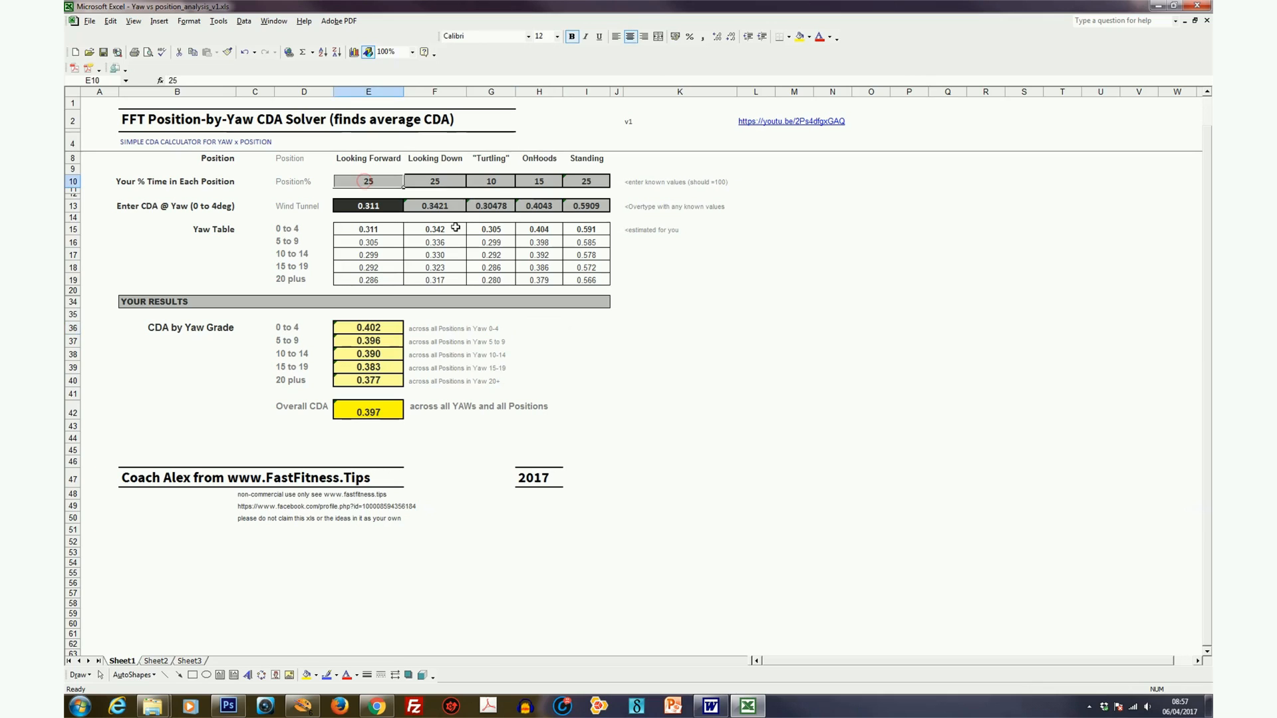
- Set looking-forward time share to 45% and standing to 5%, dropping overall CDA to 0.341
{"action": "type", "text": "45"}
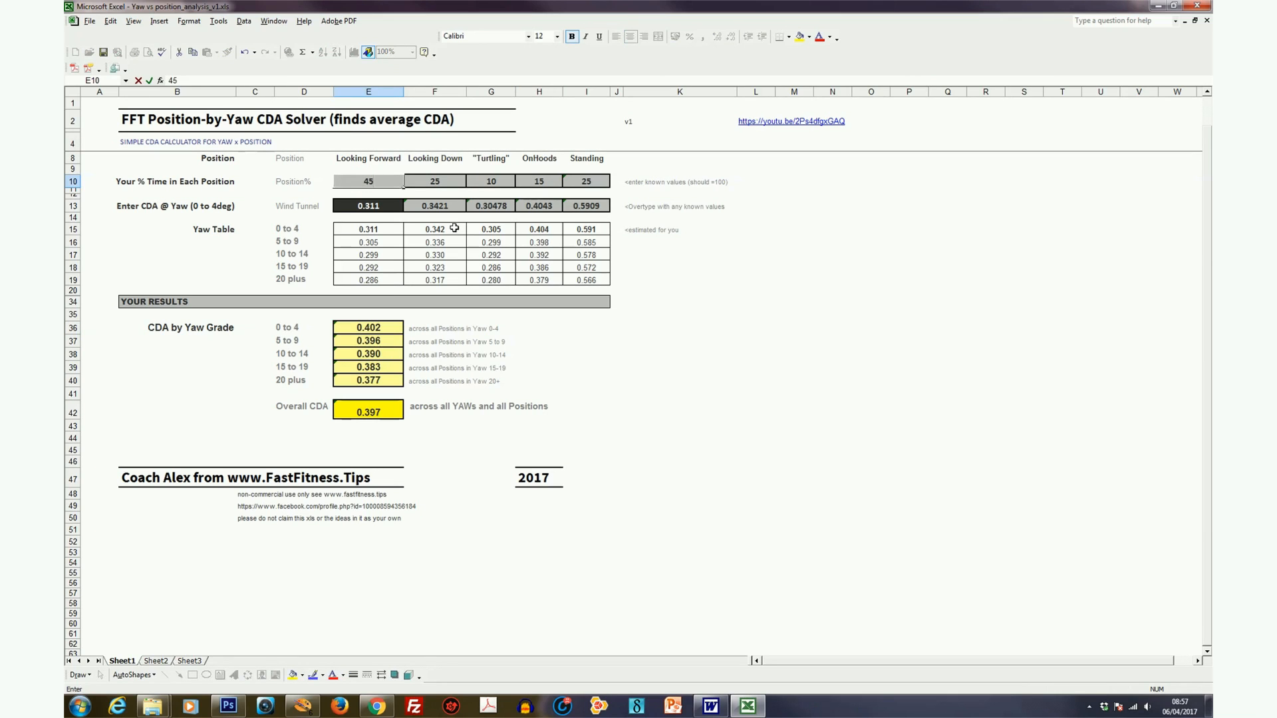
{"action": "type", "text": "5"}
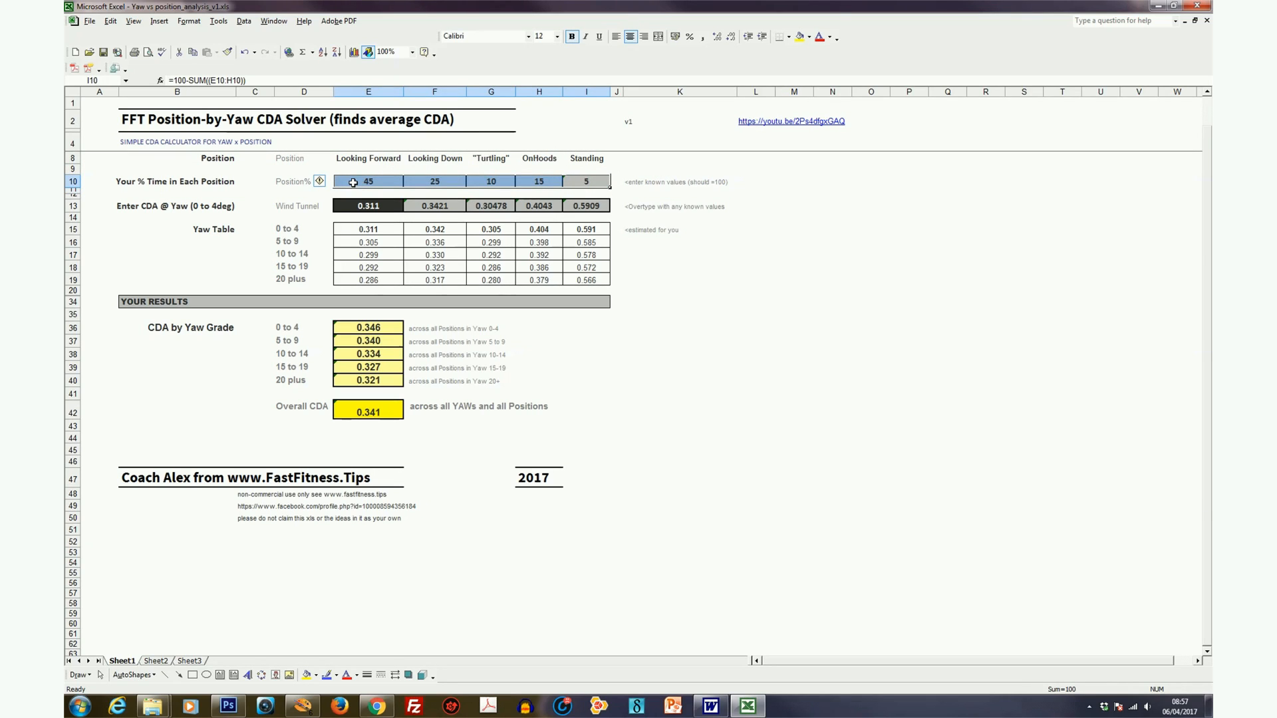
{"action": "left_click", "coordinate": [368, 182]}
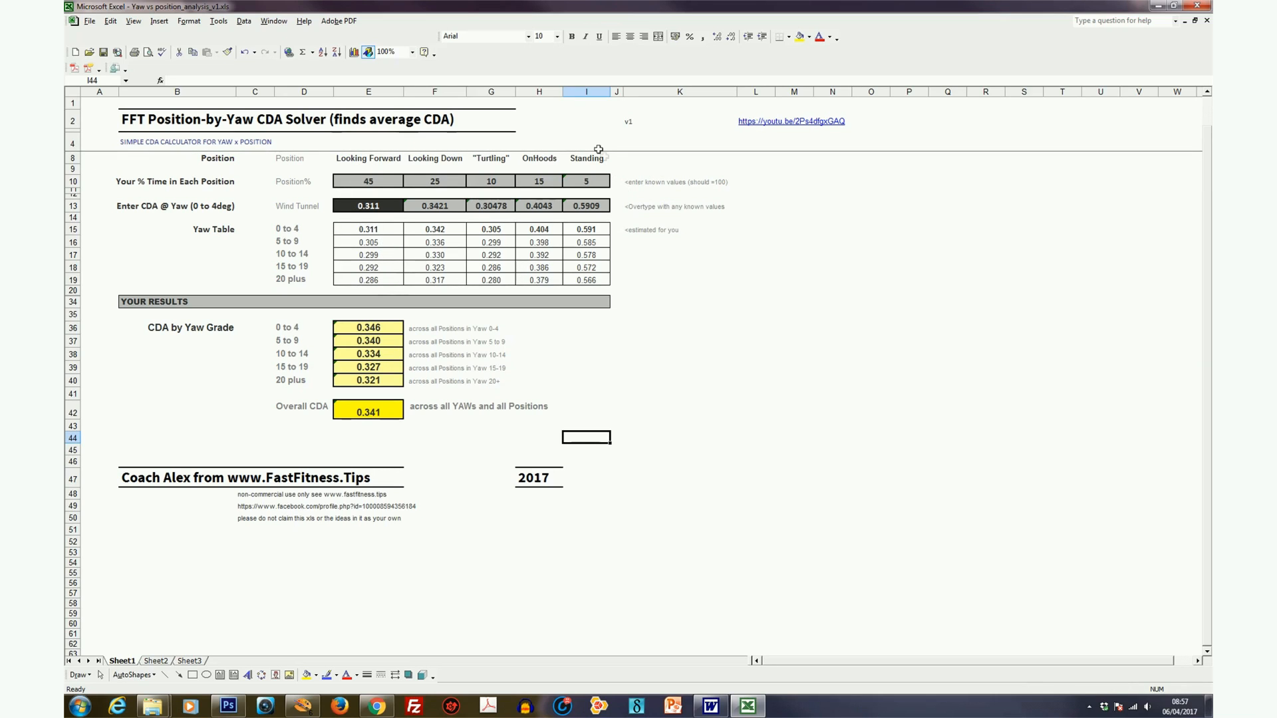
{"action": "mouse_move", "coordinate": [395, 336]}
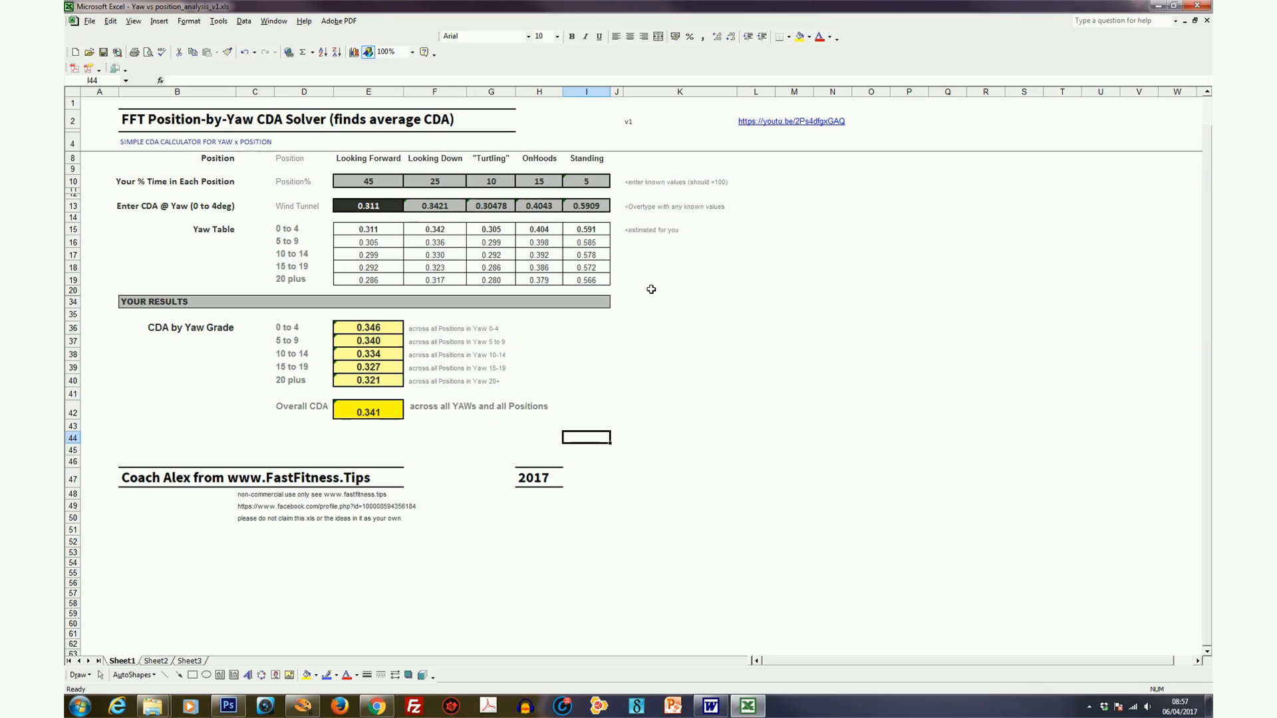
{"action": "left_click", "coordinate": [585, 367]}
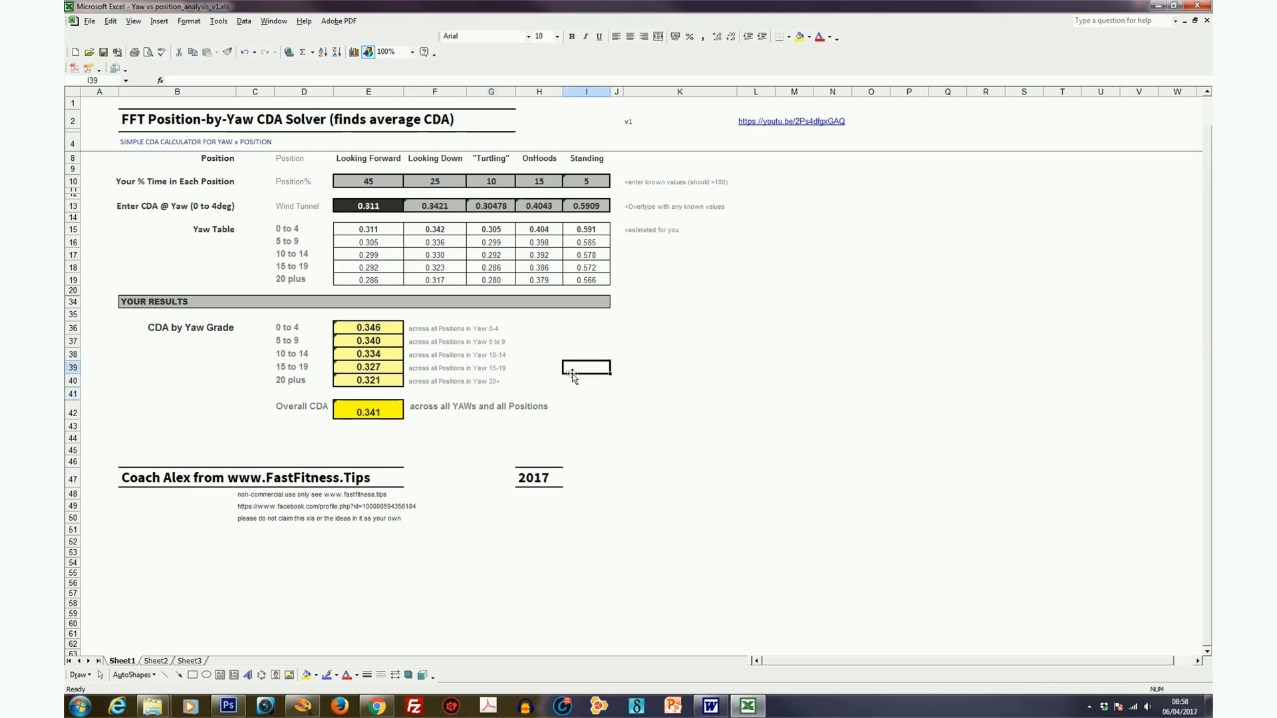
{"action": "mouse_move", "coordinate": [445, 284]}
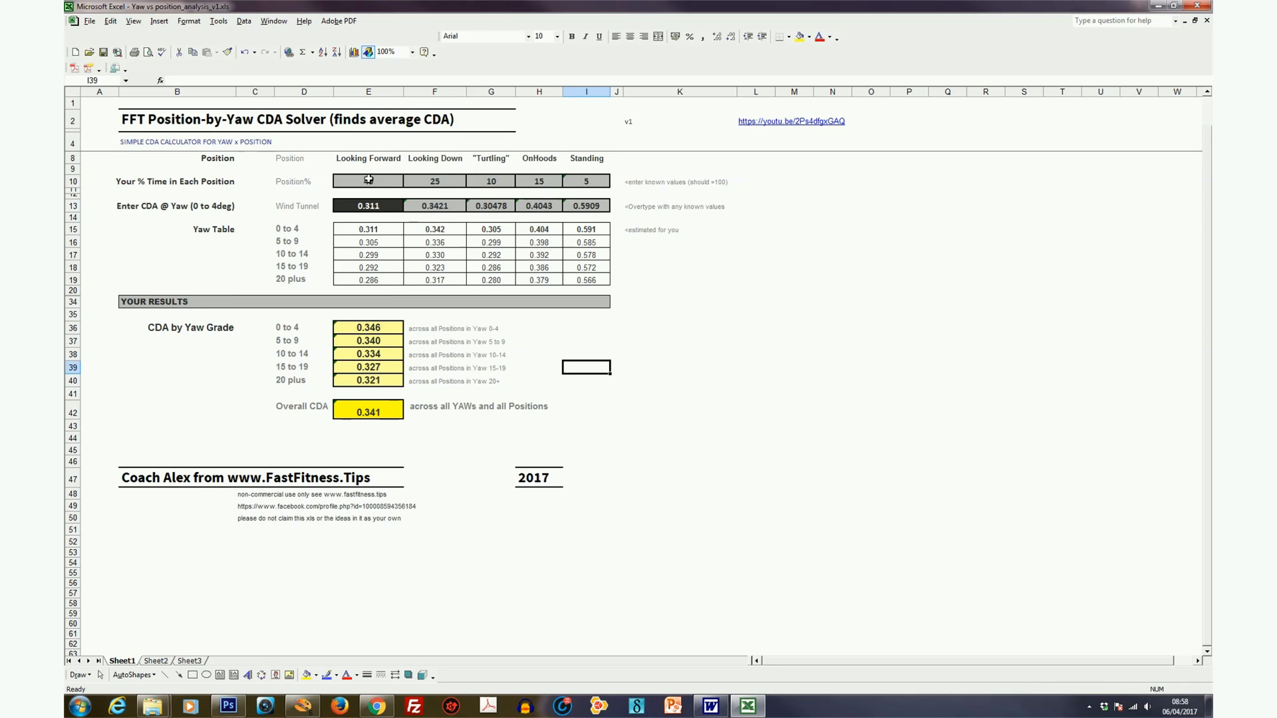
{"action": "type", "text": "45"}
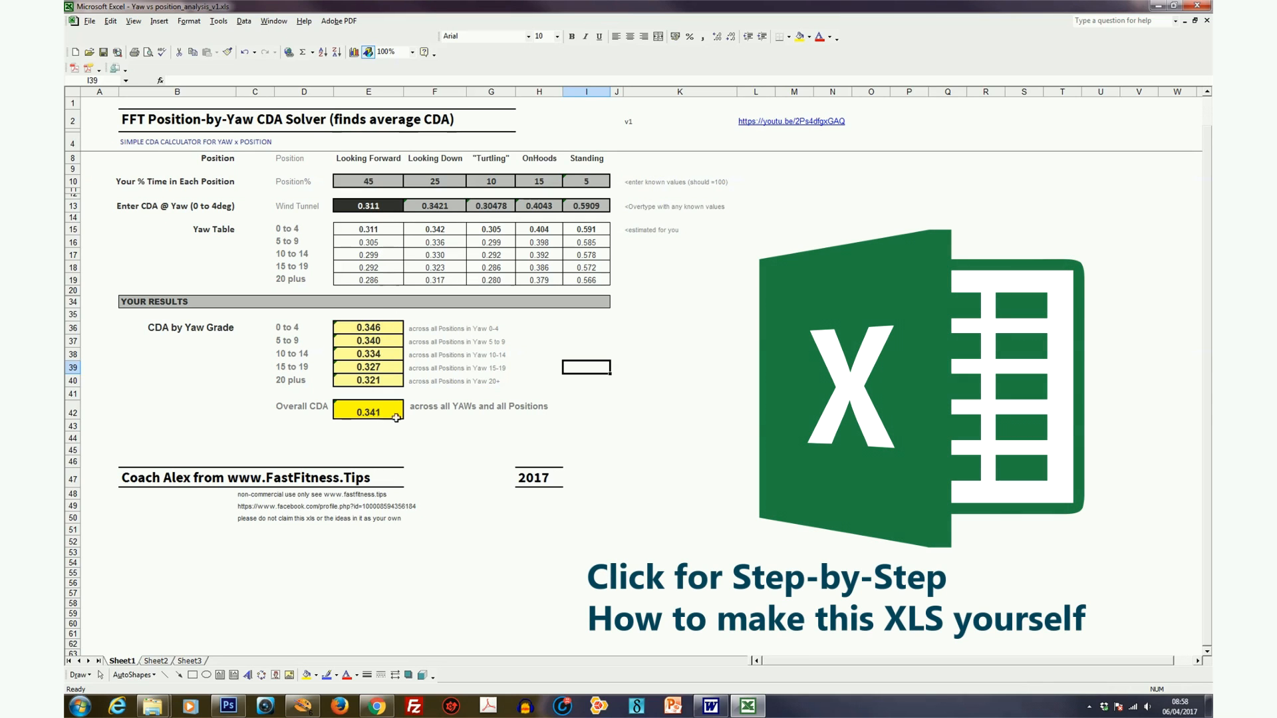
{"action": "mouse_move", "coordinate": [521, 420]}
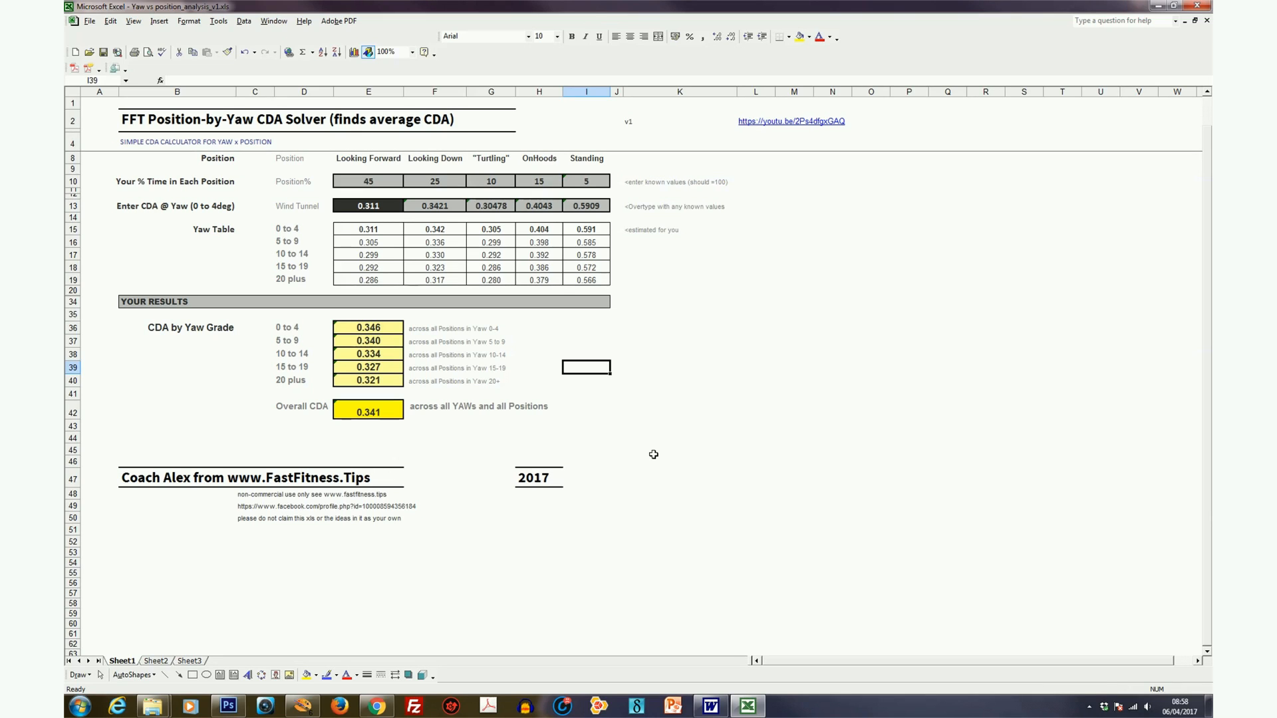
{"action": "mouse_move", "coordinate": [648, 465]}
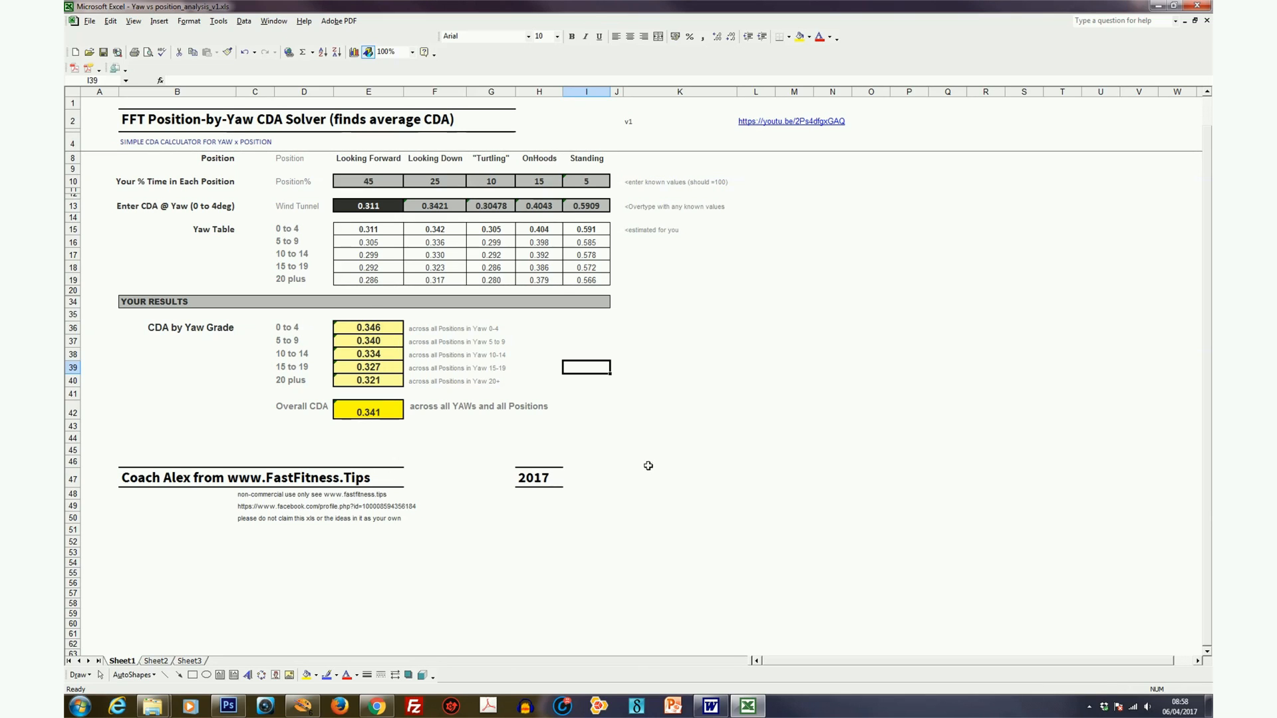
{"action": "mouse_move", "coordinate": [1083, 506]}
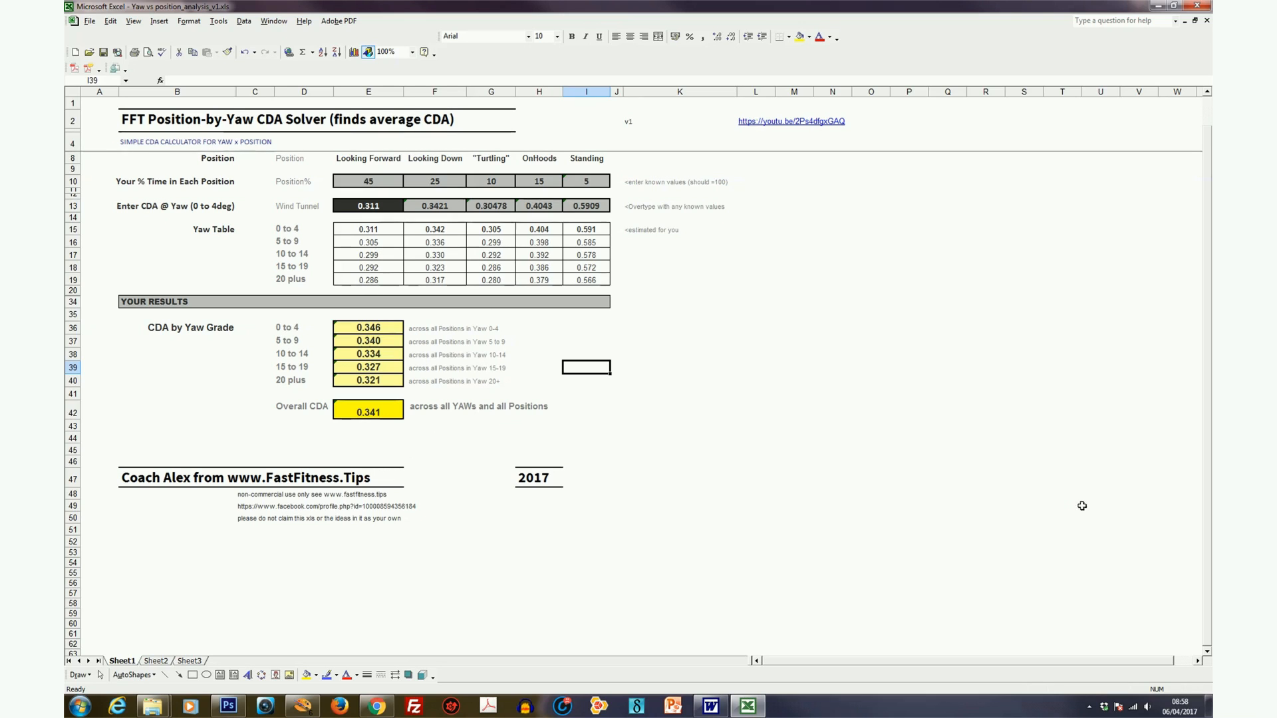
{"action": "mouse_move", "coordinate": [904, 528]}
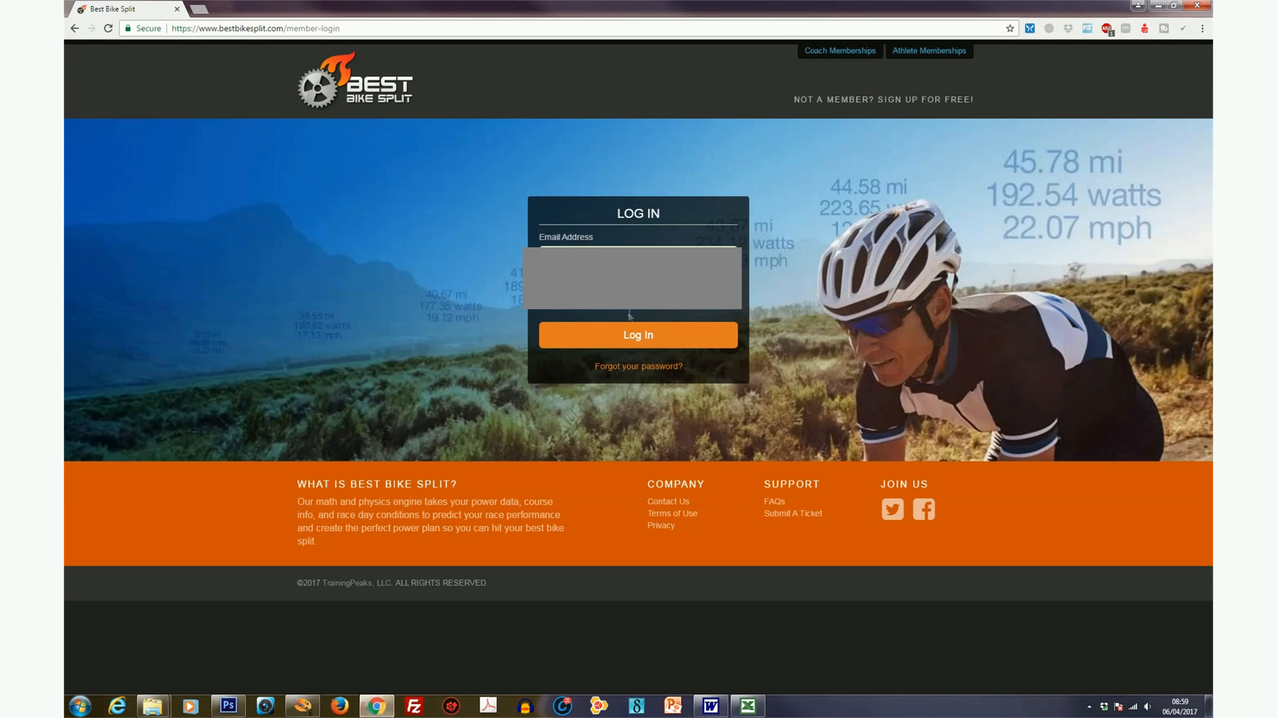
- Log in and open the 1st TT race plan from Recent Race Plans
{"action": "left_click", "coordinate": [637, 335]}
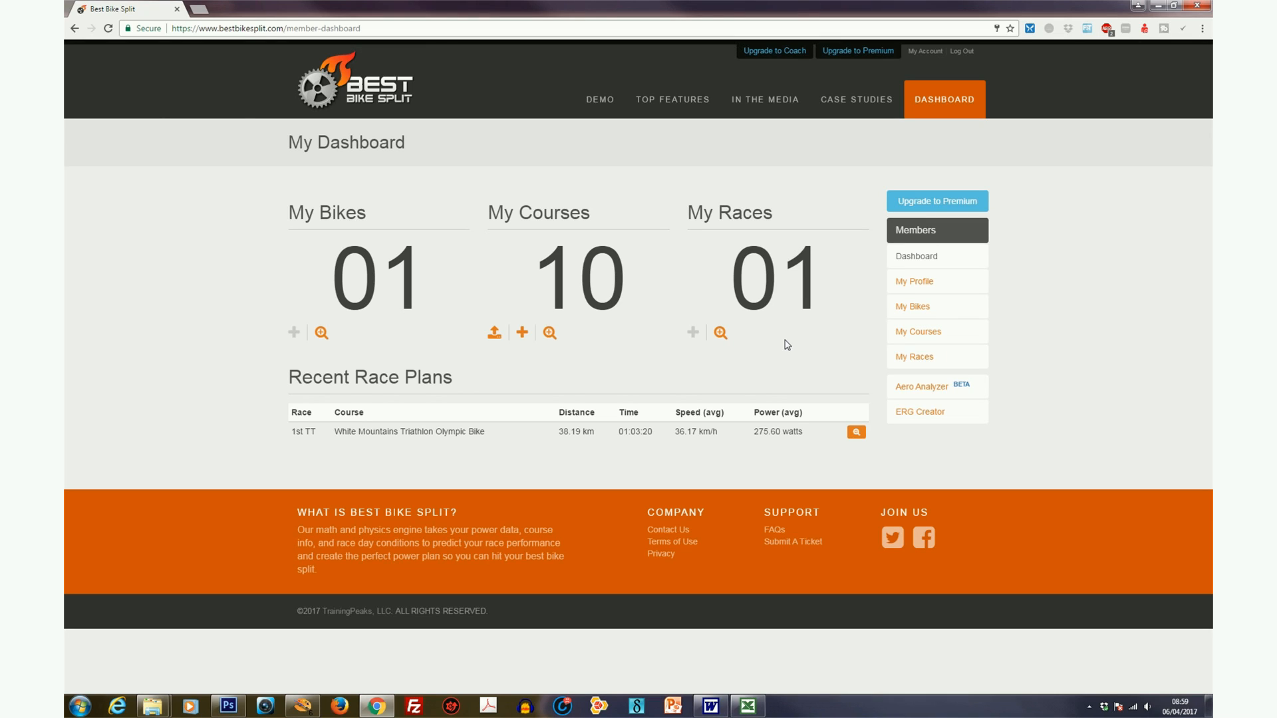
{"action": "mouse_move", "coordinate": [755, 451]}
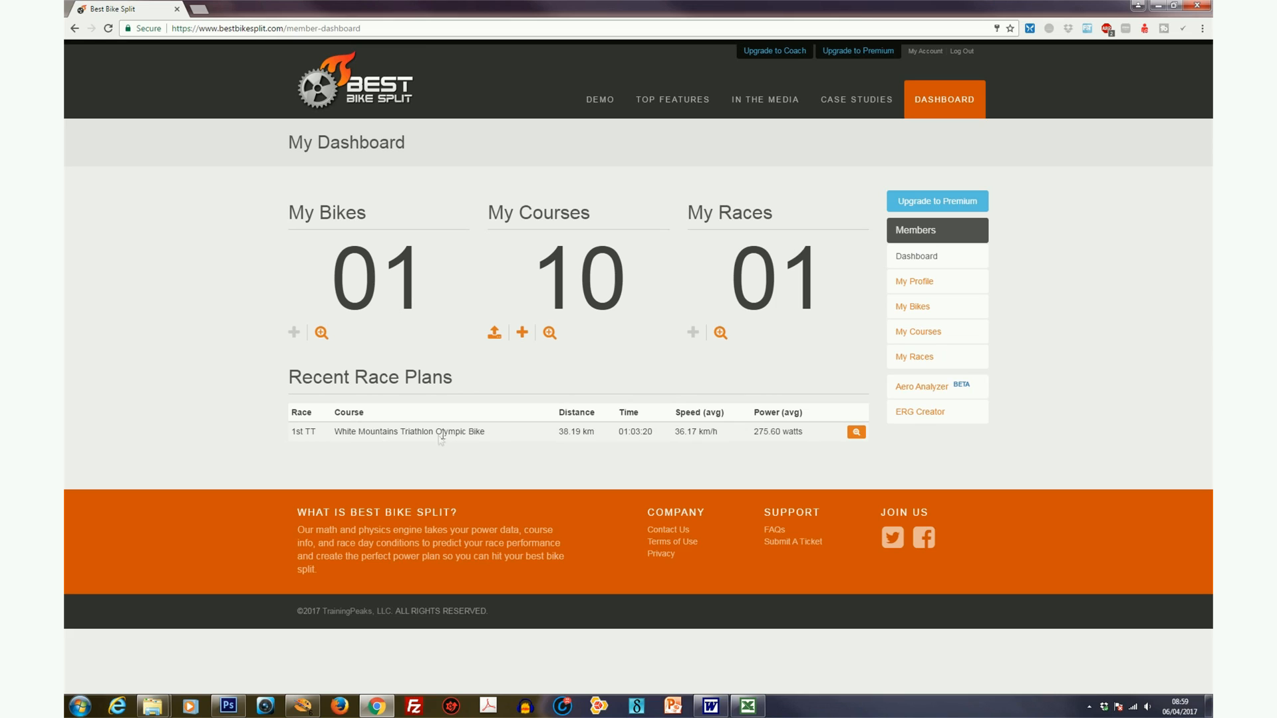
{"action": "mouse_move", "coordinate": [341, 432]}
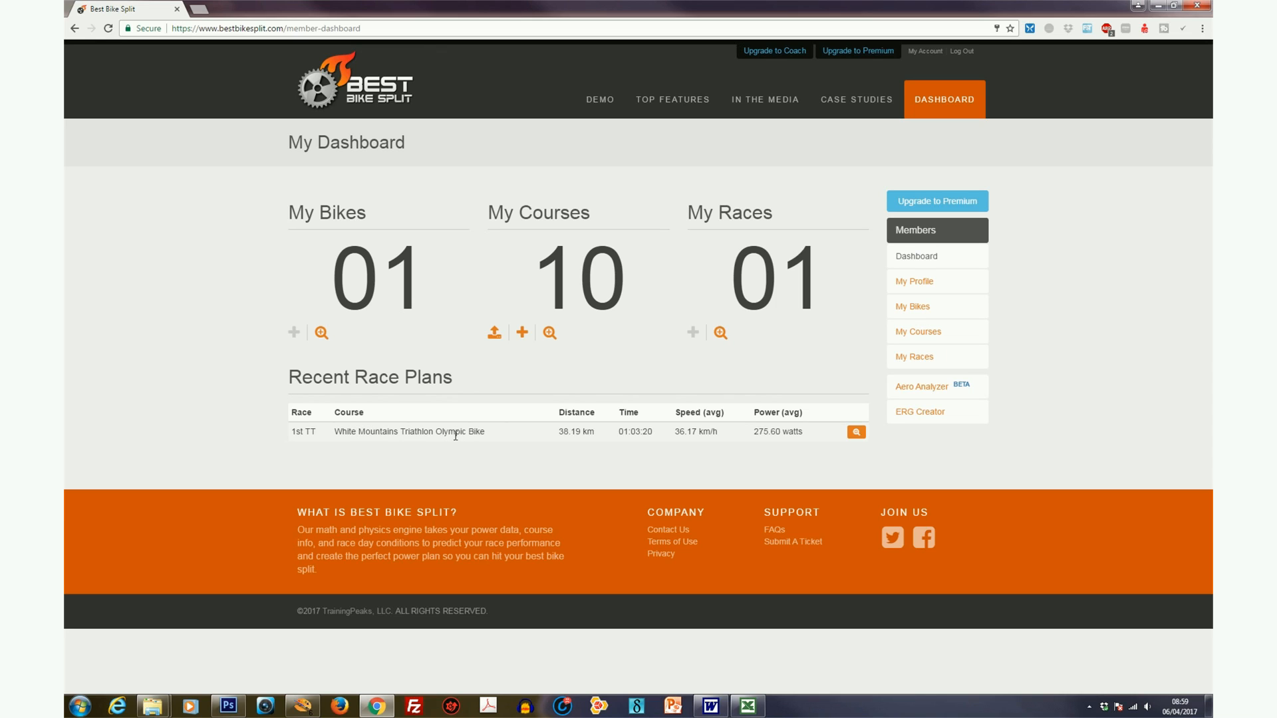
{"action": "mouse_move", "coordinate": [593, 448]}
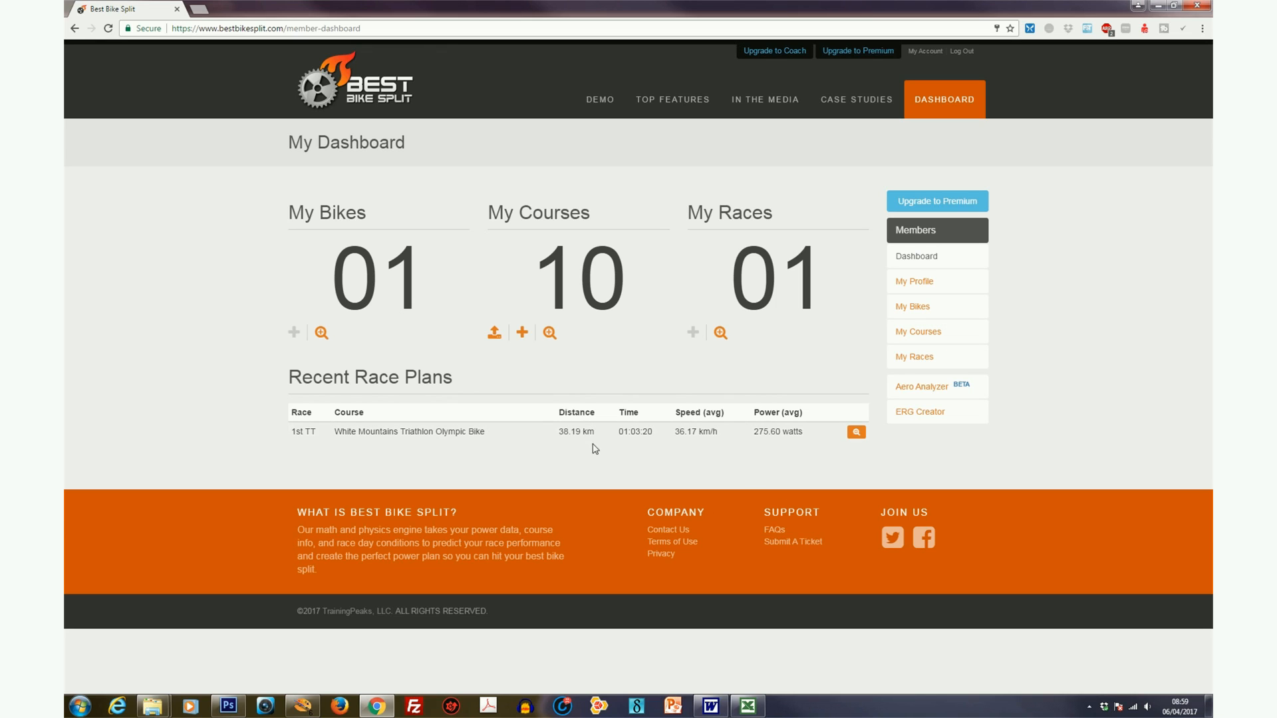
{"action": "mouse_move", "coordinate": [624, 444]}
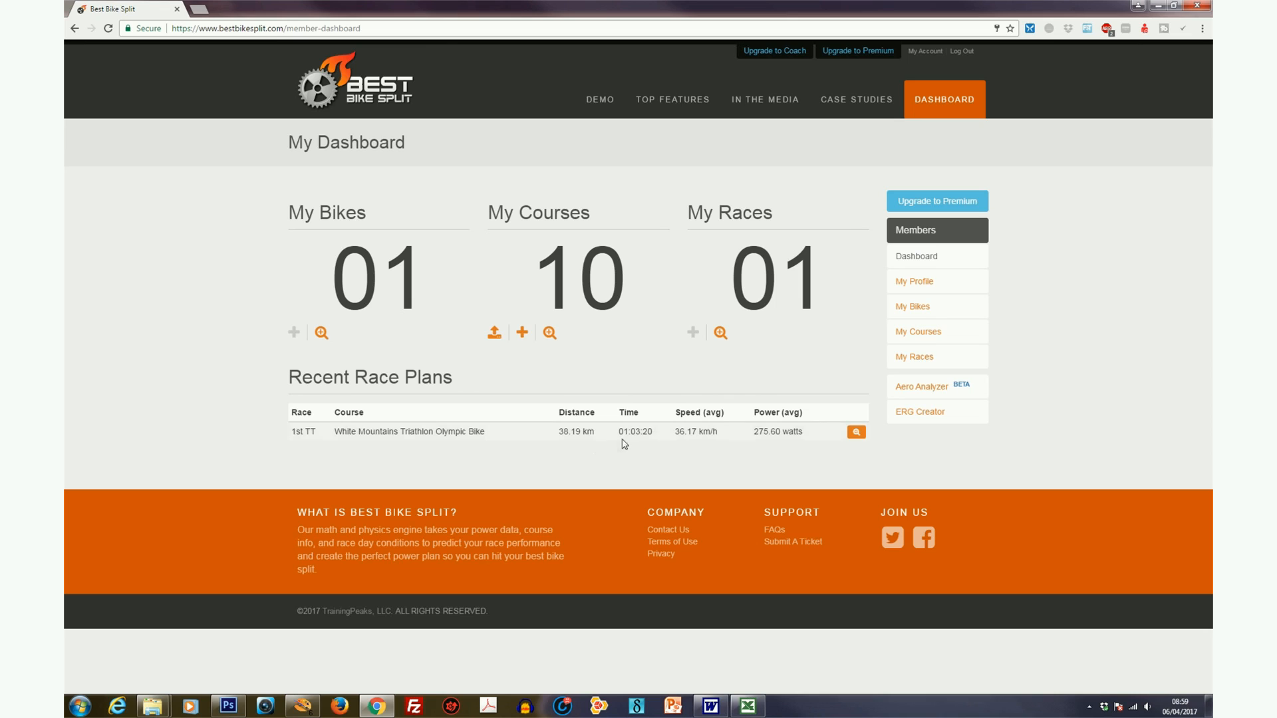
{"action": "mouse_move", "coordinate": [878, 419]}
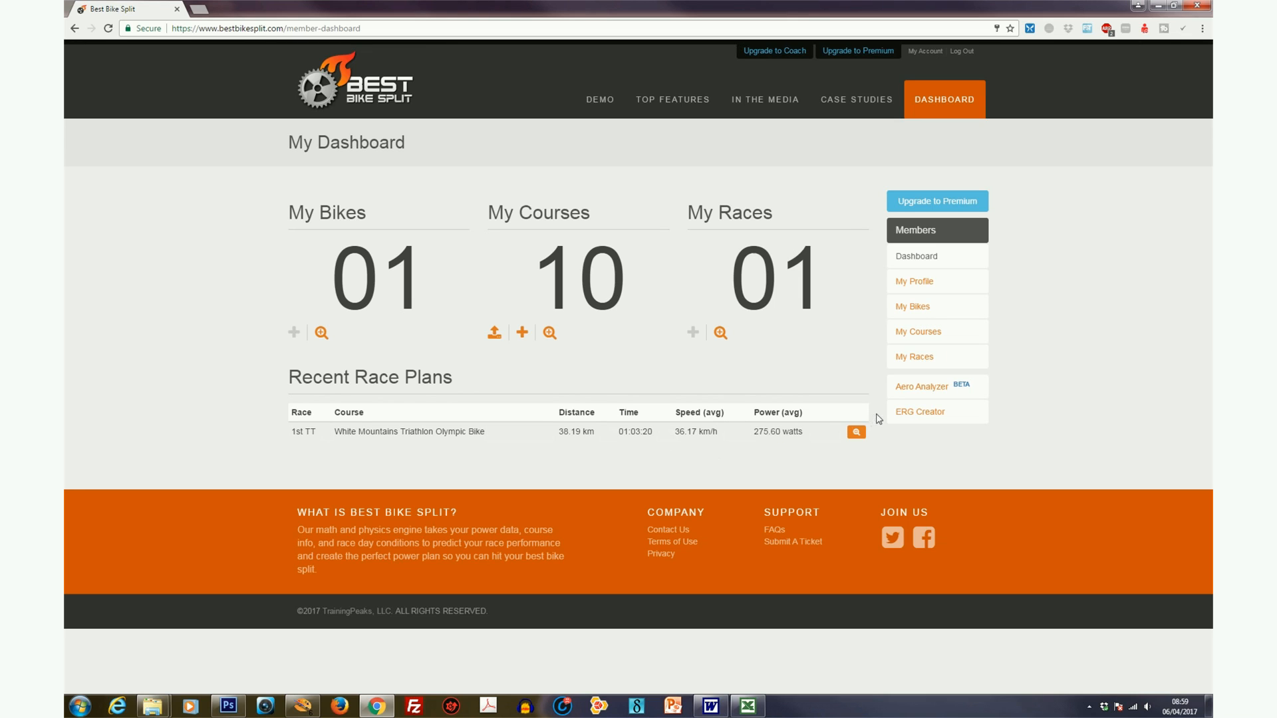
{"action": "left_click", "coordinate": [855, 430]}
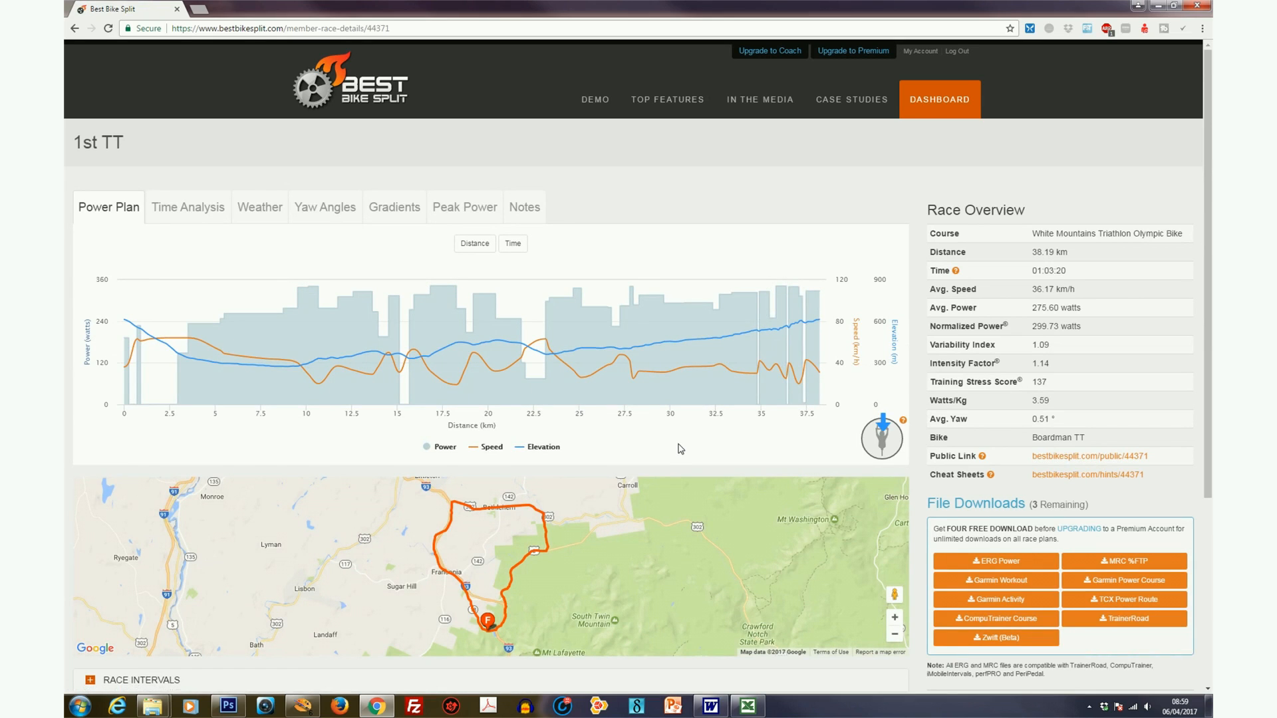
{"action": "mouse_move", "coordinate": [1099, 397]}
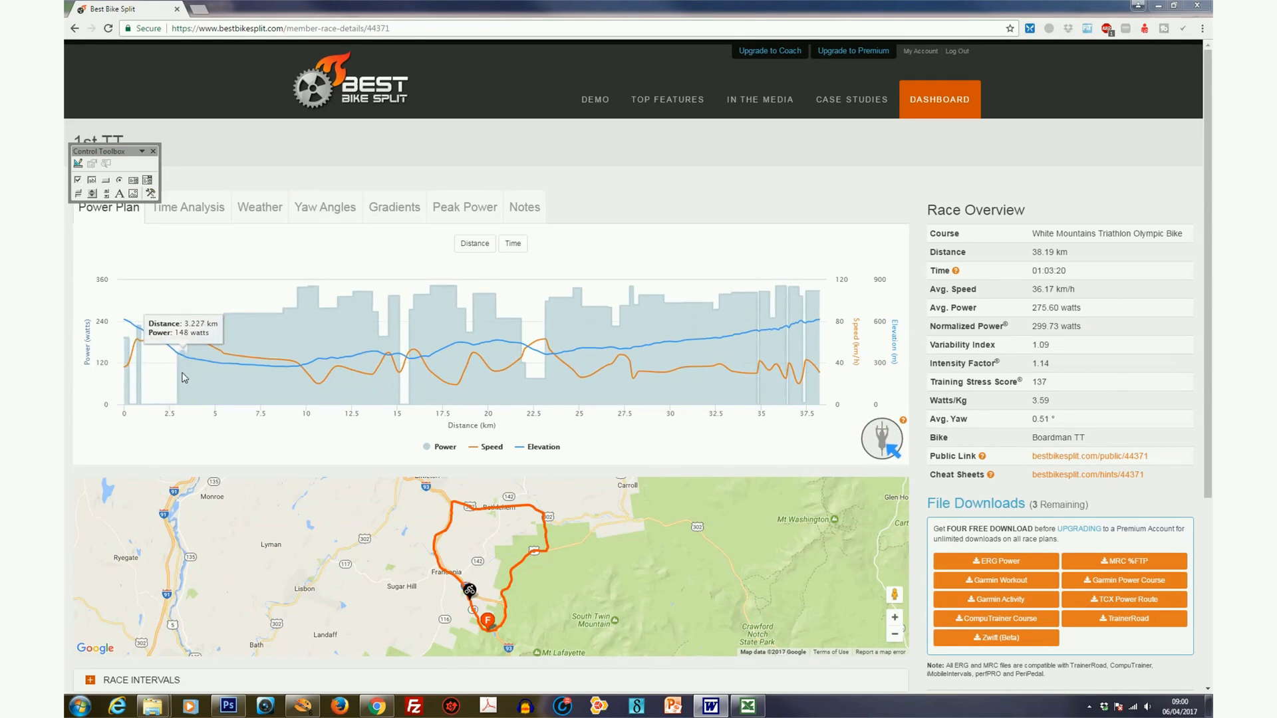
{"action": "mouse_move", "coordinate": [411, 373]}
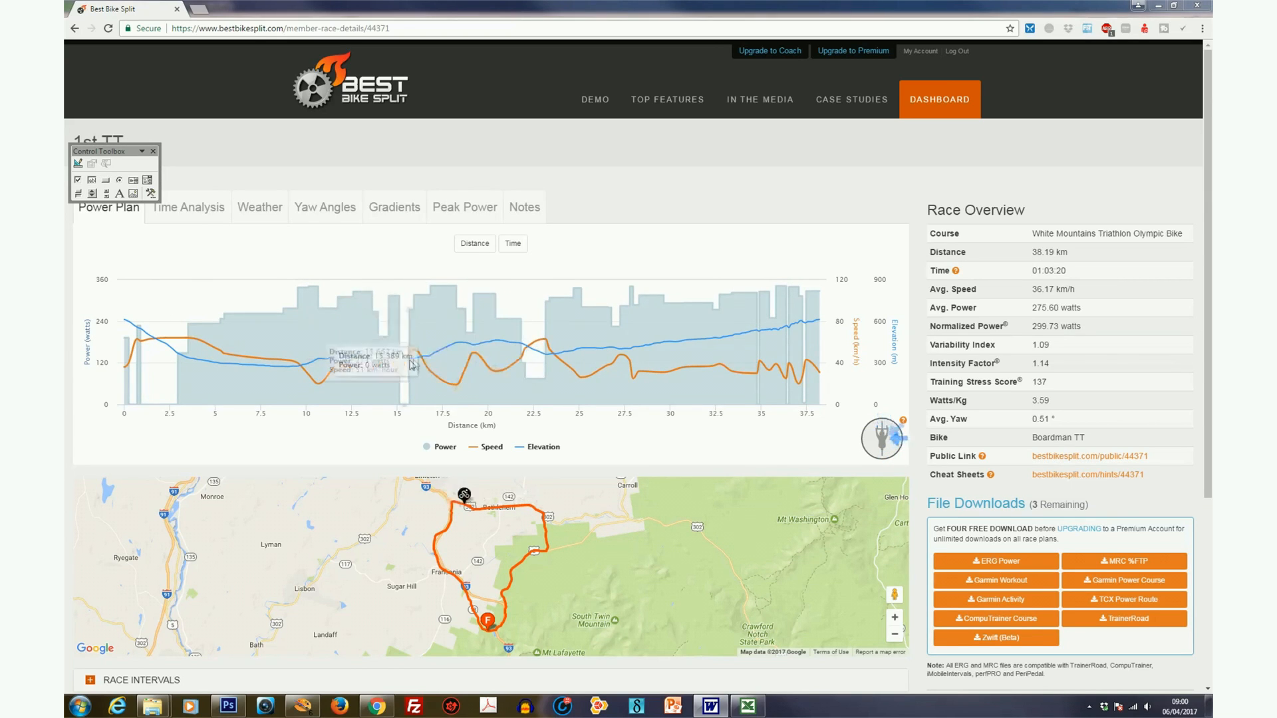
{"action": "mouse_move", "coordinate": [797, 338]}
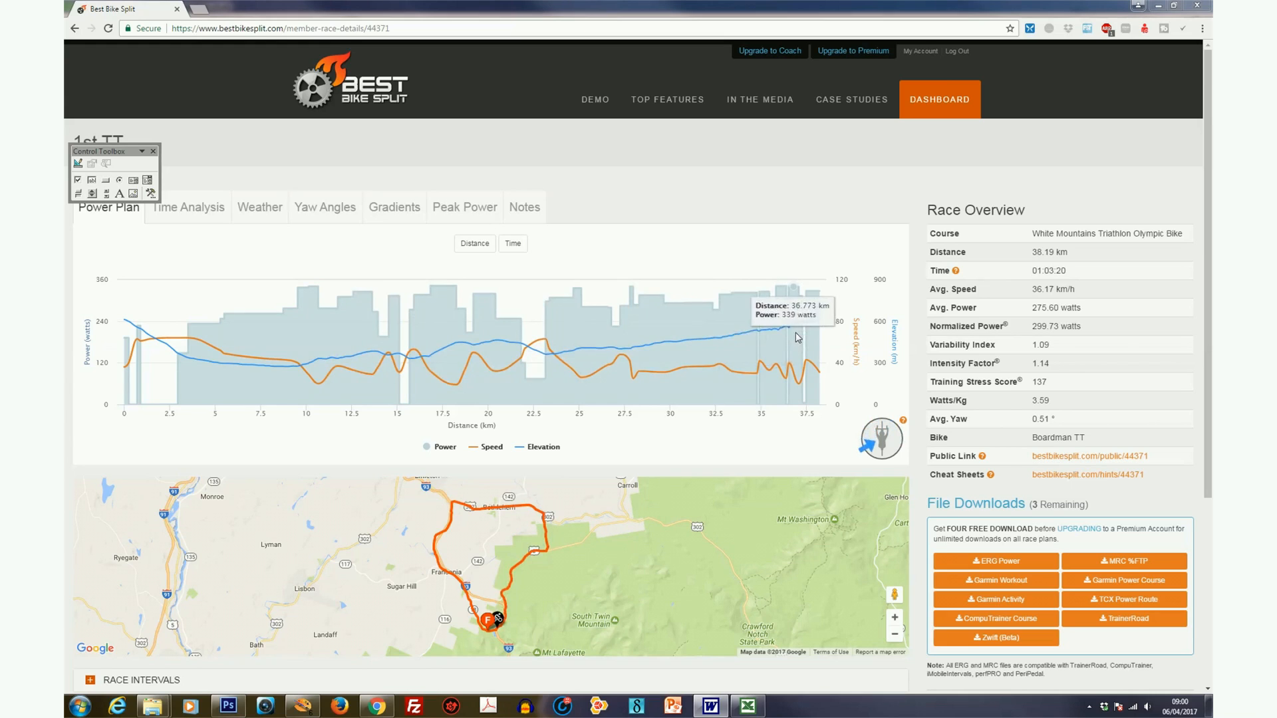
{"action": "mouse_move", "coordinate": [129, 341]}
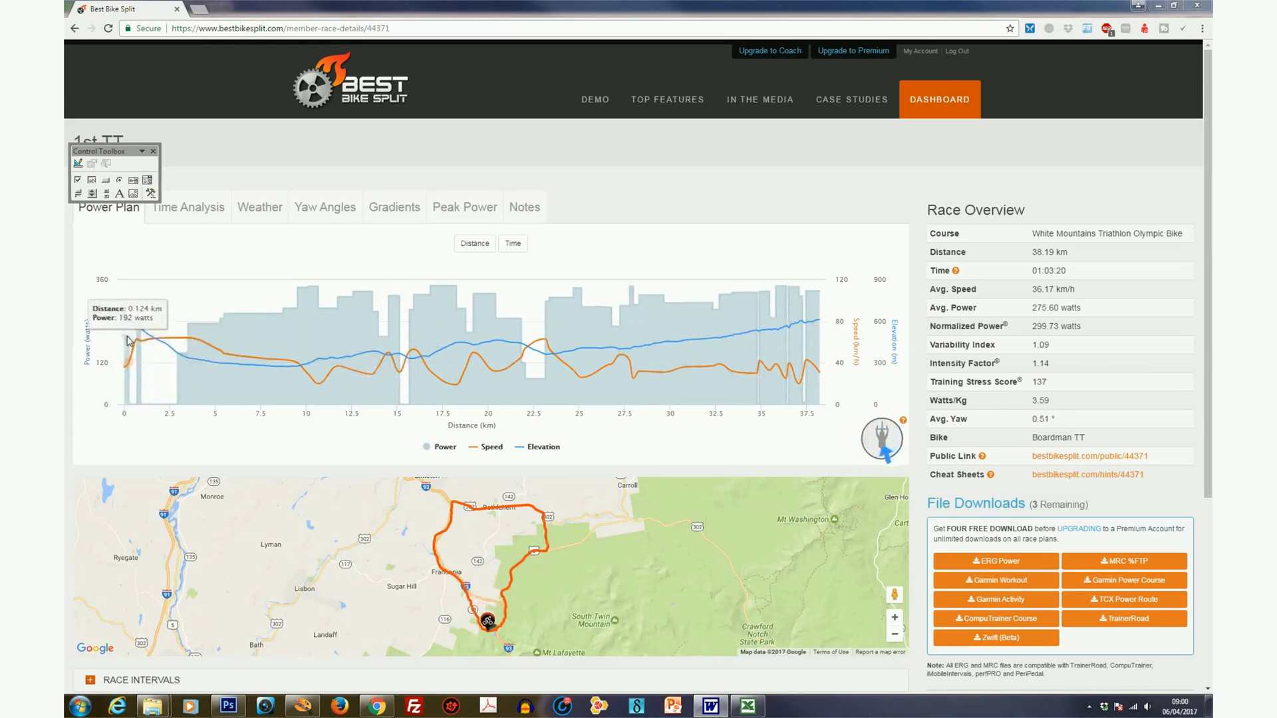
{"action": "mouse_move", "coordinate": [228, 387]}
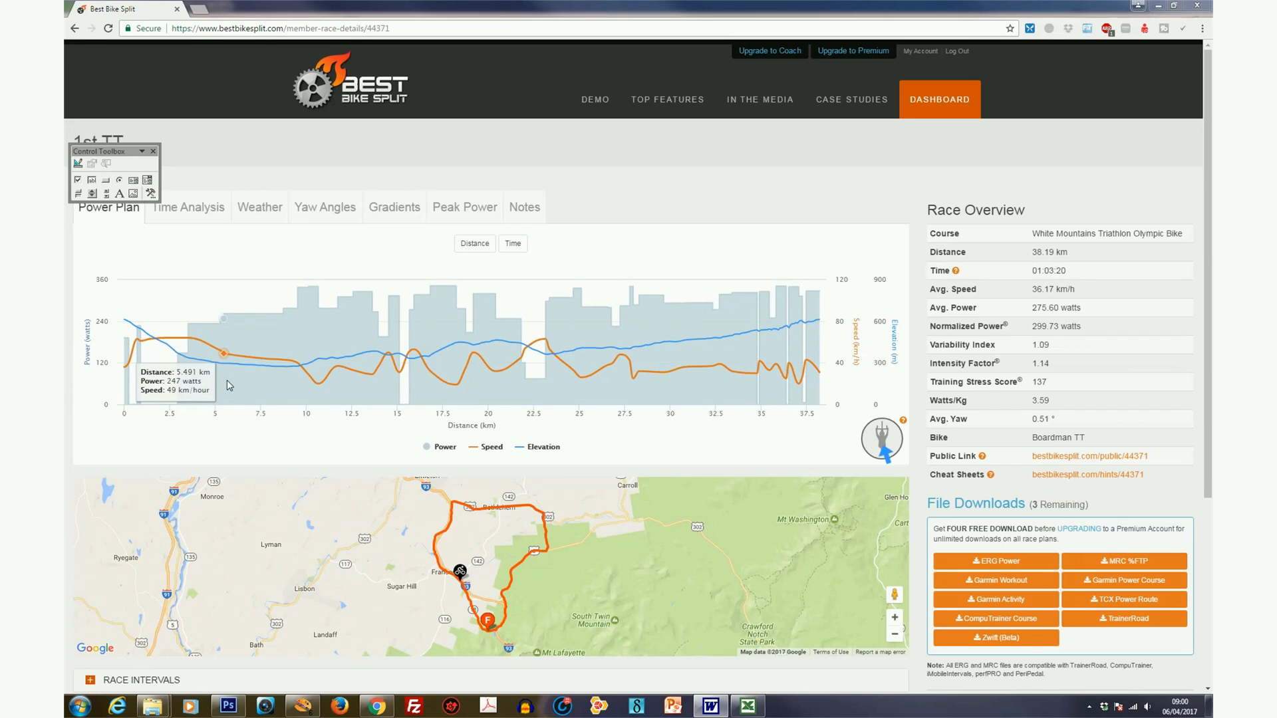
{"action": "mouse_move", "coordinate": [294, 372]}
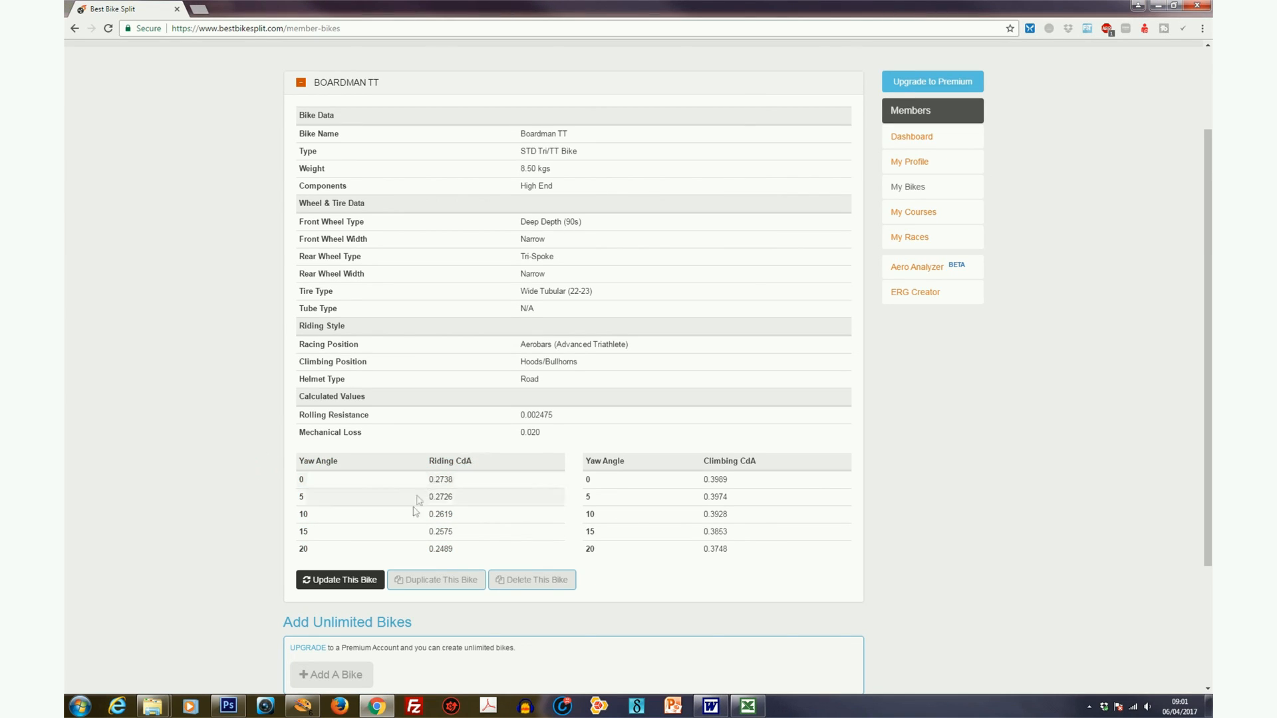
{"action": "mouse_move", "coordinate": [457, 480]}
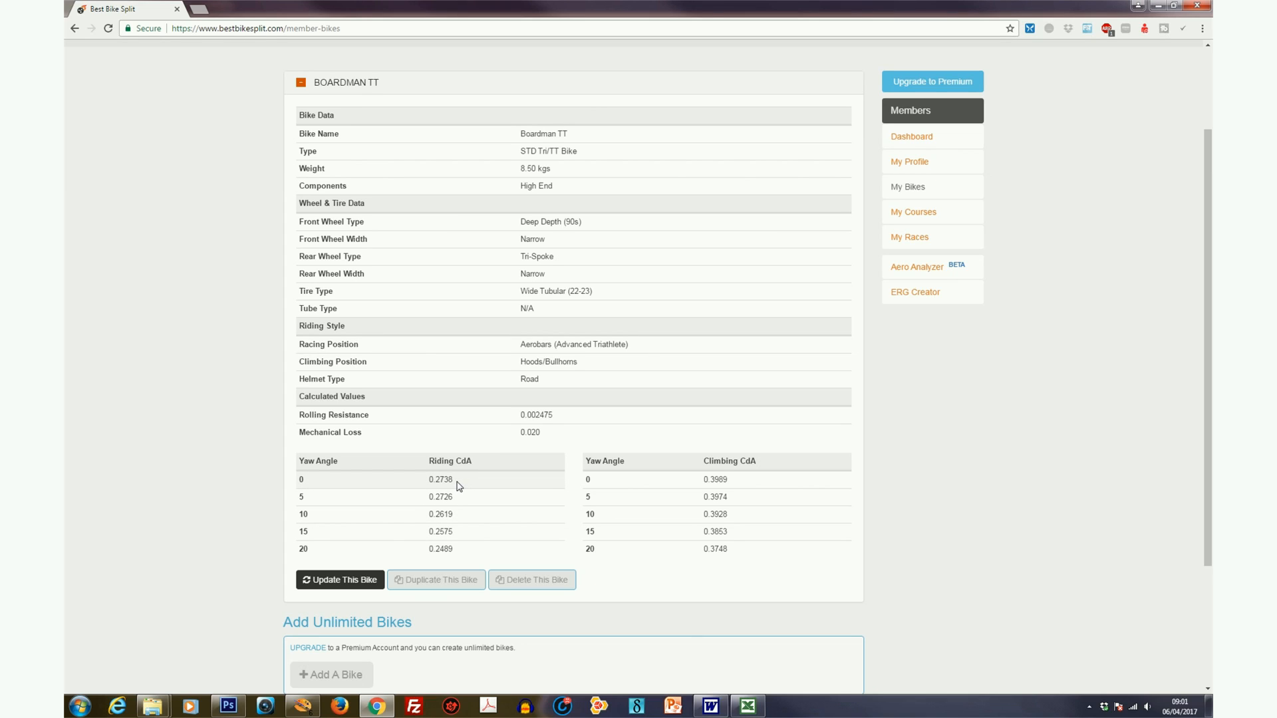
{"action": "mouse_move", "coordinate": [467, 560]}
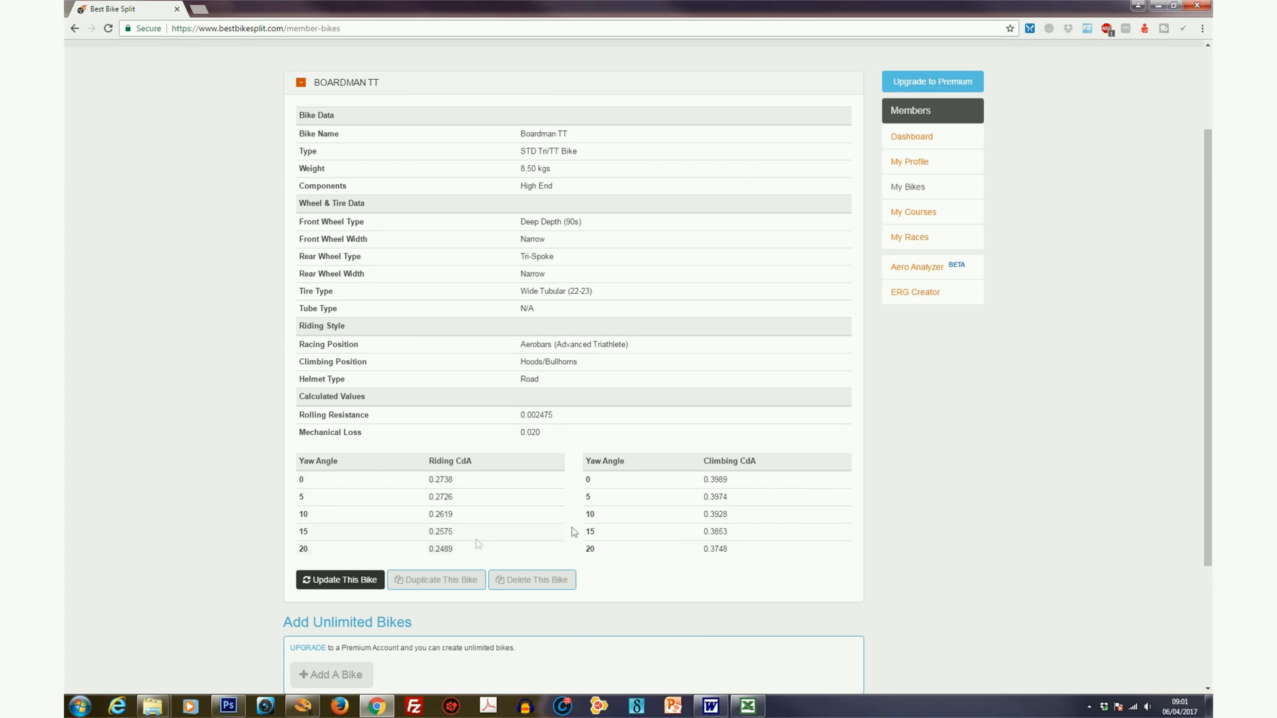
{"action": "mouse_move", "coordinate": [731, 484]}
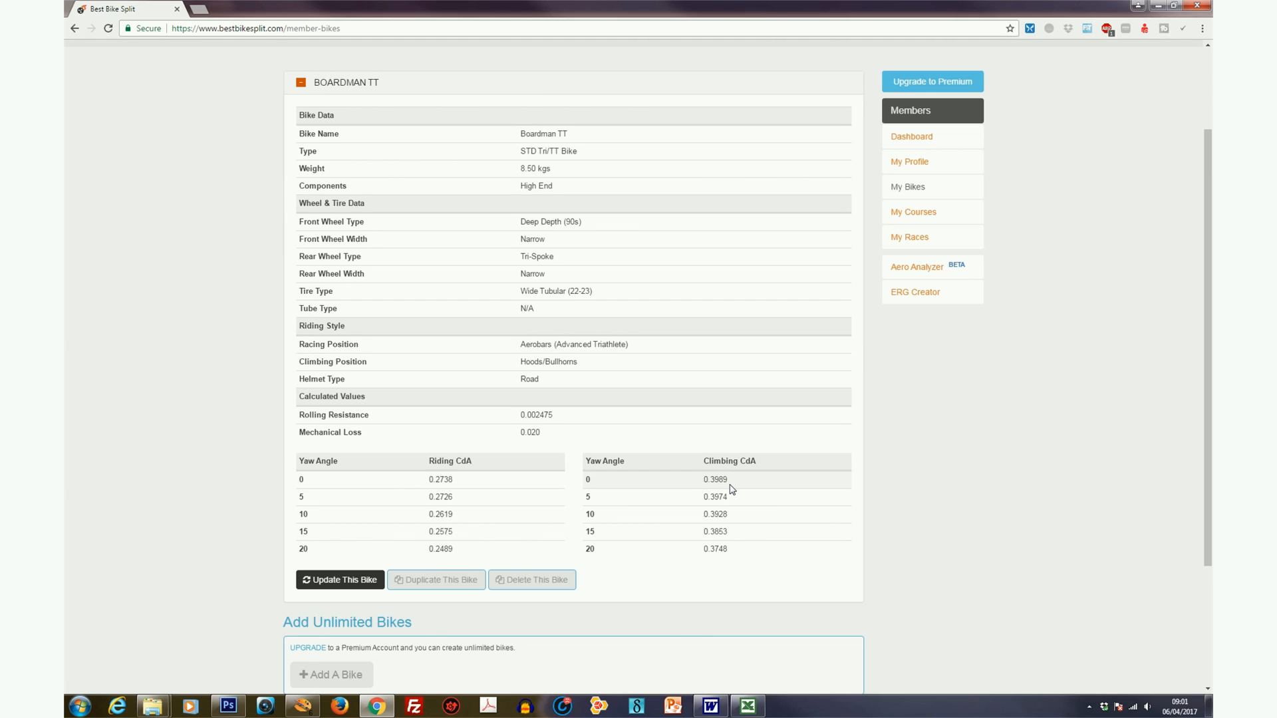
{"action": "mouse_move", "coordinate": [732, 488]}
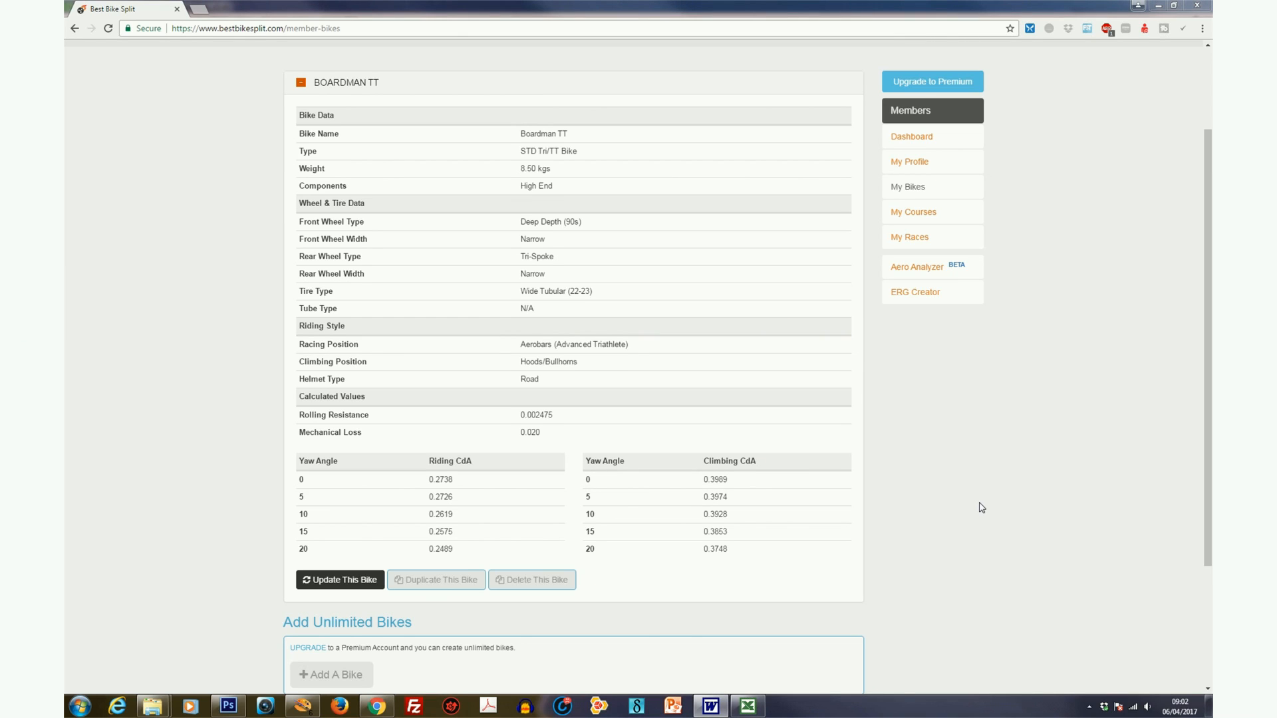
{"action": "mouse_move", "coordinate": [575, 488]}
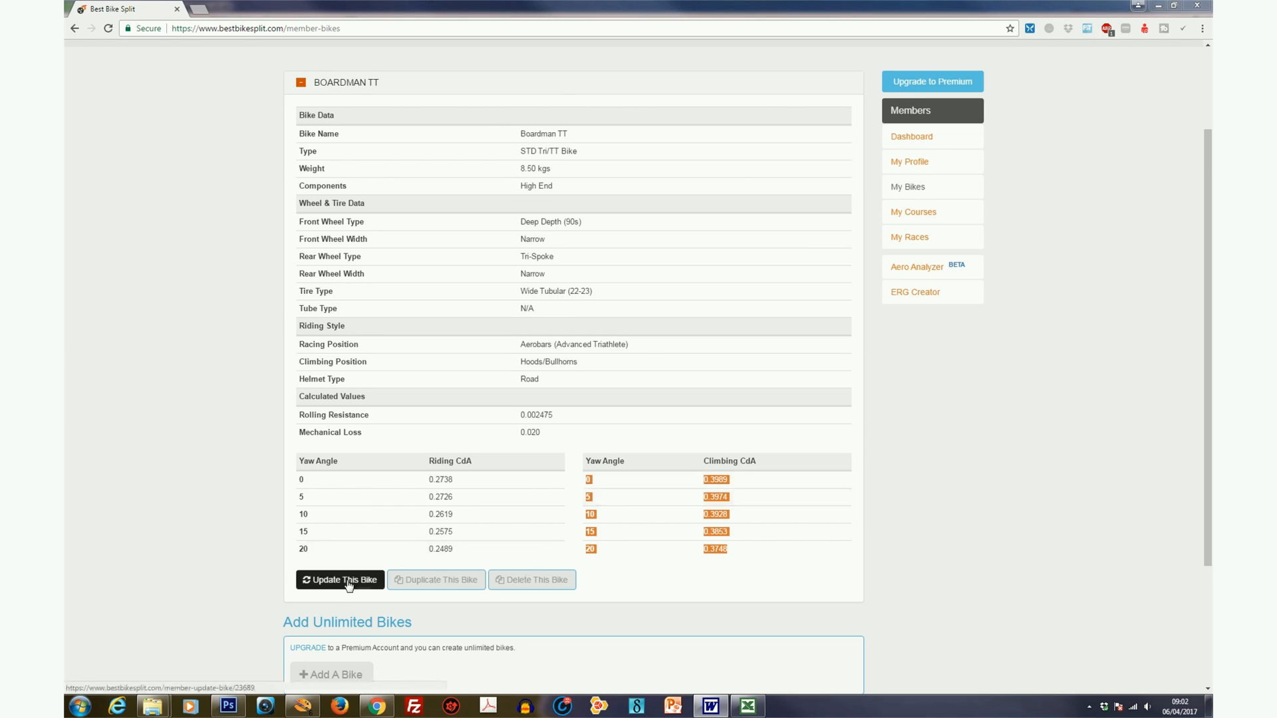
- Open the Boardman TT bike's update form via Update This Bike
{"action": "left_click", "coordinate": [339, 579]}
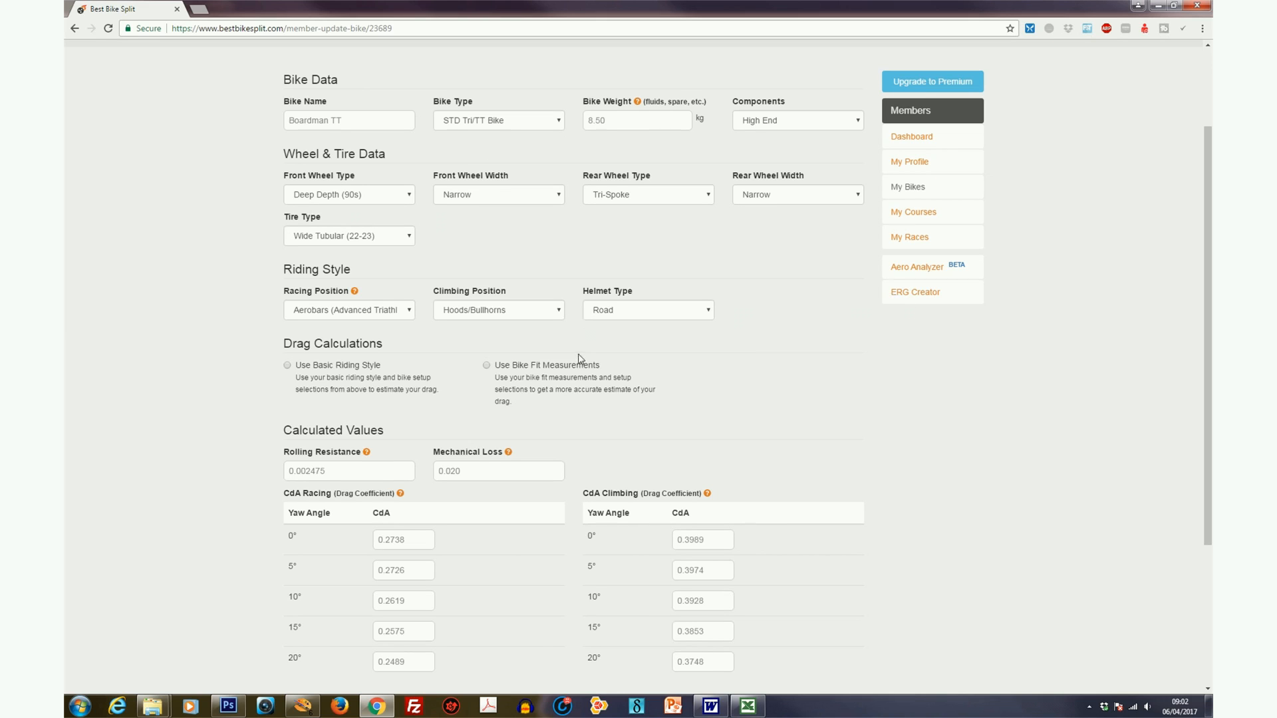
- Replace the 0° racing CdA with the wind-tunnel value 0.336
{"action": "scroll", "scroll_direction": "down", "scroll_amount": 3}
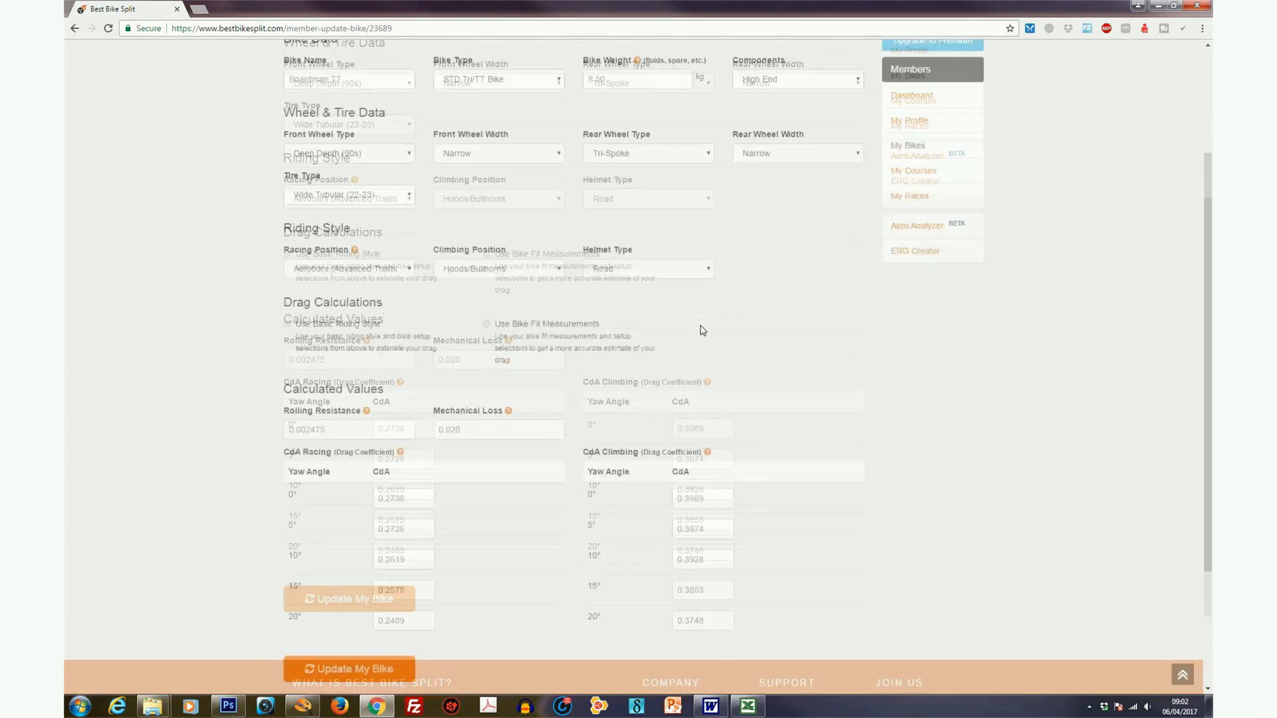
{"action": "scroll", "scroll_direction": "down", "scroll_amount": 3}
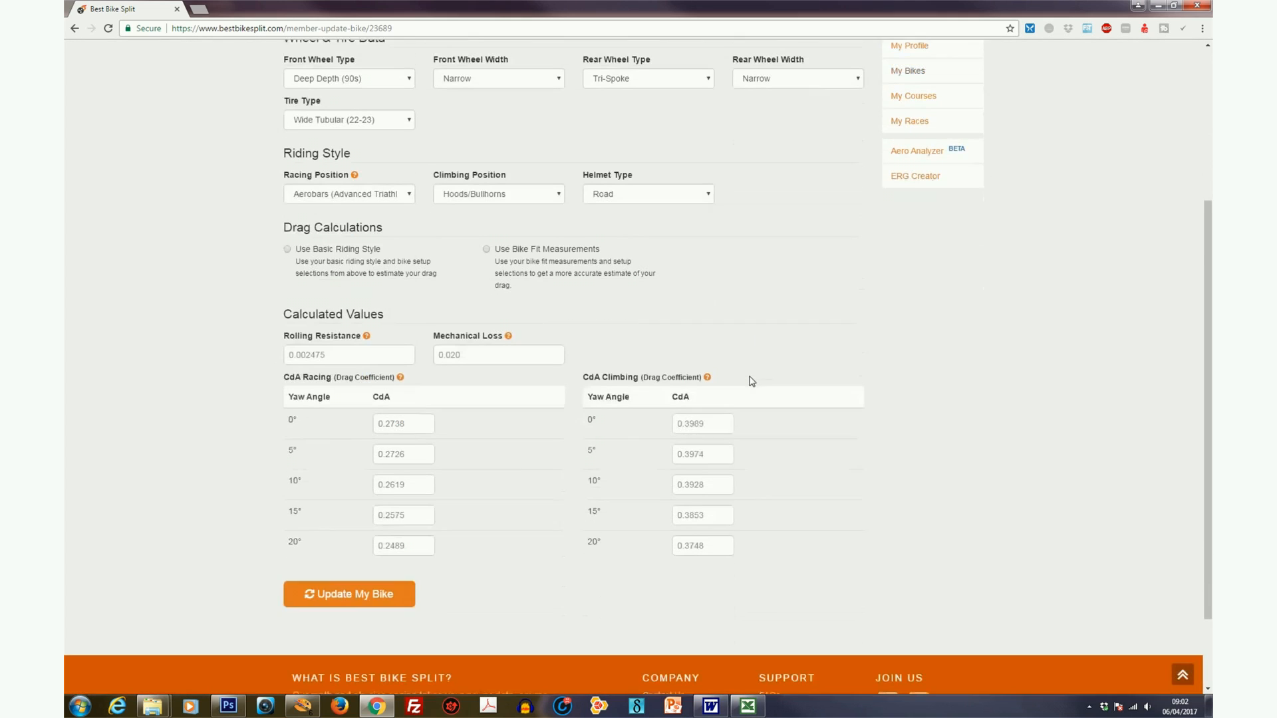
{"action": "scroll", "scroll_direction": "down", "scroll_amount": 3}
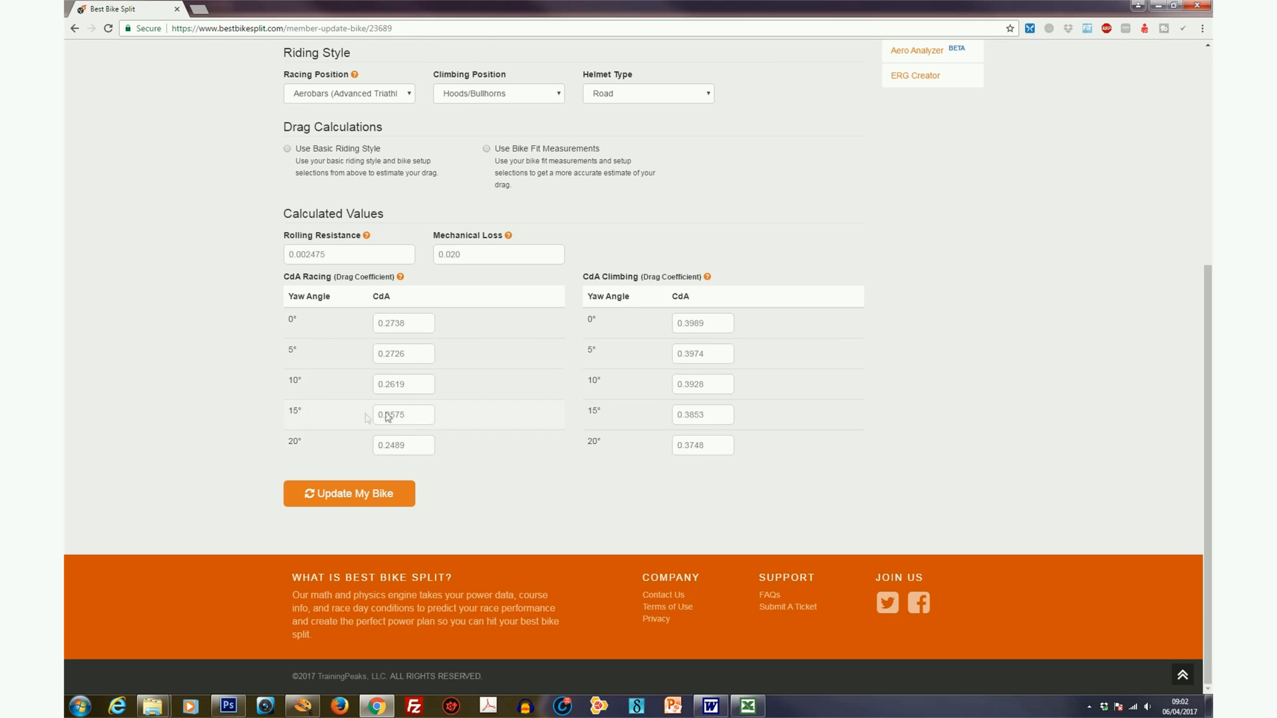
{"action": "mouse_move", "coordinate": [500, 479]}
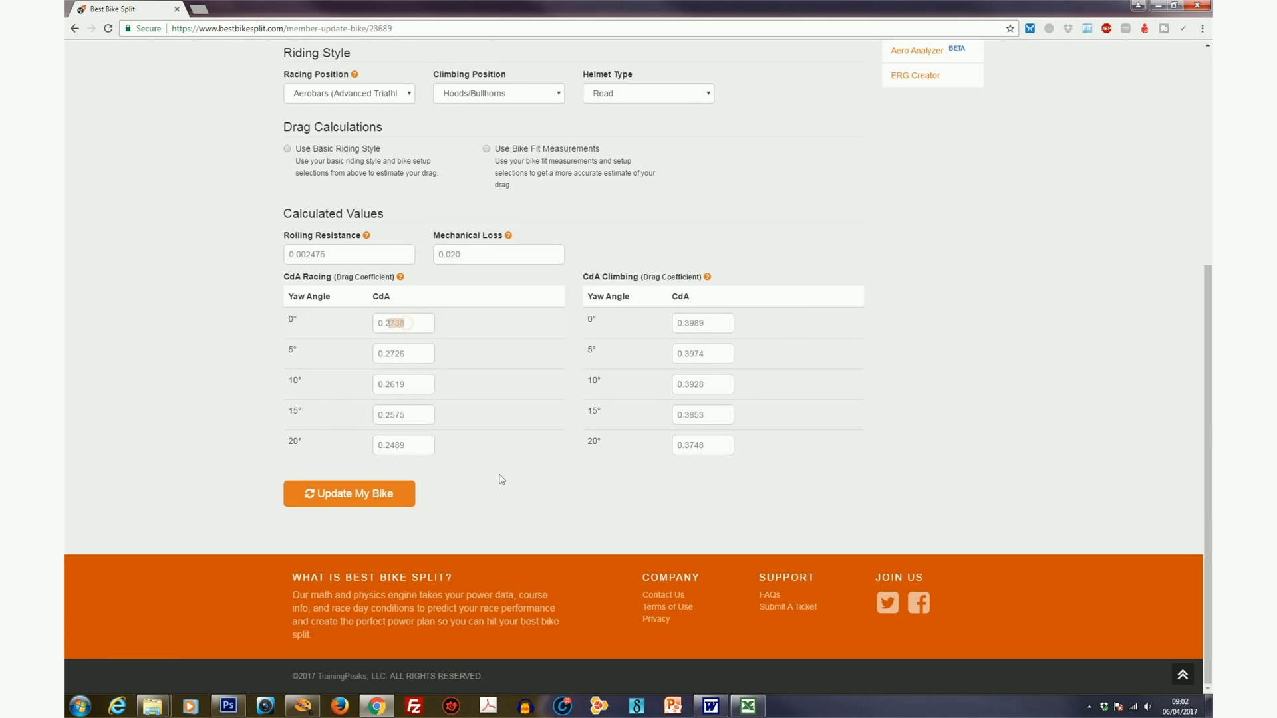
{"action": "double_click", "coordinate": [401, 323]}
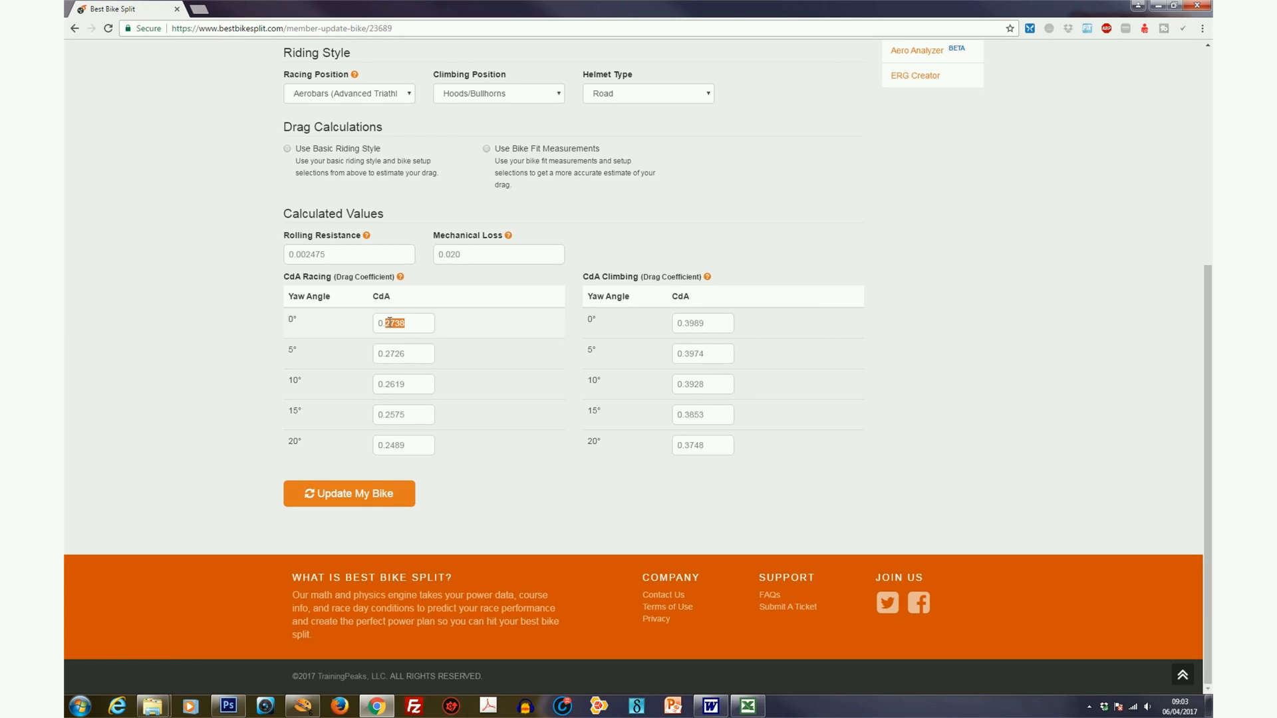
{"action": "mouse_move", "coordinate": [503, 368]}
{"action": "type", "text": "0.3421"}
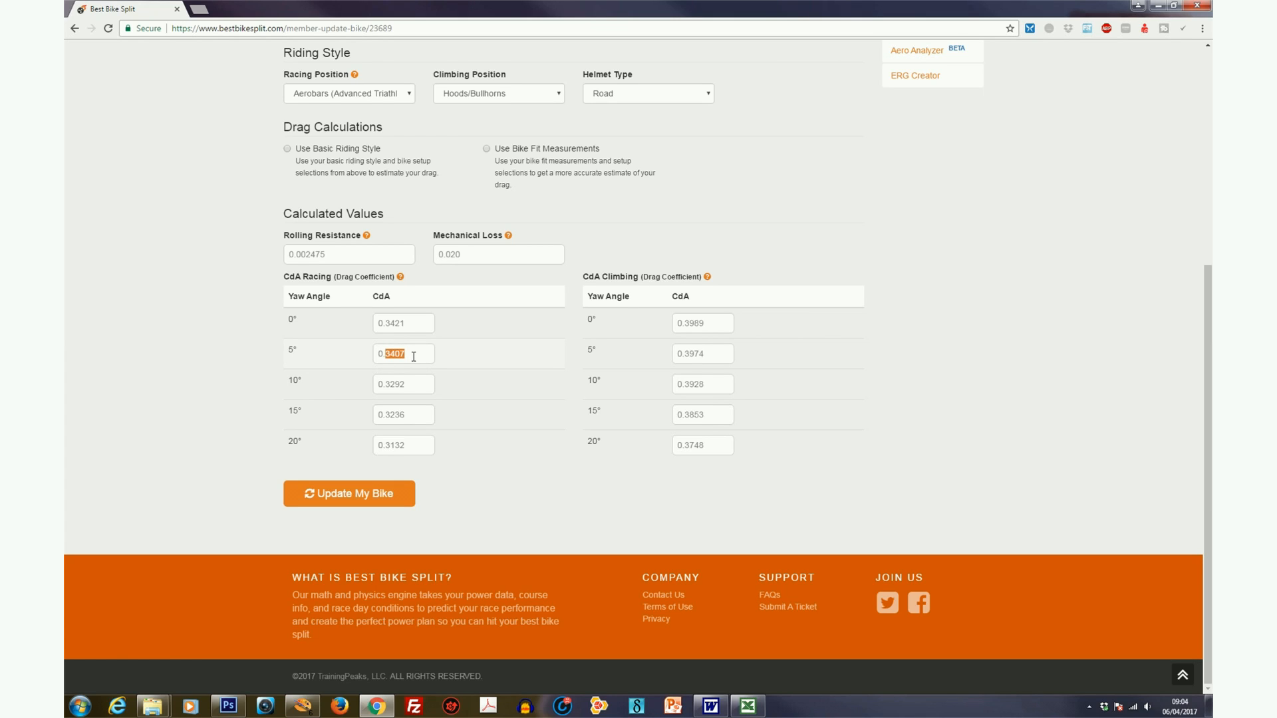
{"action": "type", "text": "0.0"}
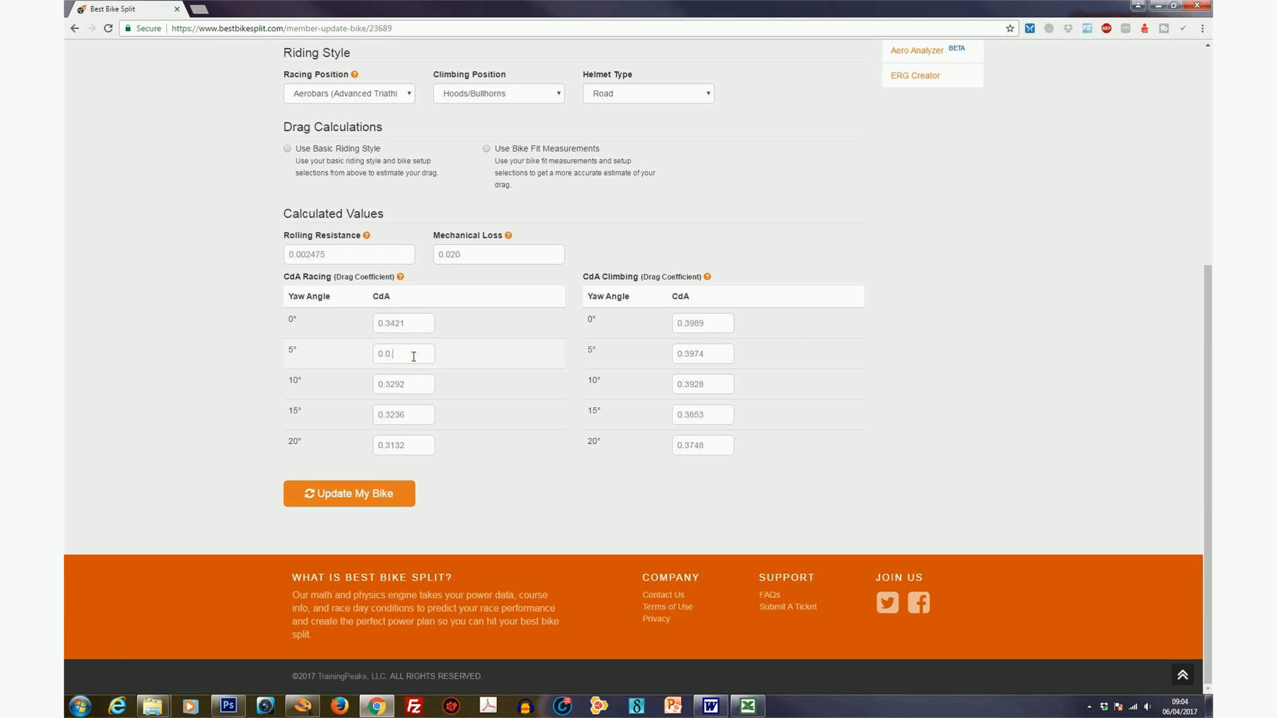
{"action": "type", "text": "336"}
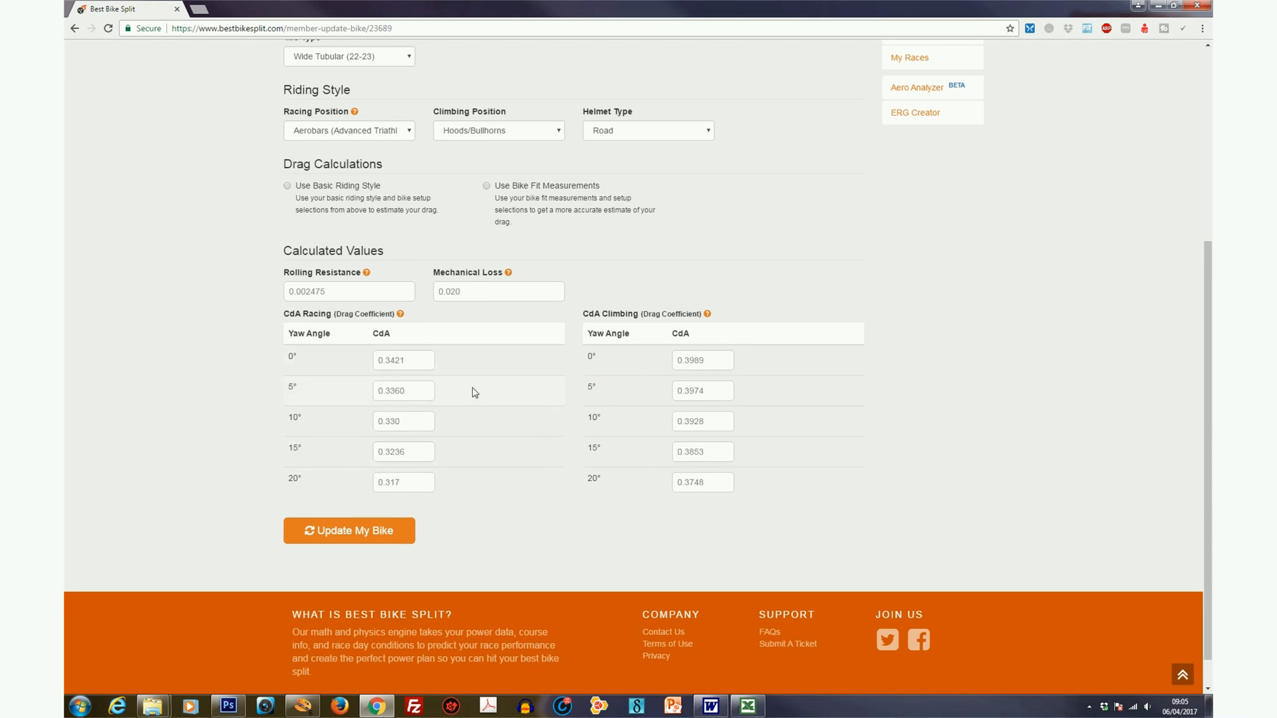
{"action": "mouse_move", "coordinate": [771, 530]}
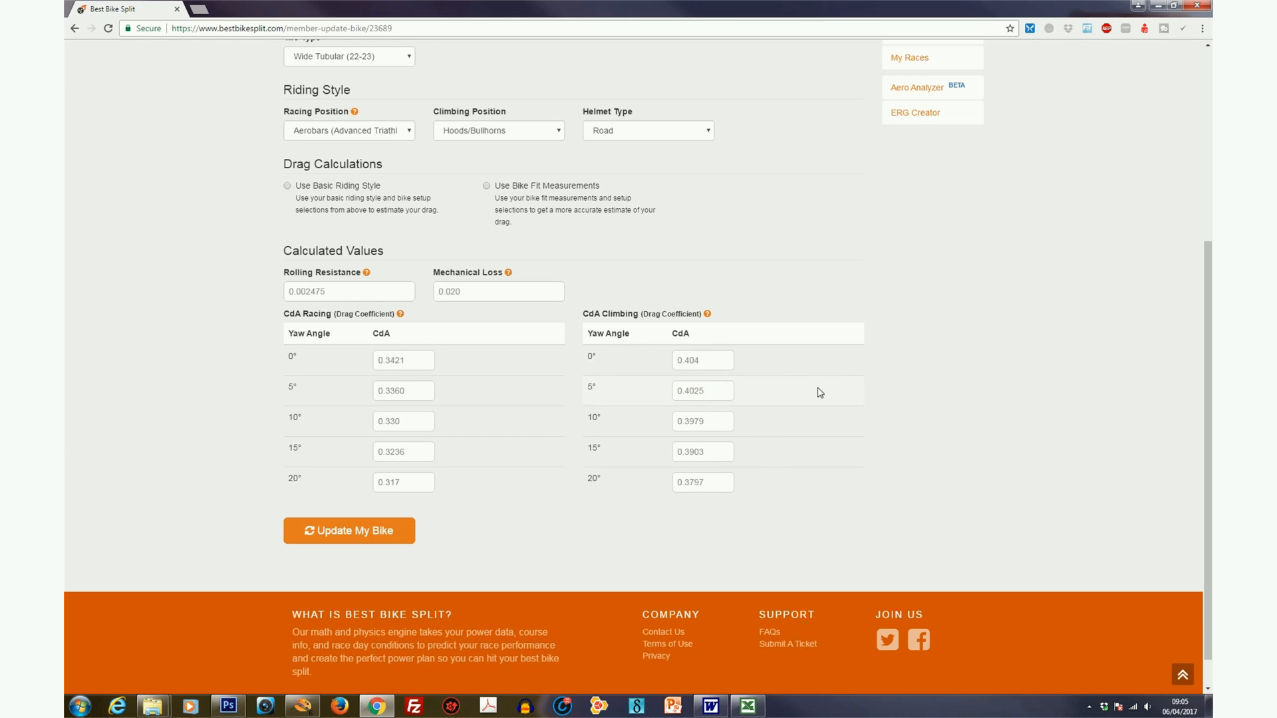
- Set the 15° climbing CdA to 0.386 and save with Update My Bike
{"action": "left_click", "coordinate": [702, 390]}
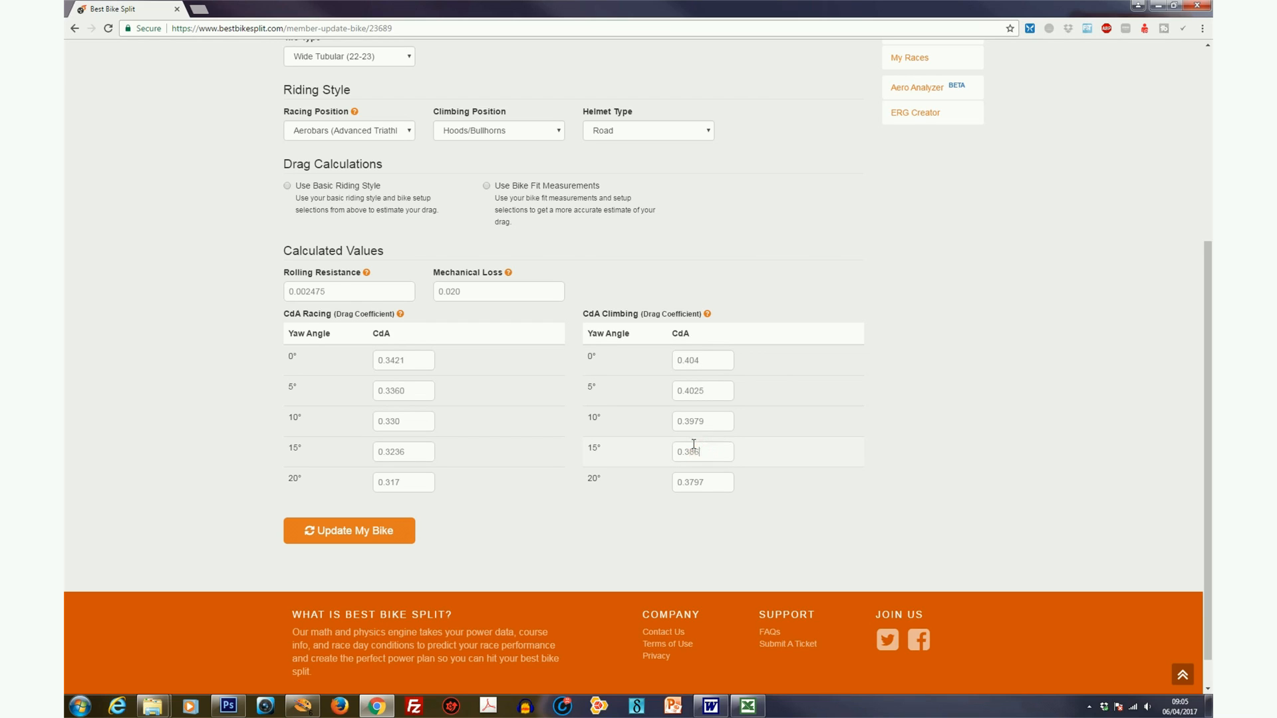
{"action": "type", "text": "0.386"}
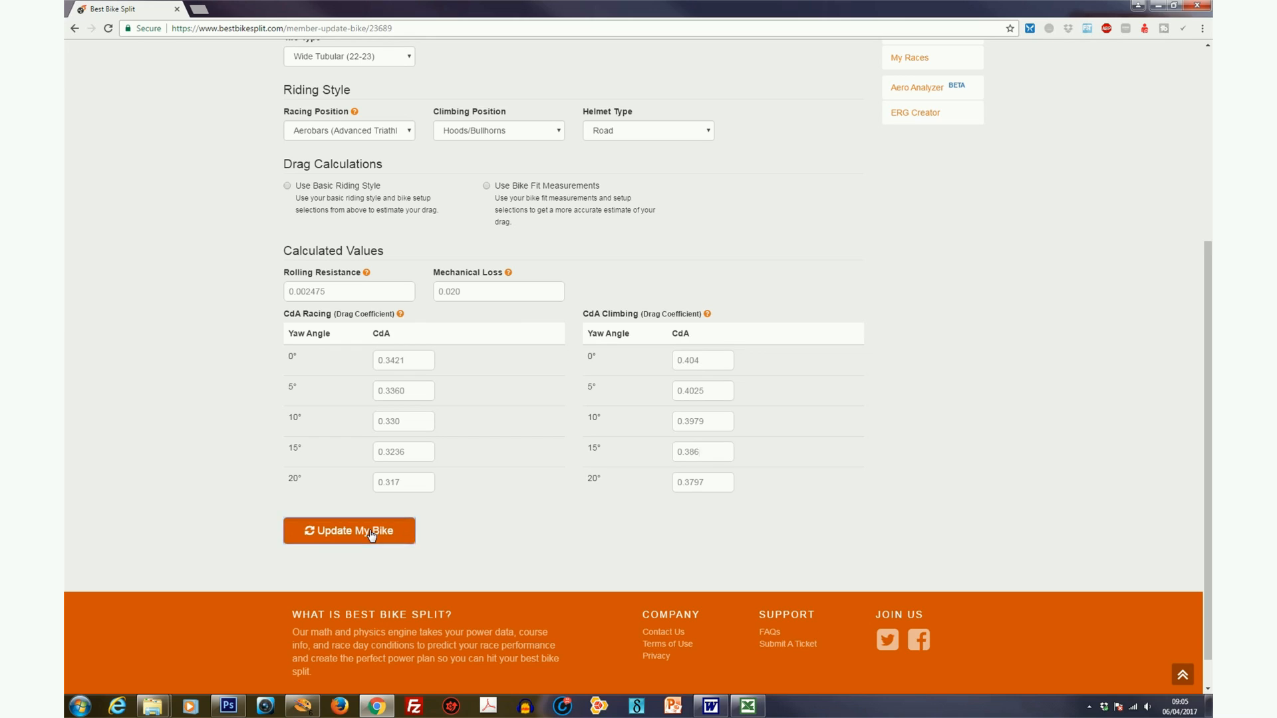
{"action": "left_click", "coordinate": [349, 531]}
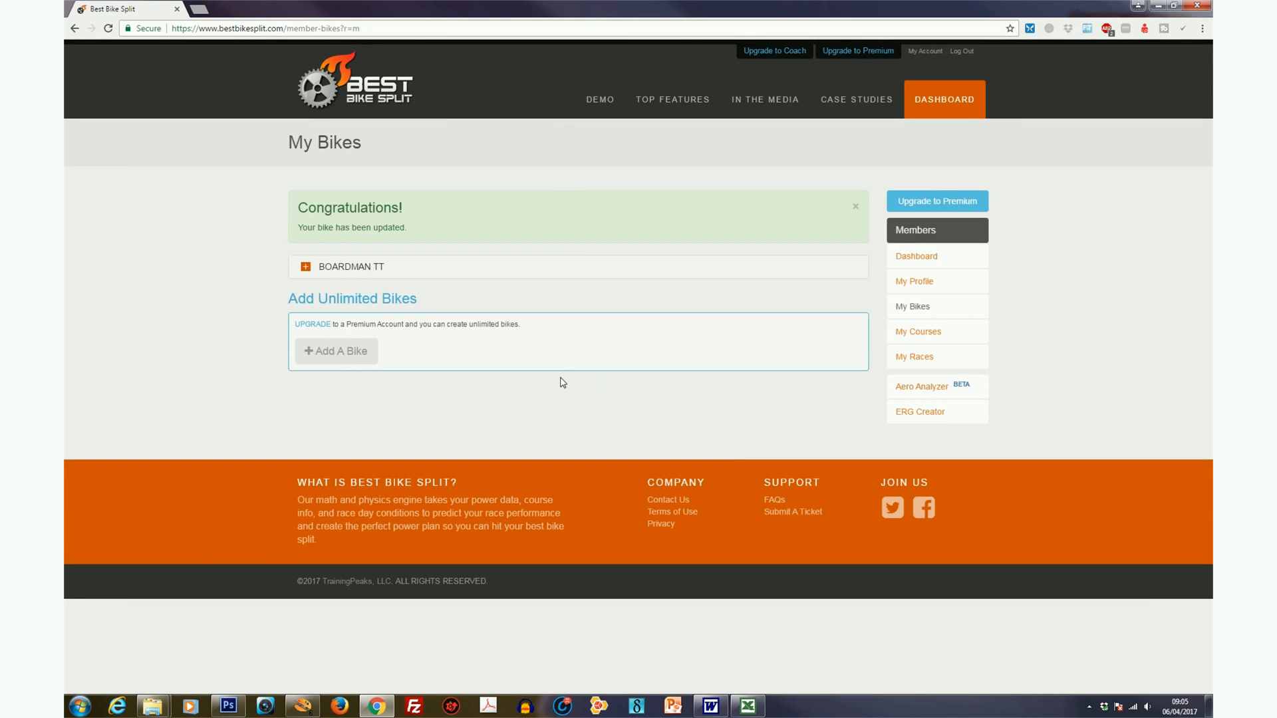
{"action": "mouse_move", "coordinate": [913, 356]}
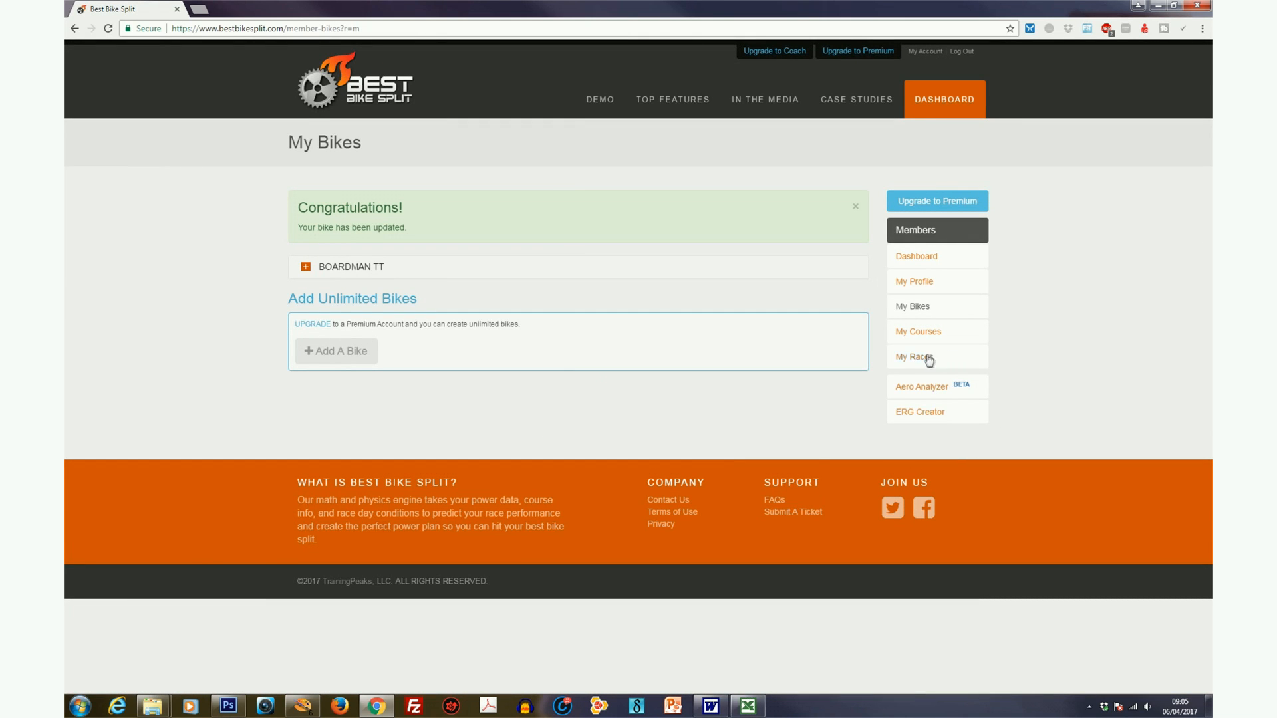
- From My Races, update the 1ST TT race and recalculate its plan with the new bike
{"action": "left_click", "coordinate": [914, 356]}
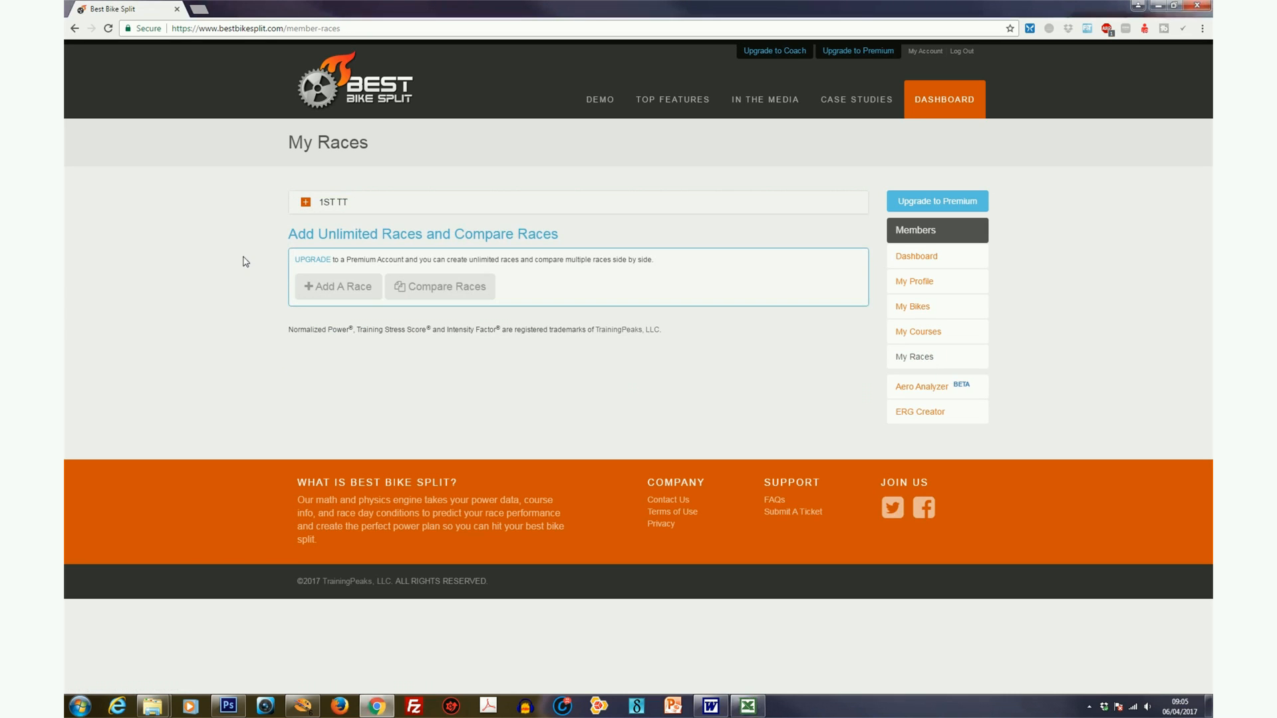
{"action": "left_click", "coordinate": [306, 202]}
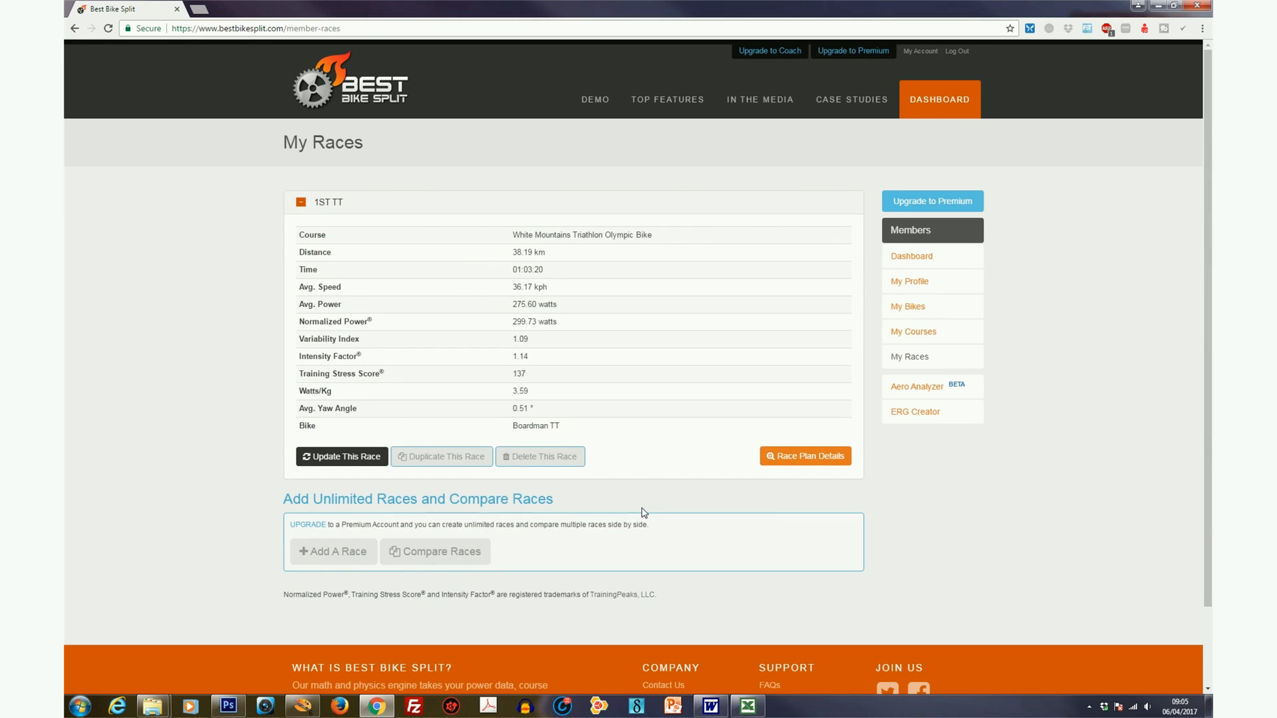
{"action": "mouse_move", "coordinate": [583, 314]}
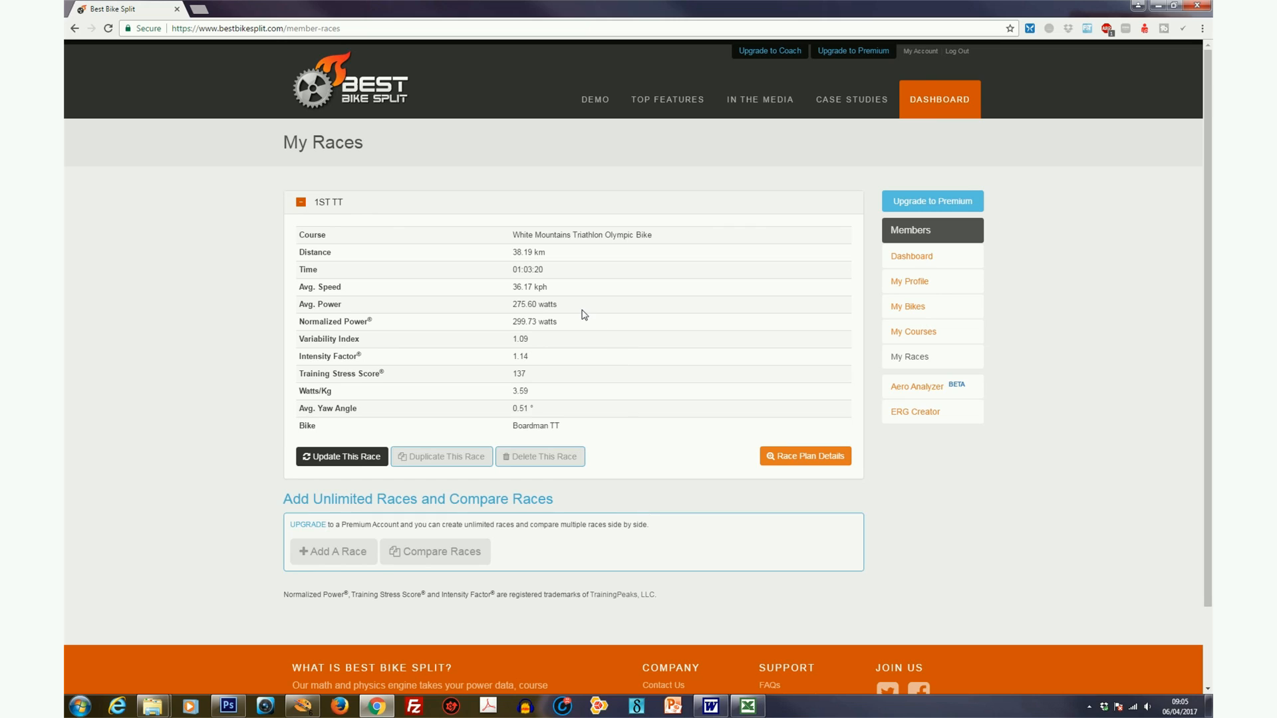
{"action": "mouse_move", "coordinate": [579, 318]}
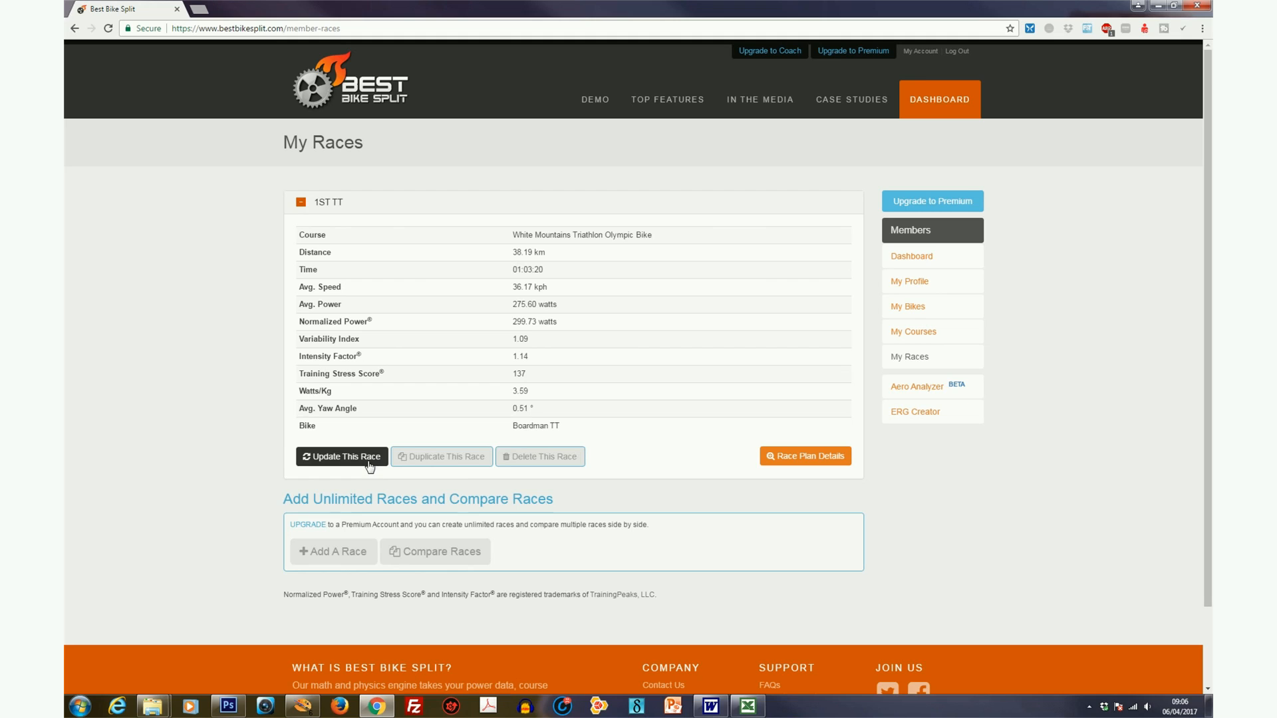
{"action": "left_click", "coordinate": [342, 456]}
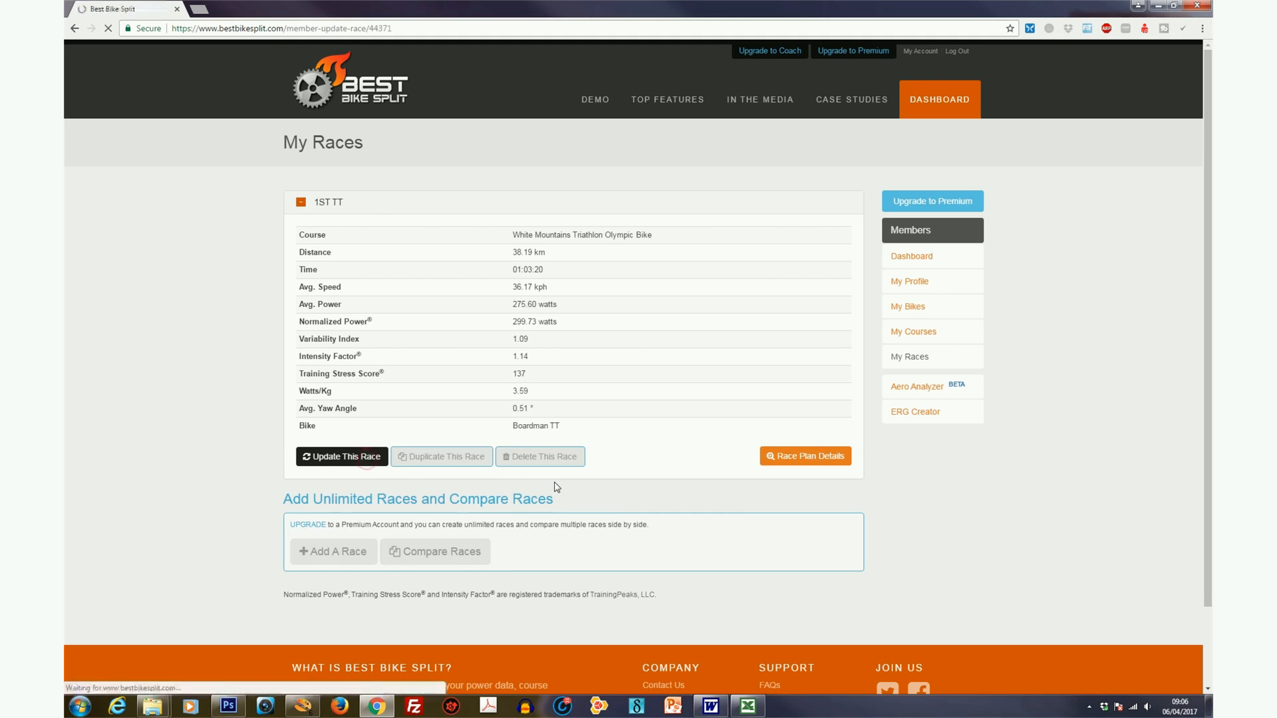
{"action": "left_click", "coordinate": [342, 456]}
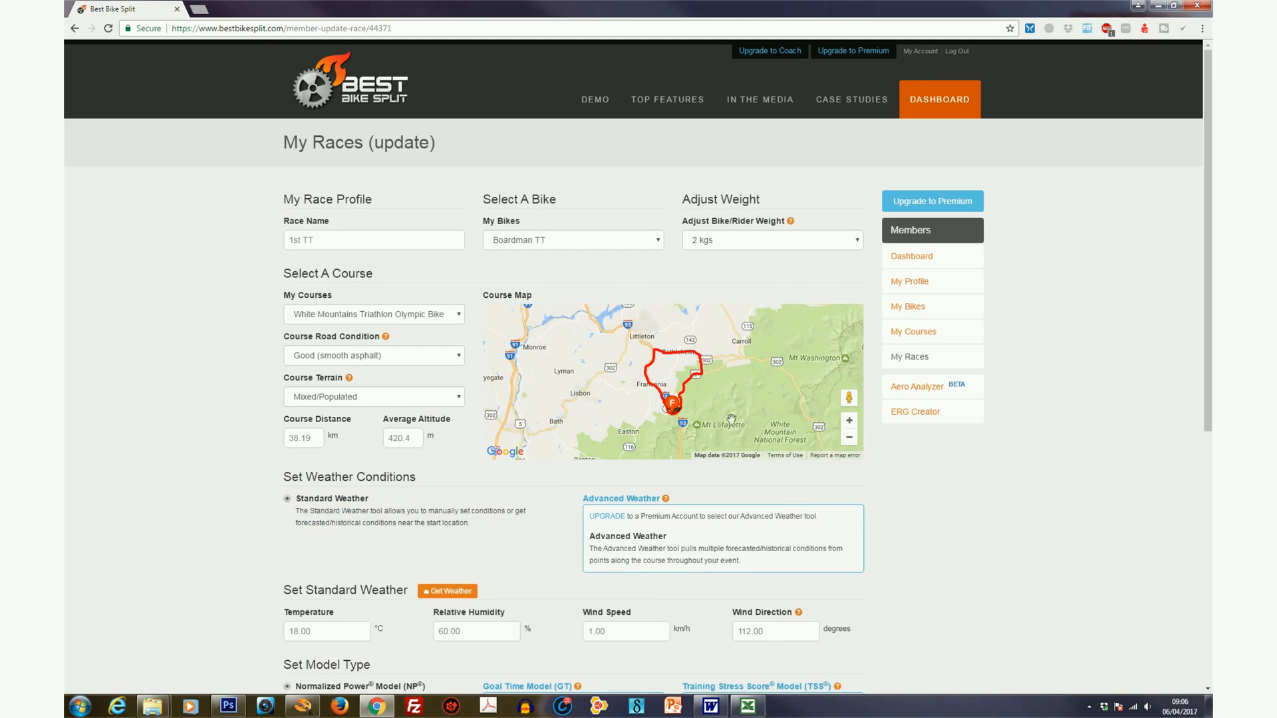
{"action": "scroll", "scroll_direction": "down", "scroll_amount": 3}
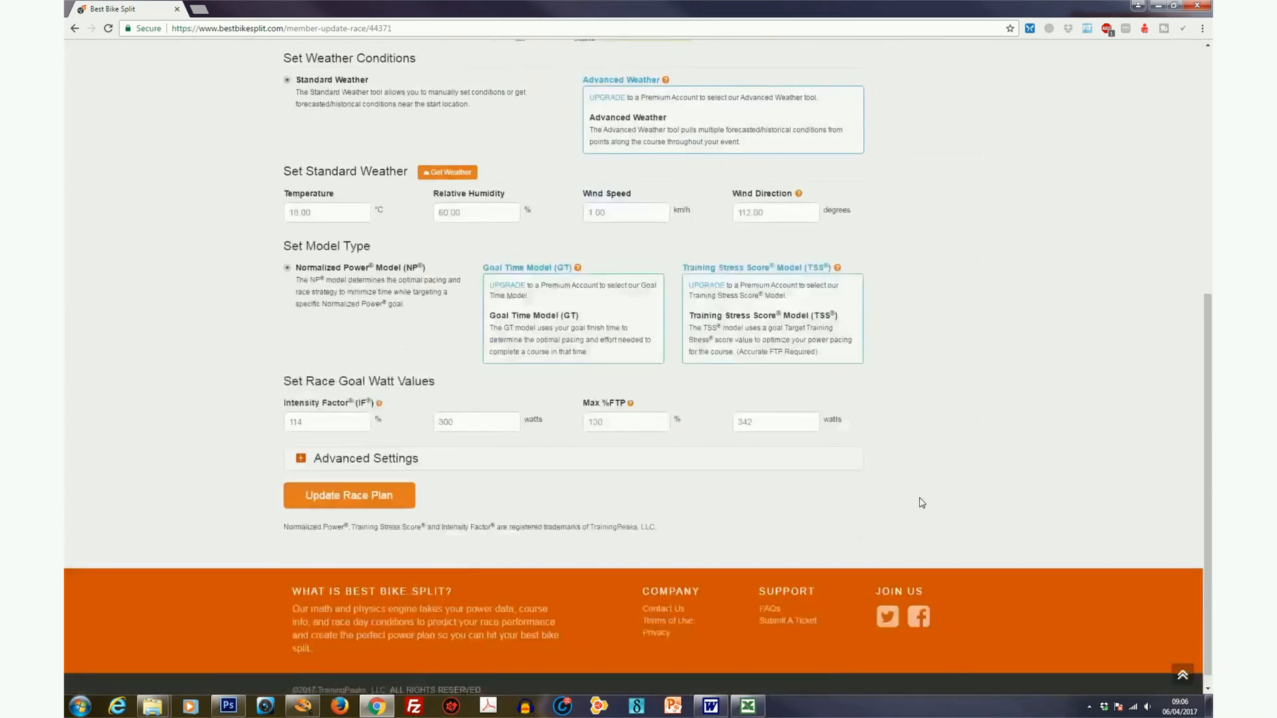
{"action": "left_click", "coordinate": [348, 495]}
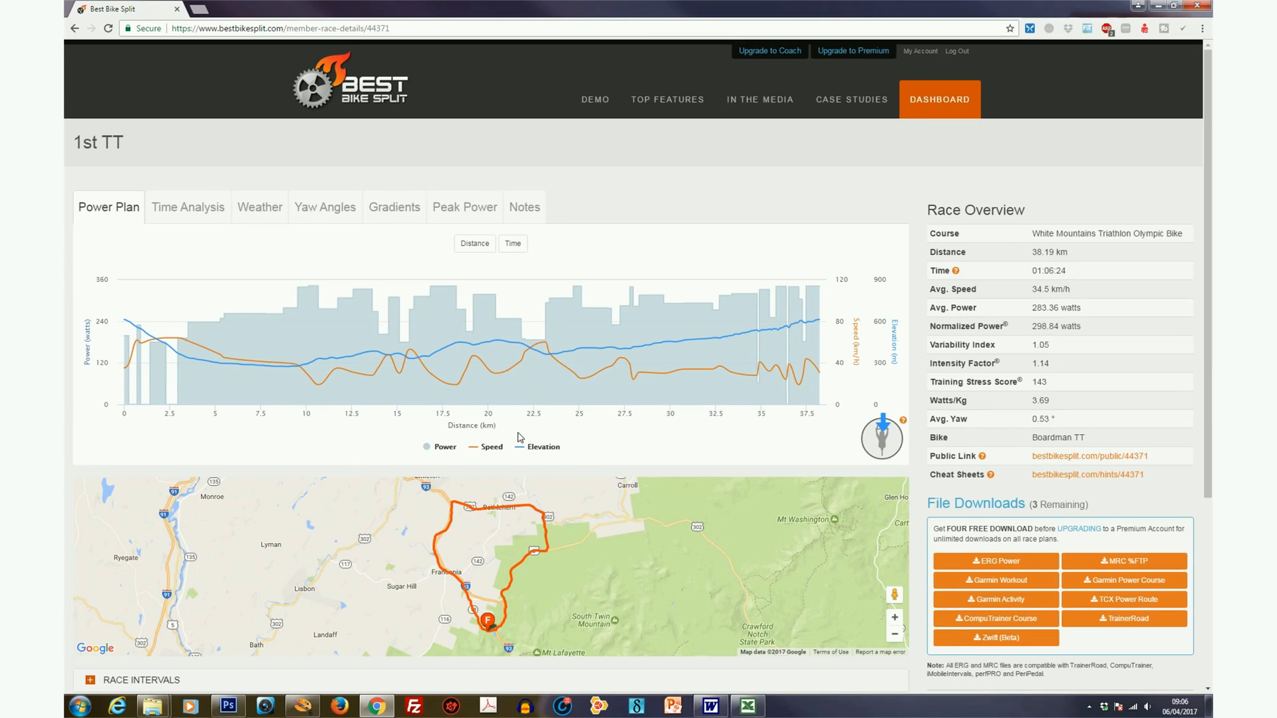
- Review the recalculated power plan, dismiss the antivirus popup and go Back To Race List
{"action": "scroll", "scroll_direction": "down", "scroll_amount": 3}
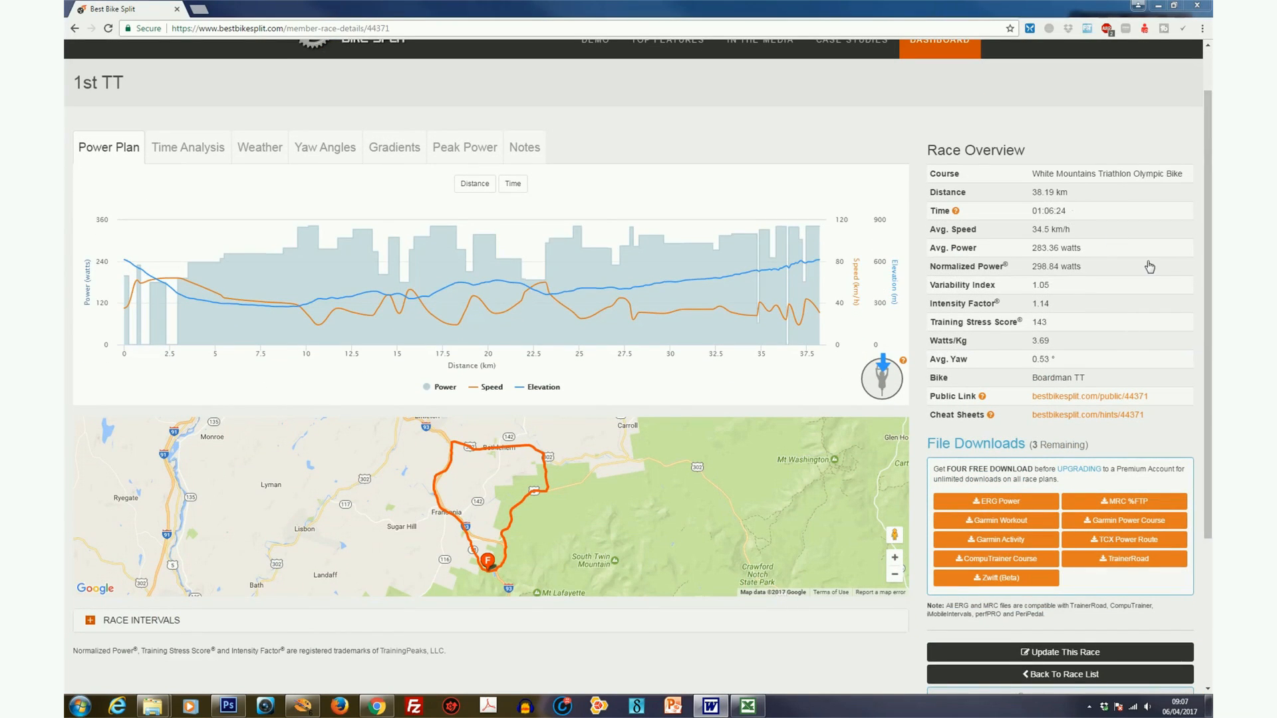
{"action": "mouse_move", "coordinate": [1203, 307]}
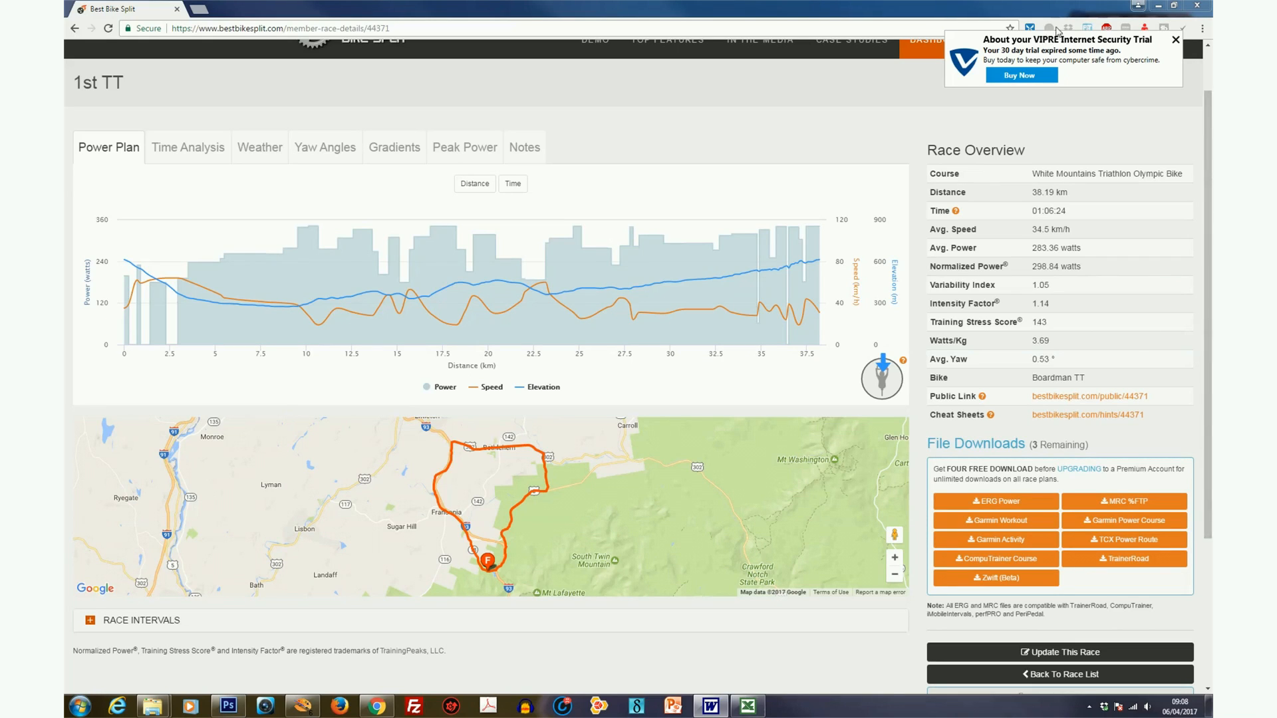
{"action": "left_click", "coordinate": [1176, 39]}
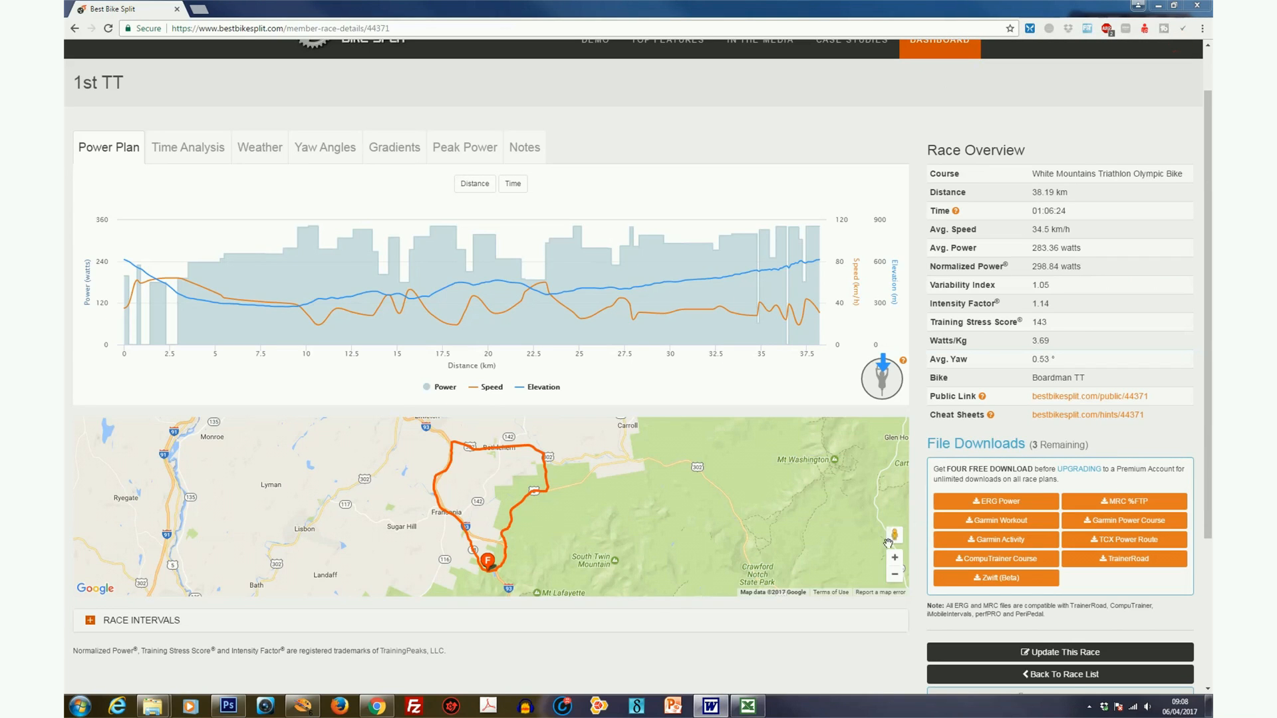
{"action": "left_click", "coordinate": [1058, 674]}
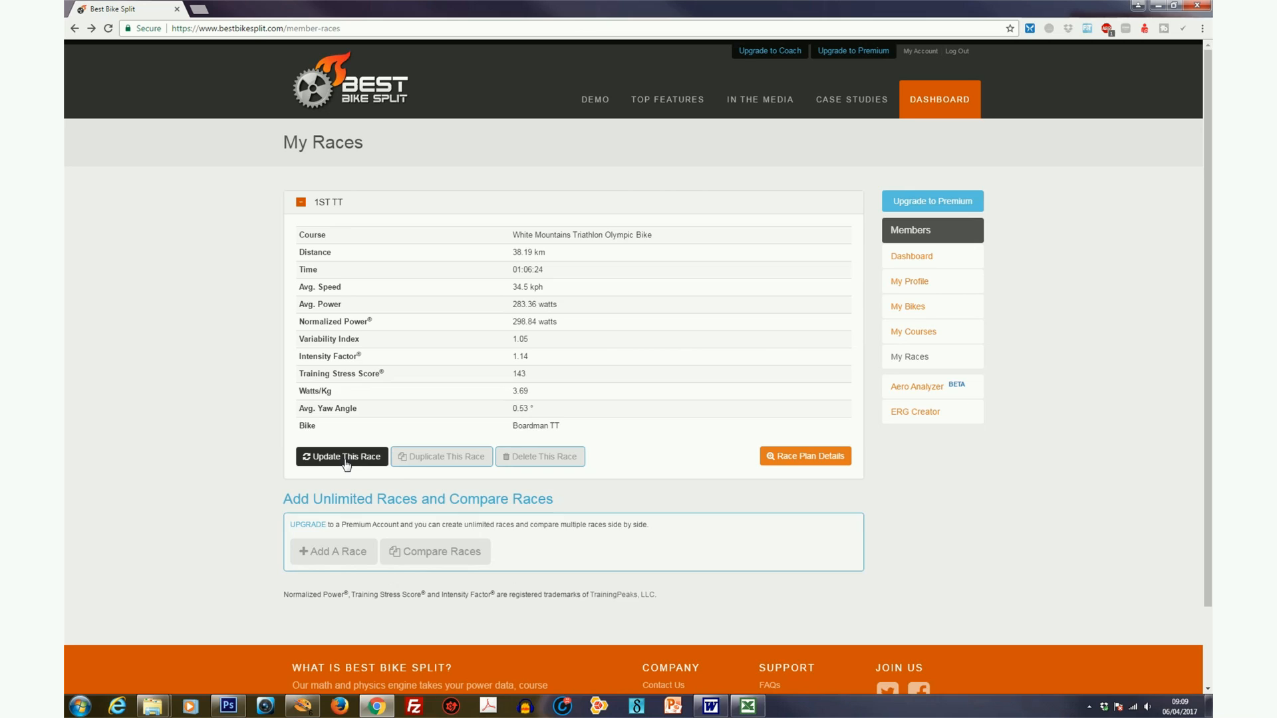
- Choose K41 TT10 in My Courses for the 1st TT race and update the race plan
{"action": "left_click", "coordinate": [342, 456]}
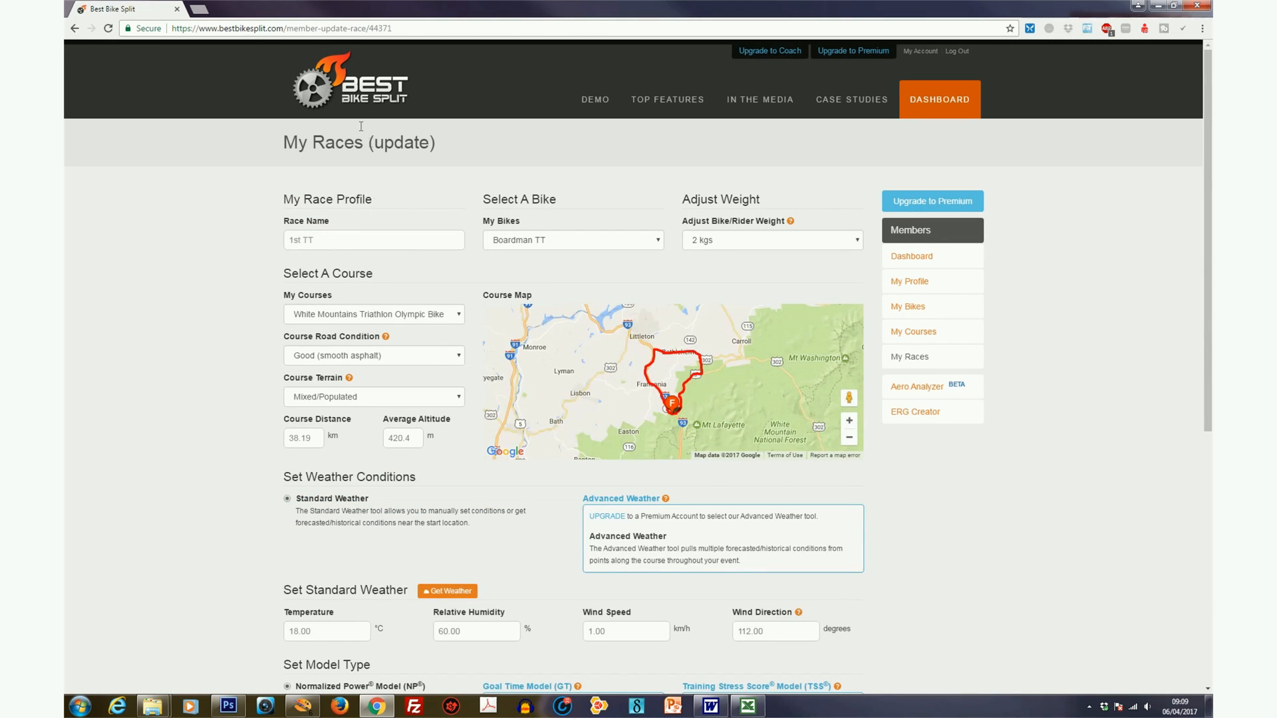
{"action": "left_click", "coordinate": [373, 314]}
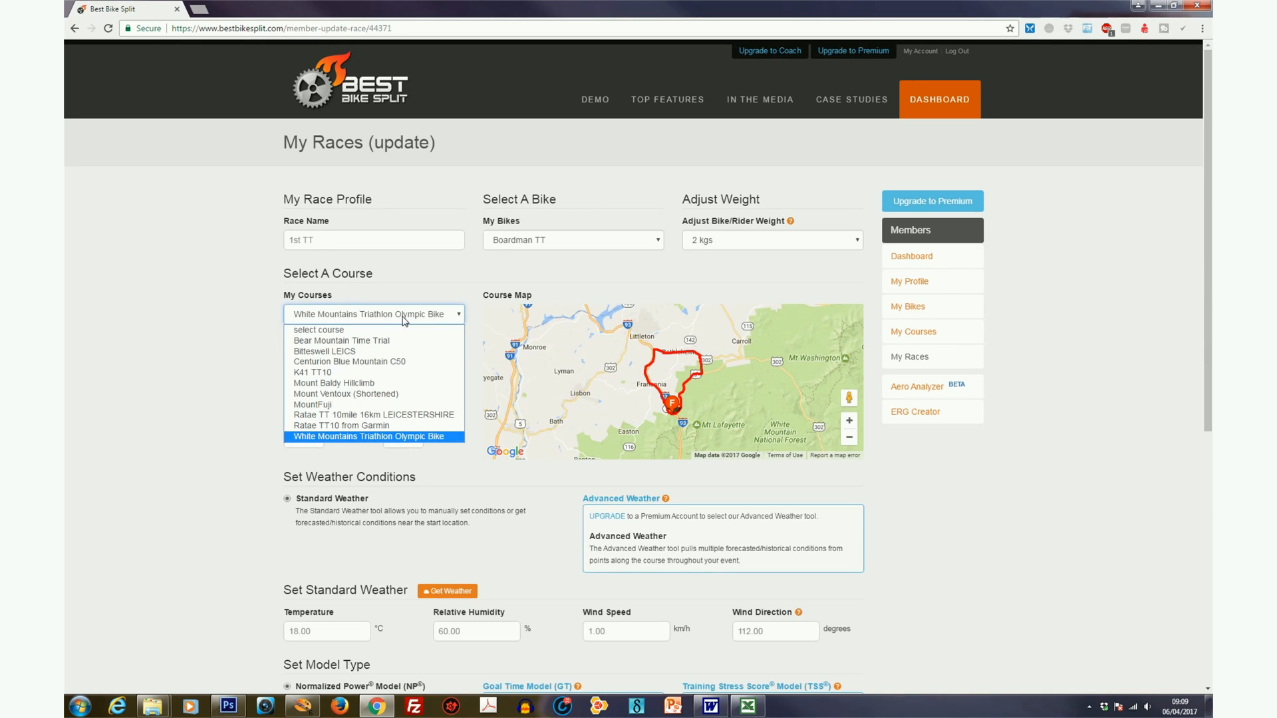
{"action": "mouse_move", "coordinate": [374, 415]}
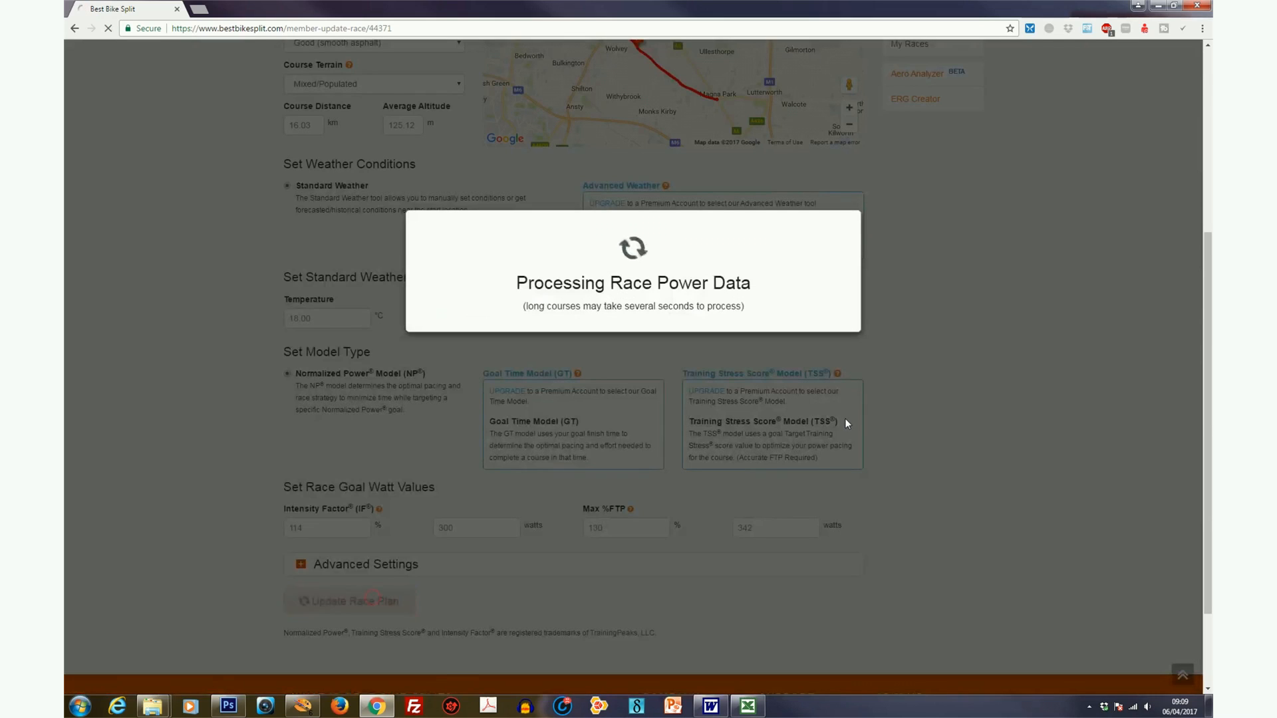
{"action": "left_click", "coordinate": [349, 601]}
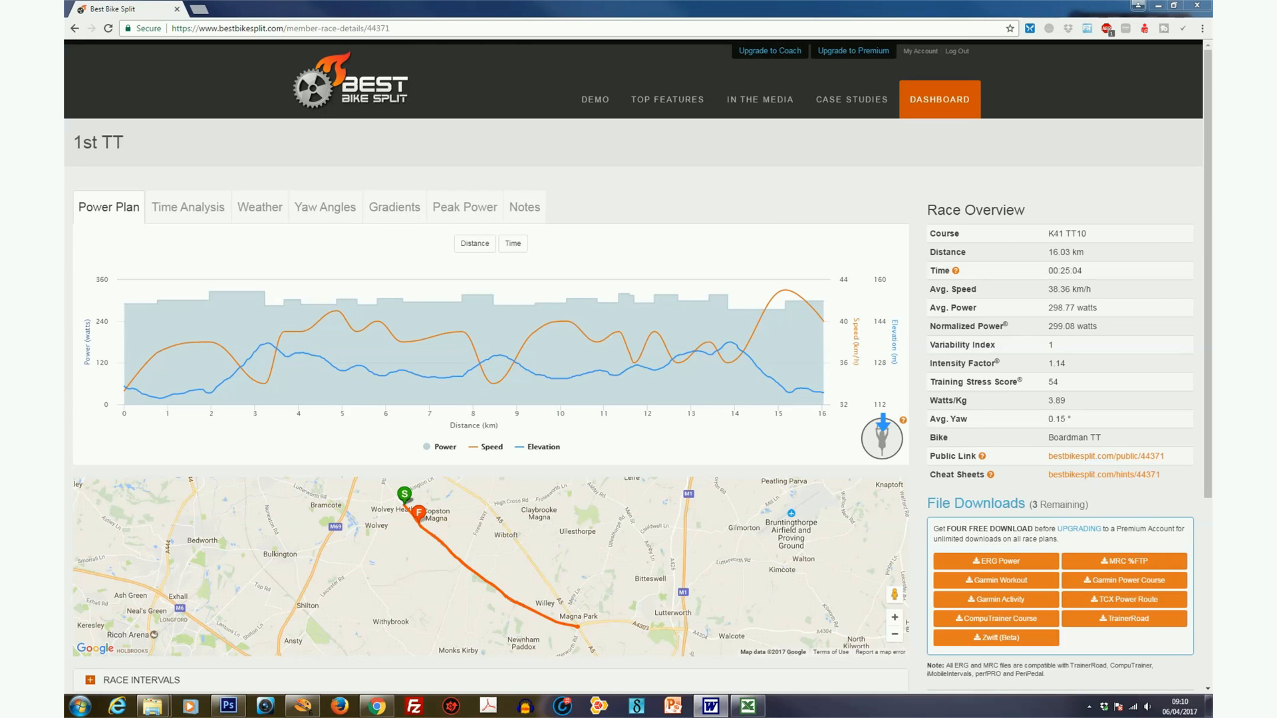
{"action": "mouse_move", "coordinate": [807, 506]}
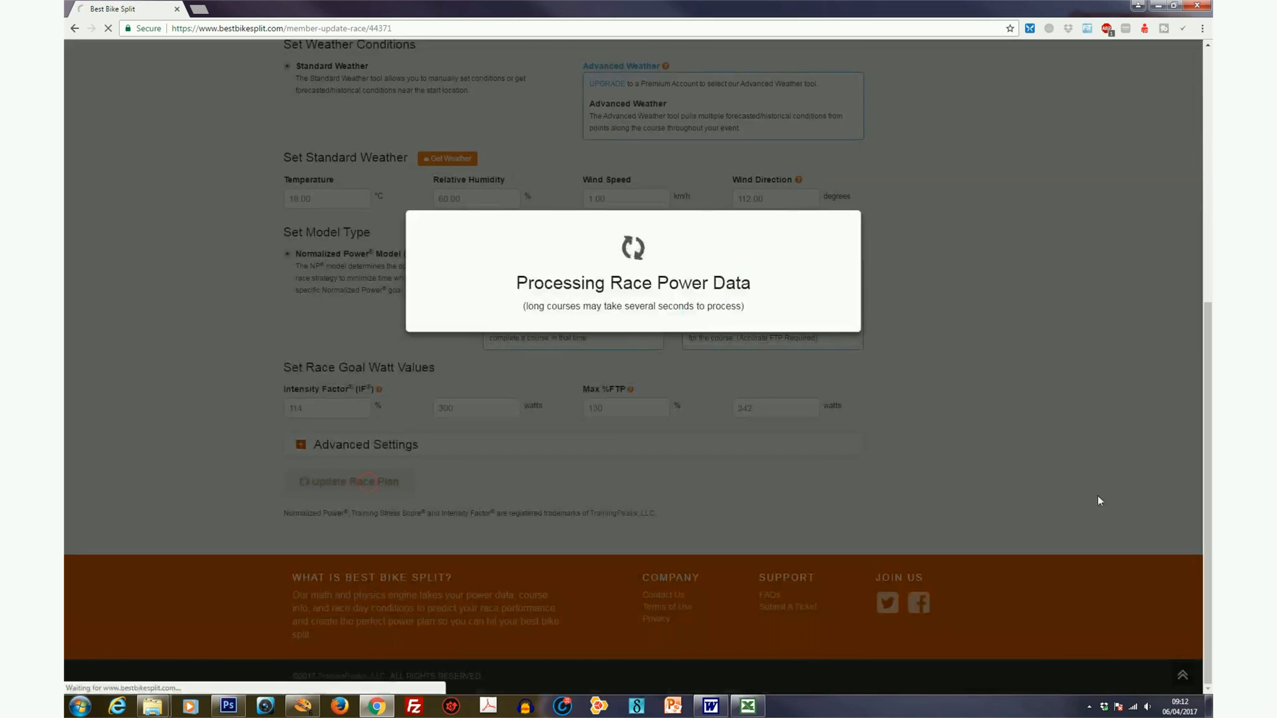
- Run Update Race Plan again on K41 TT10 for a 00:23:26 prediction
{"action": "left_click", "coordinate": [348, 481]}
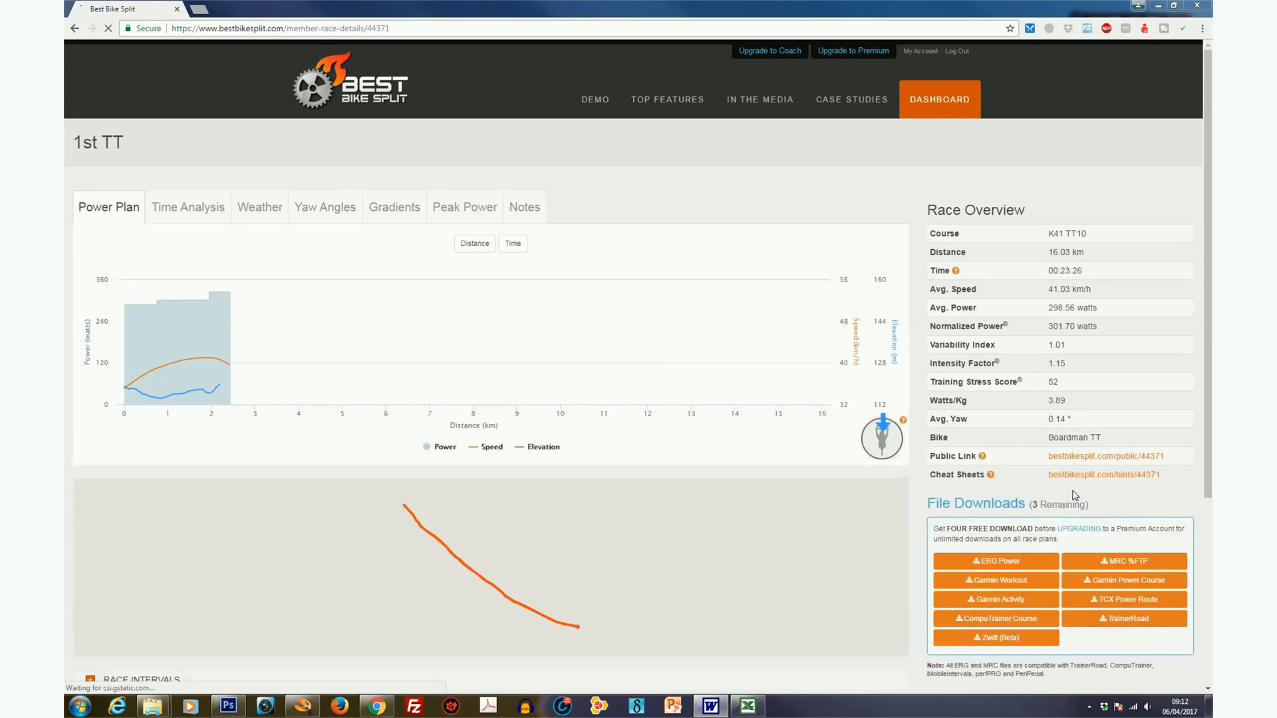